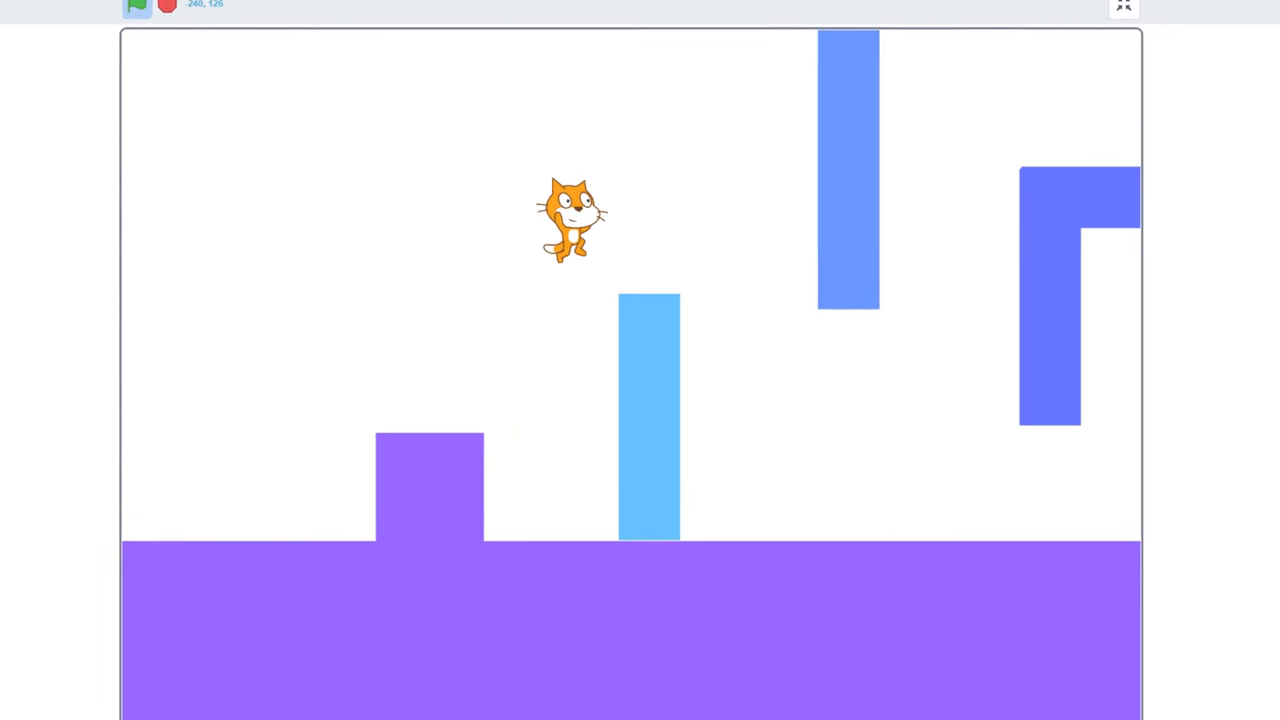
- Exit the full-screen game view to return to the Platformer e4 editor
left_click(137, 8)
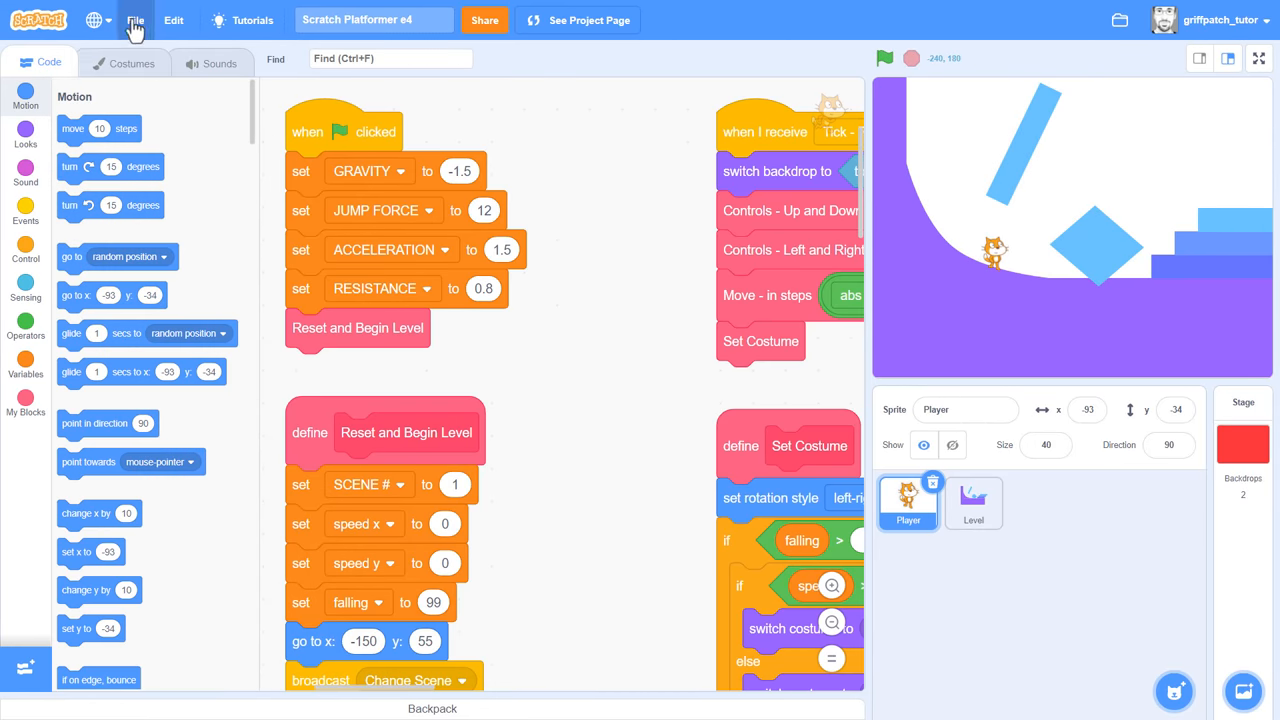
- Save the project as a copy and rename it 'Scratch Platformer e5'
left_click(135, 19)
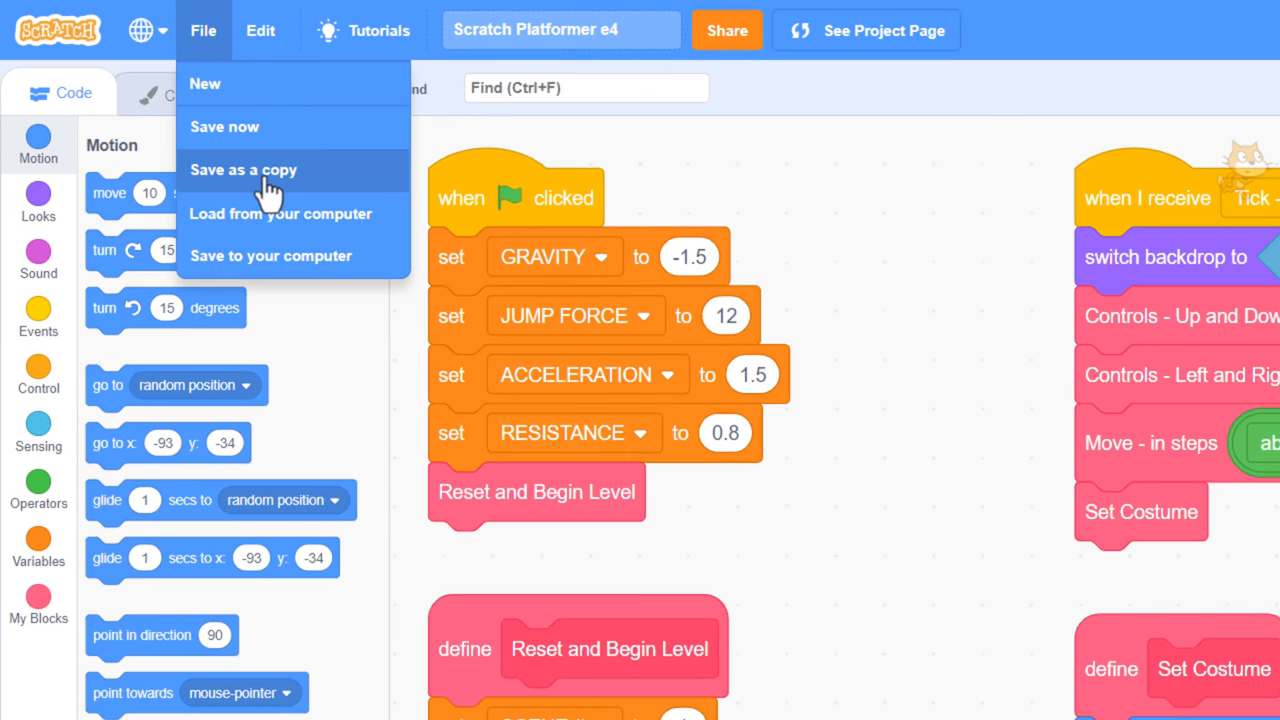
left_click(243, 169)
type("5")
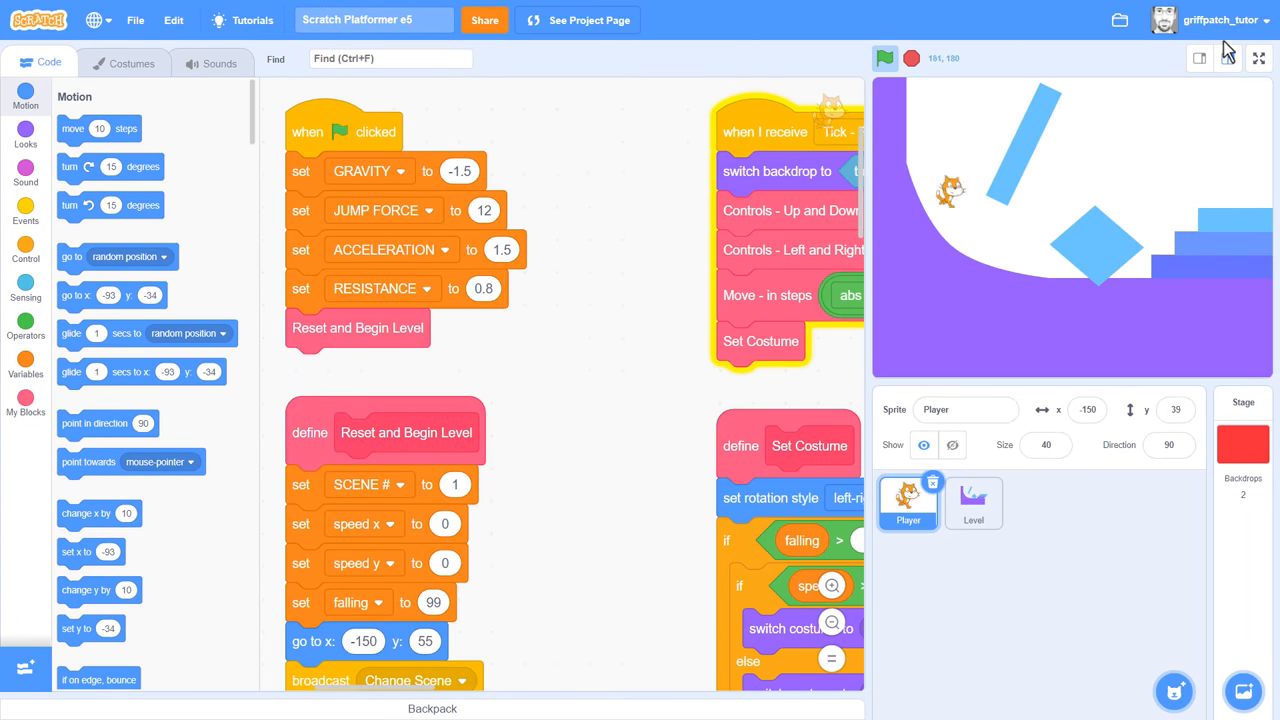
left_click(884, 57)
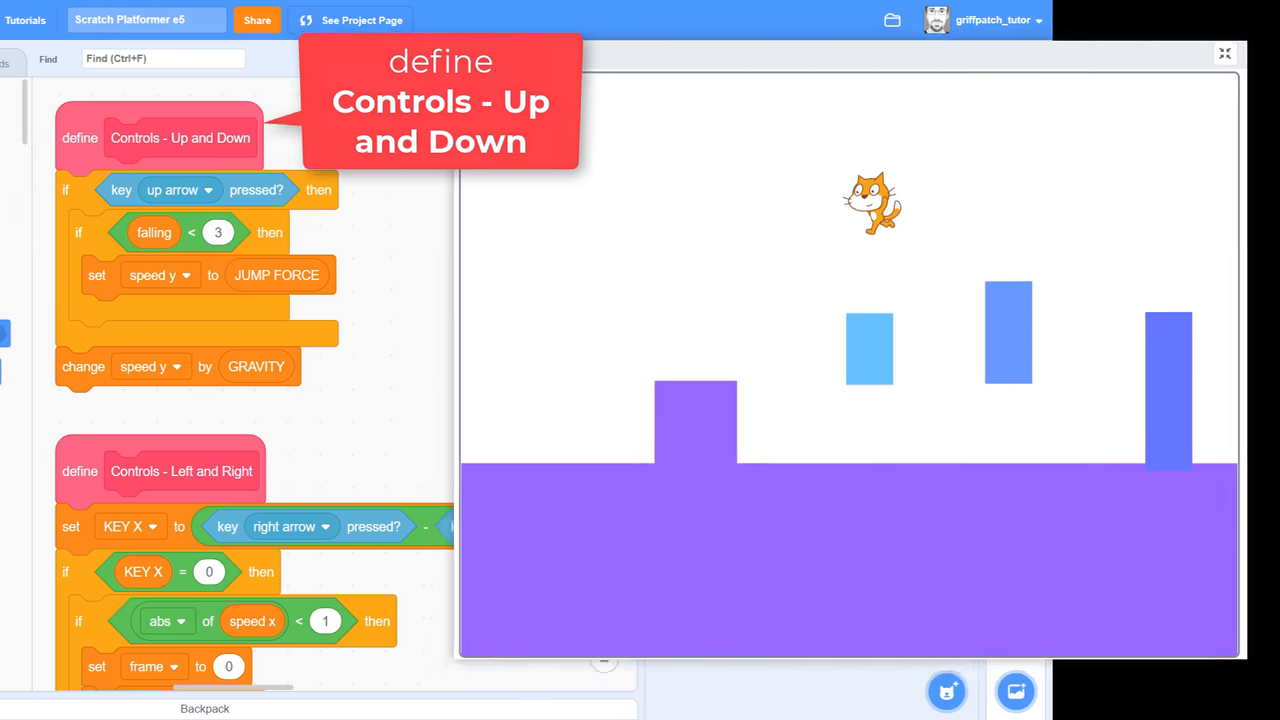
- Create a 'jumping' variable for the Player sprite only
right_click(405, 137)
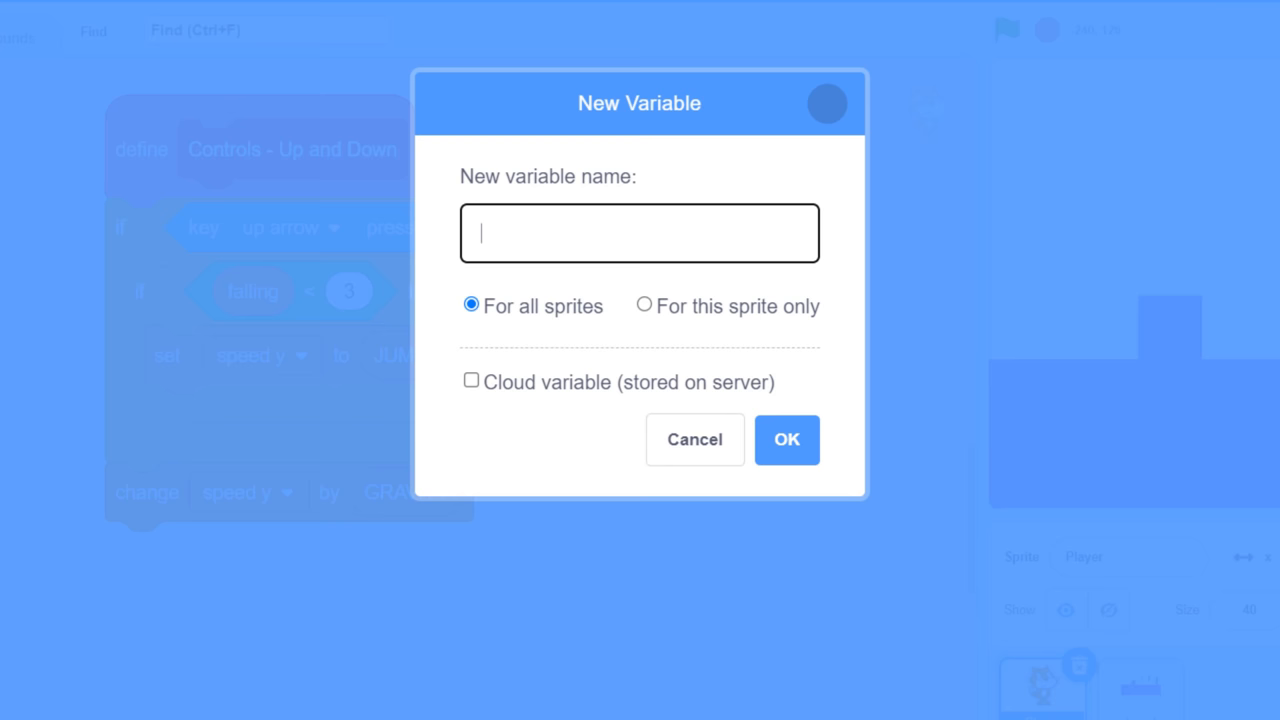
type("jumping")
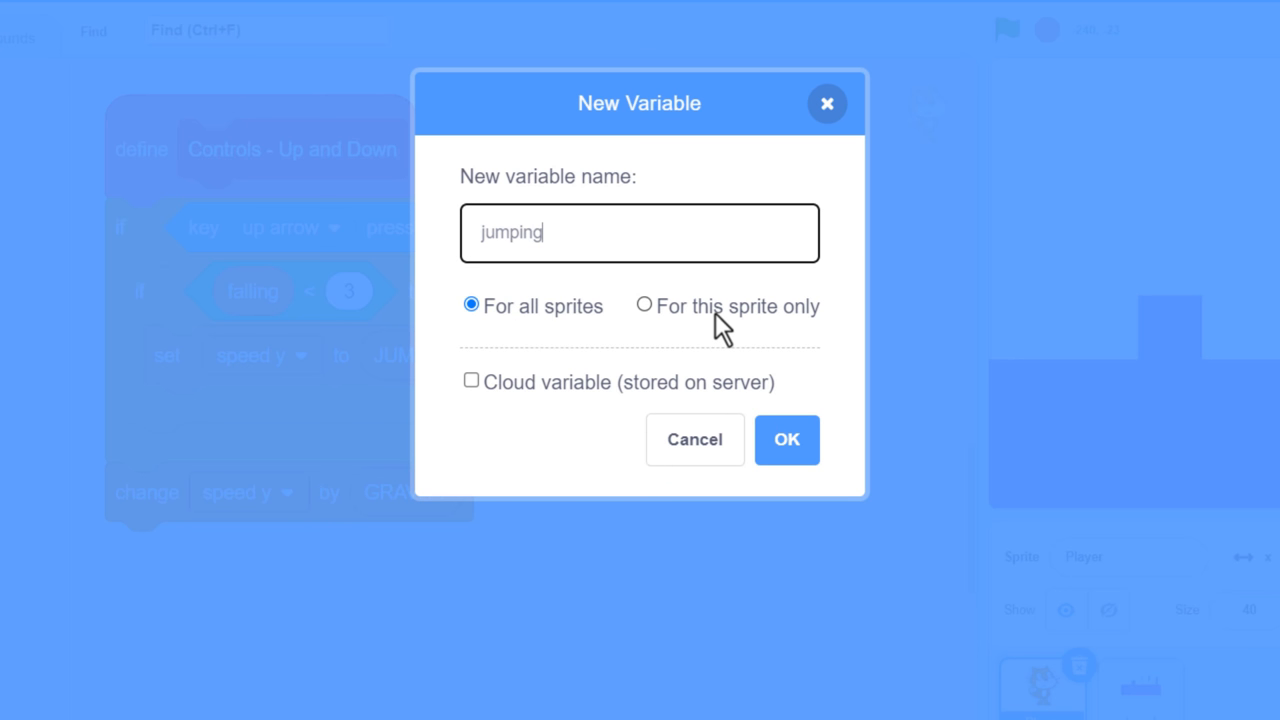
left_click(786, 440)
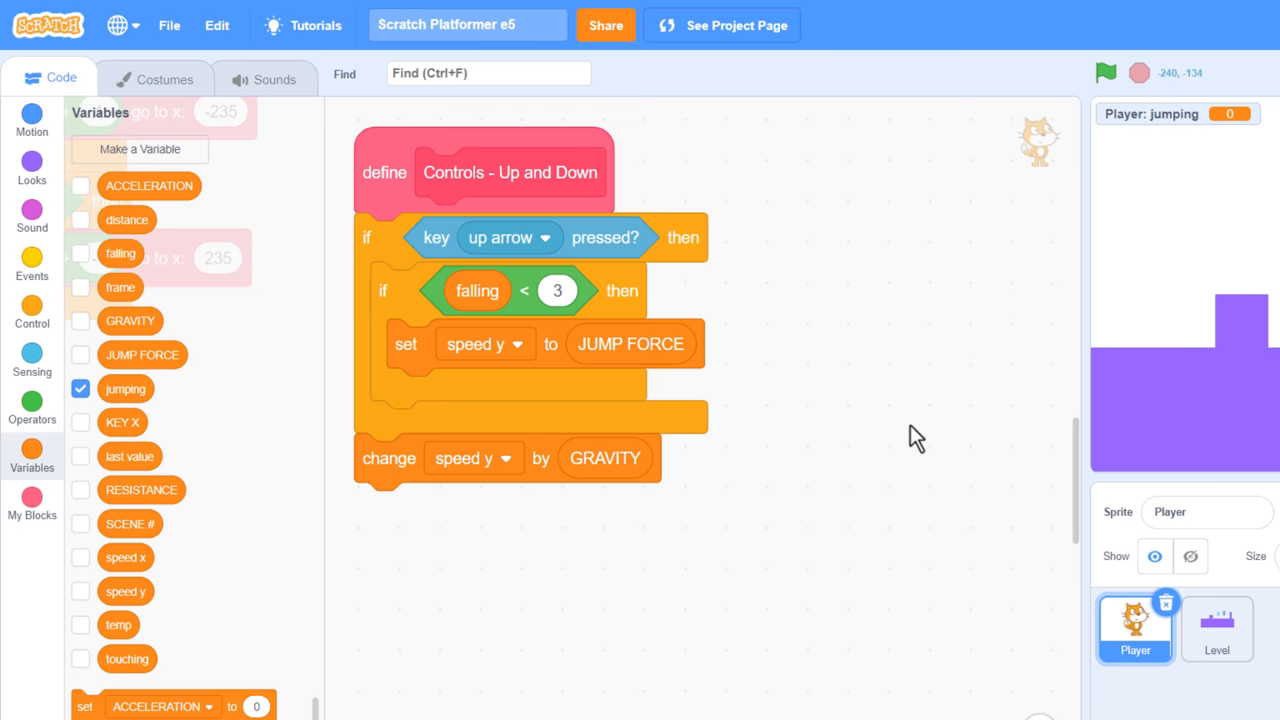
- Require falling < 3 and jumping = 0 to jump, and set jumping to 1 when a jump starts
left_click(31, 402)
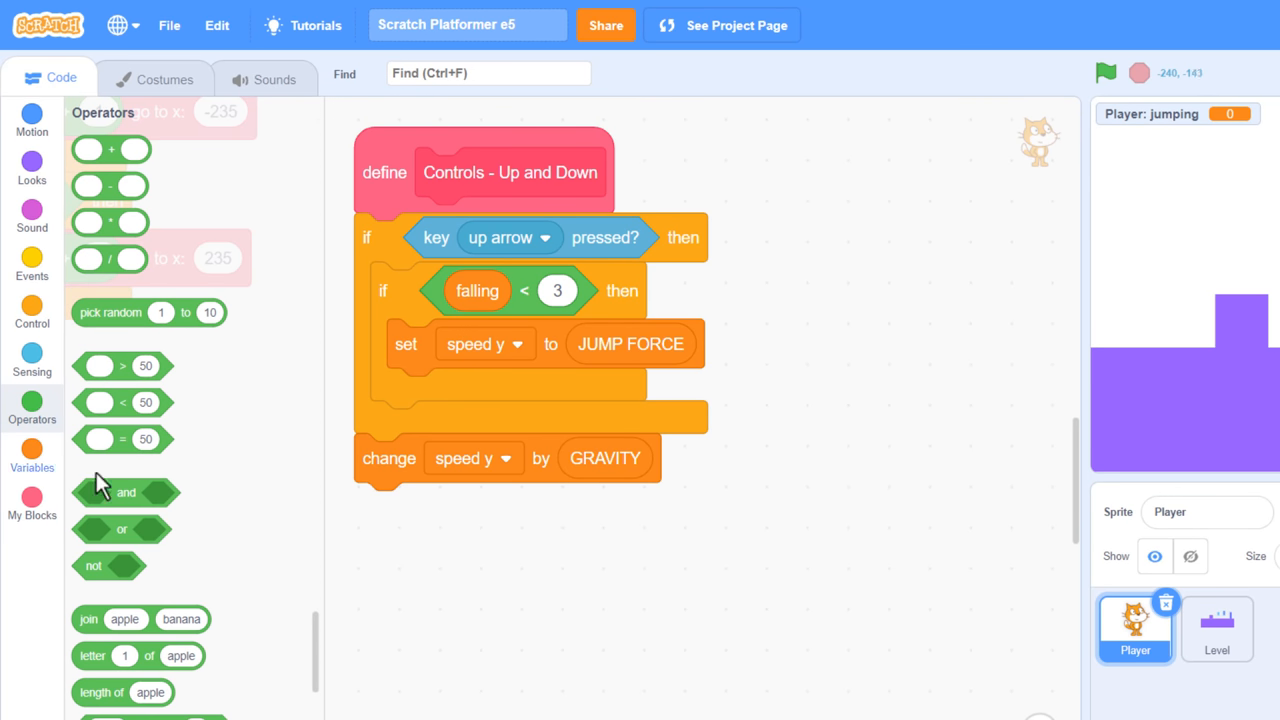
left_click_drag(125, 492, 782, 294)
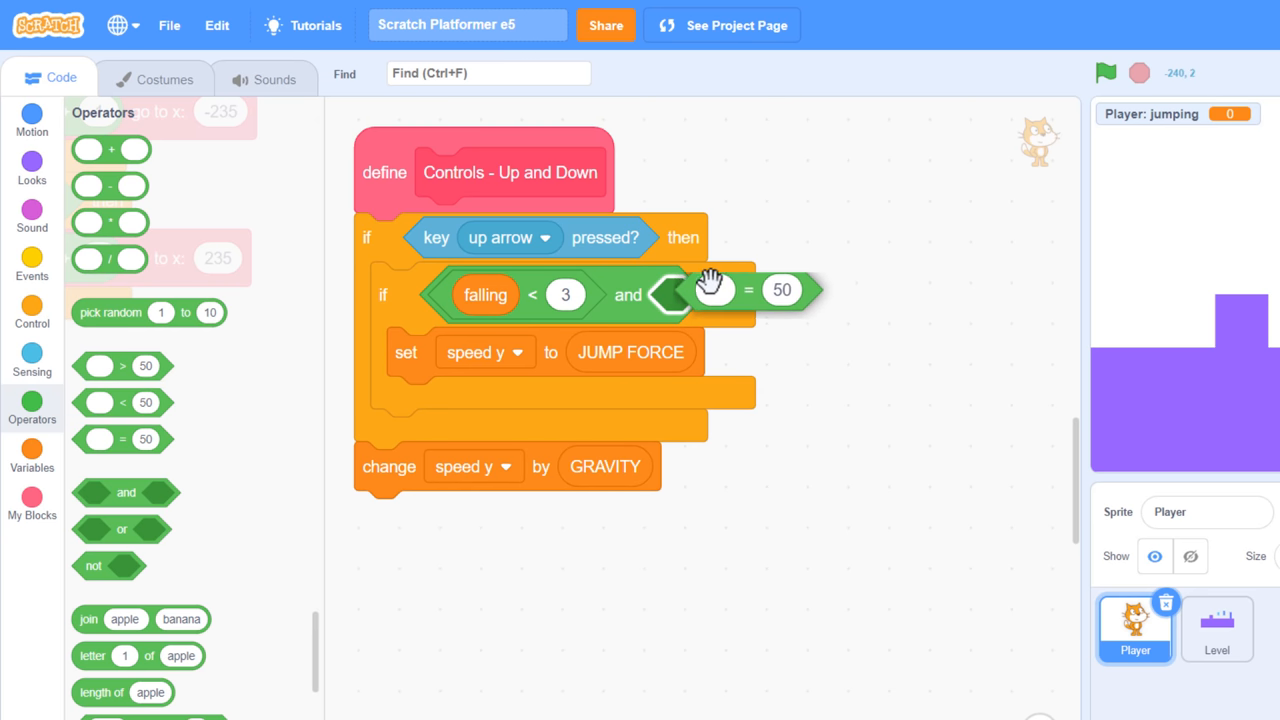
left_click(31, 448)
type("0")
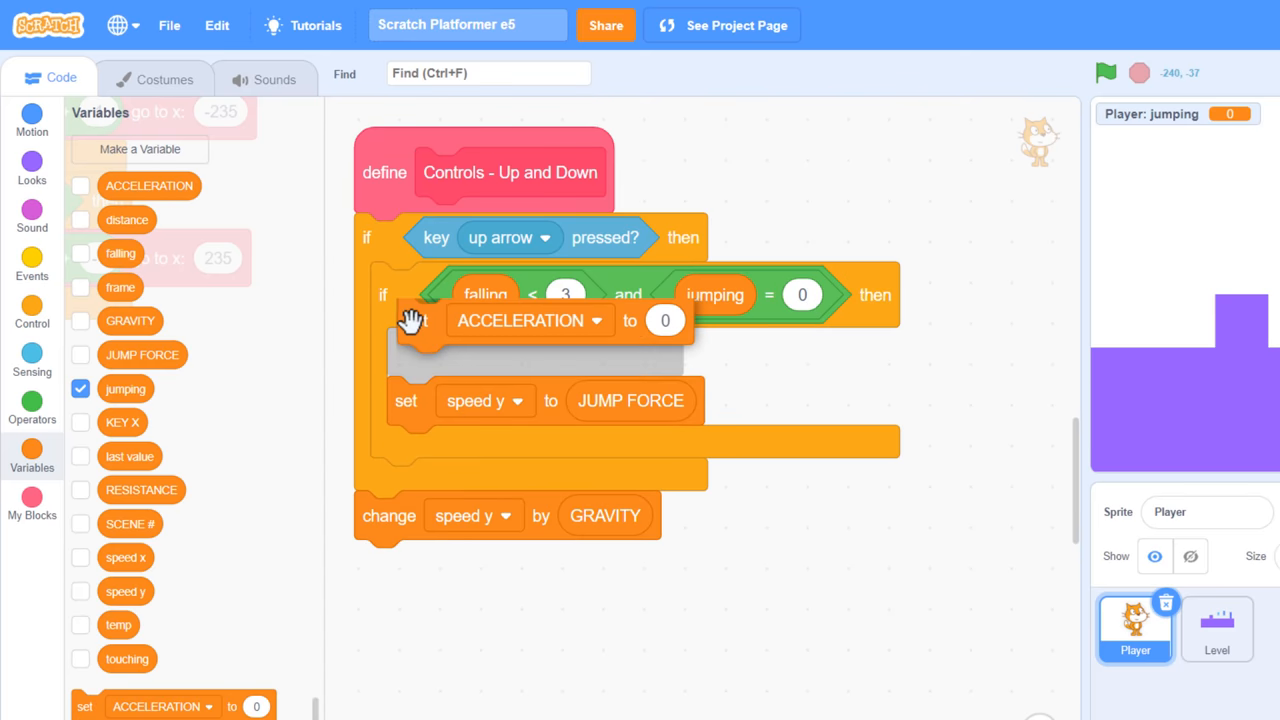
left_click(530, 320)
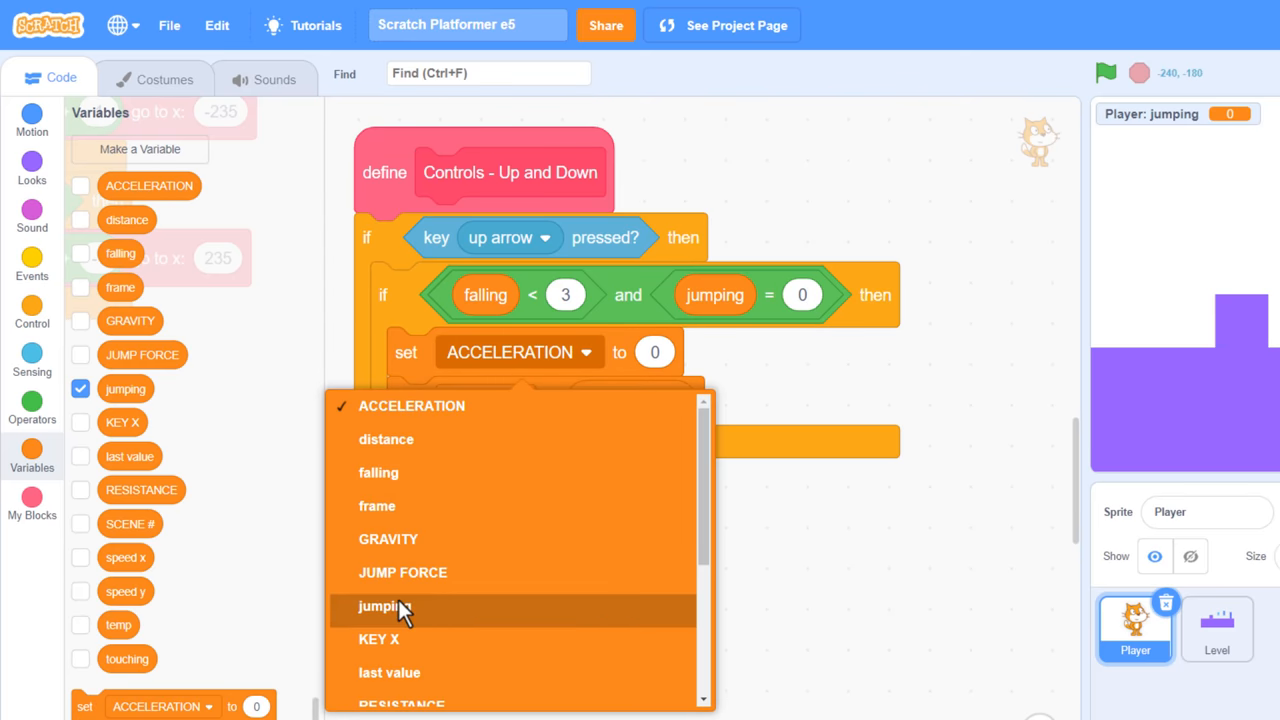
left_click(384, 607)
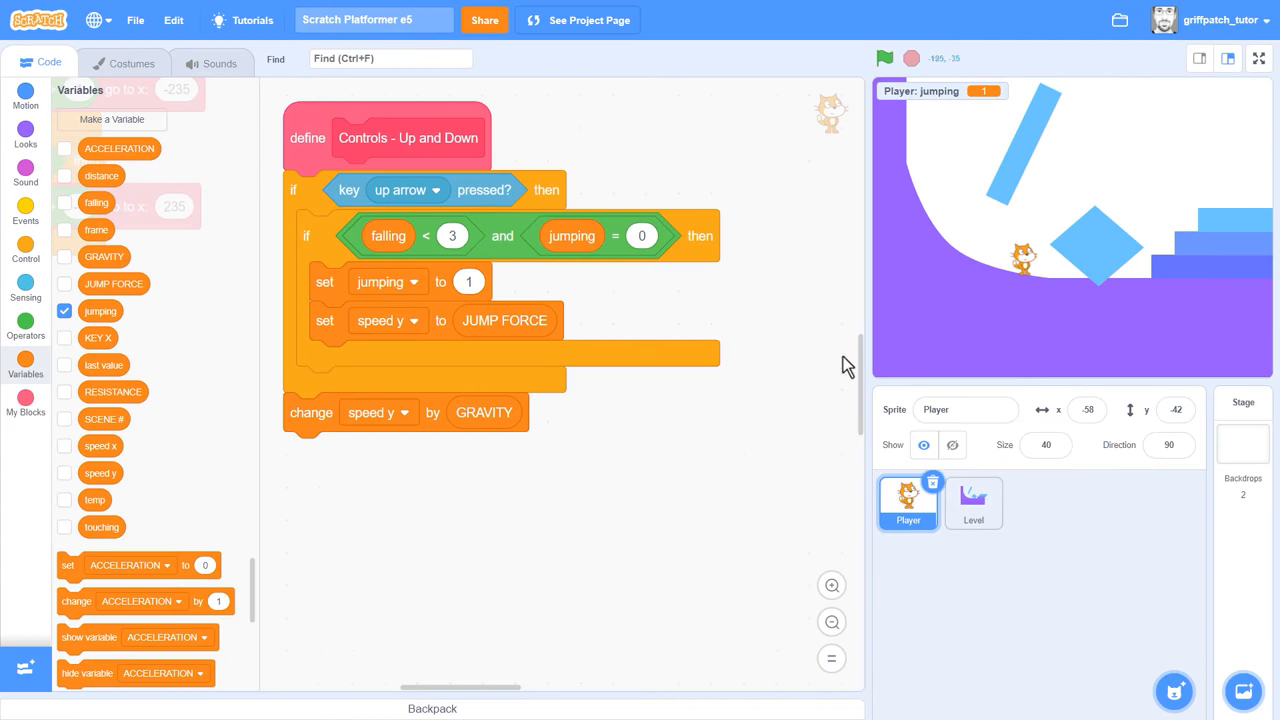
- Swap the up-arrow if for an if-else whose else branch sets jumping to 0
left_click(25, 240)
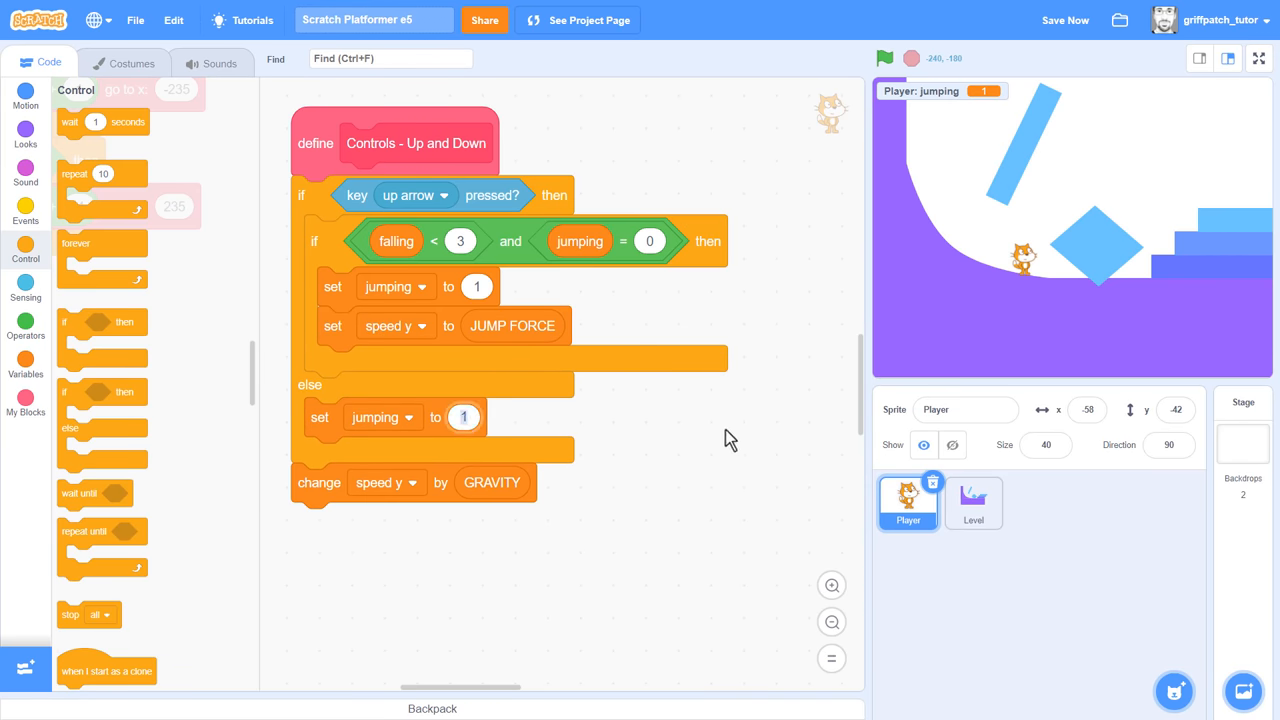
left_click(463, 417)
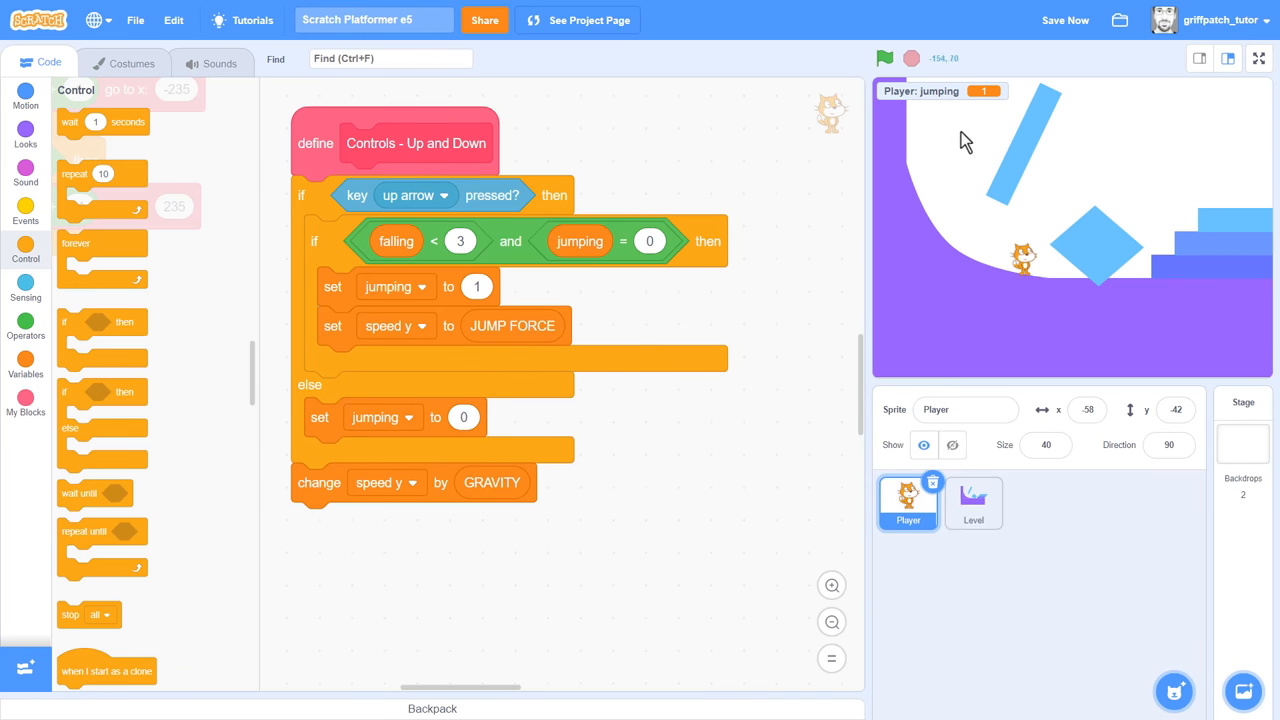
- Run the game full screen to test the jumping variable readout
left_click(1259, 58)
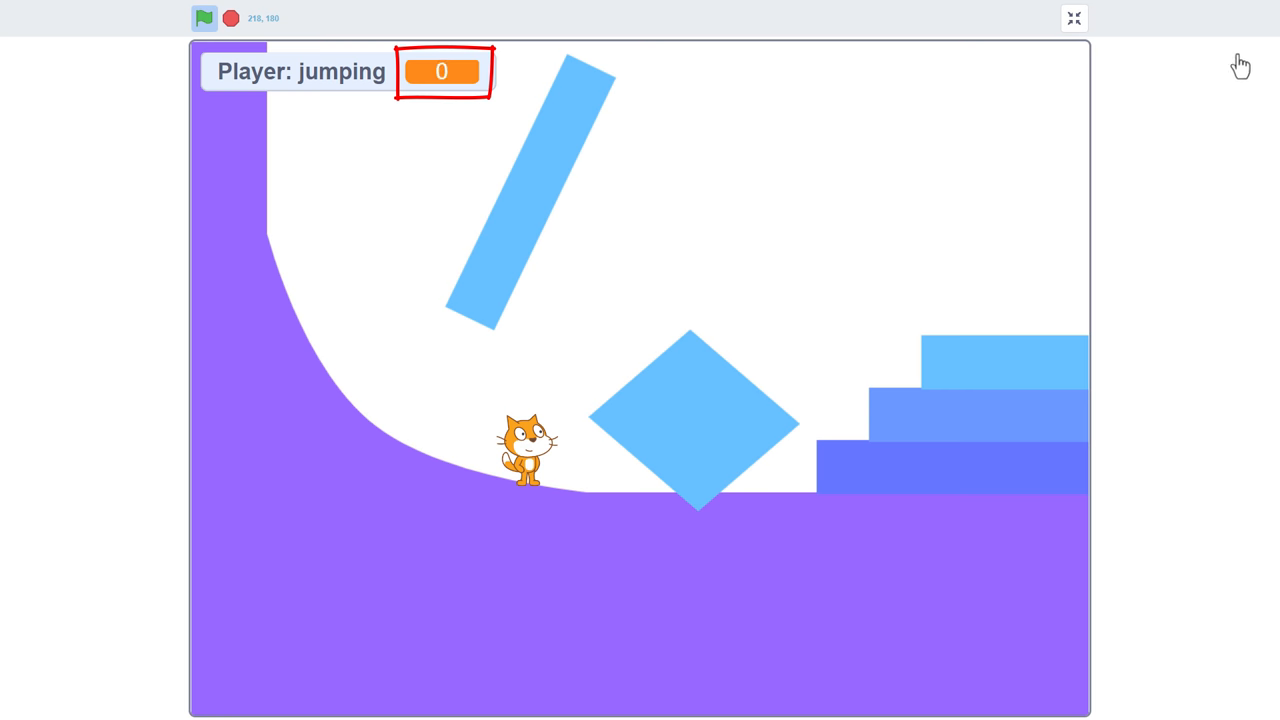
mouse_move(1257, 72)
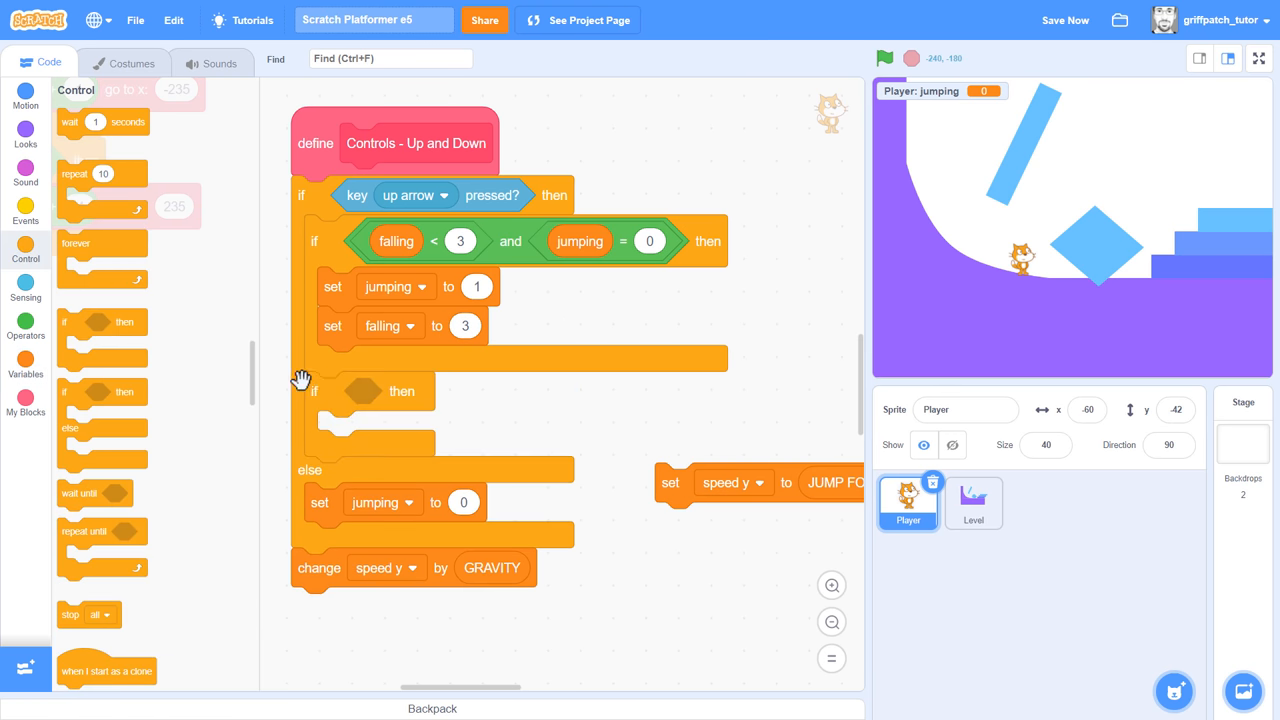
- Make the new if test jumping > 0 and < 6, changing jumping by 1 and setting speed y to JUMP FORCE
left_click(25, 320)
type("0")
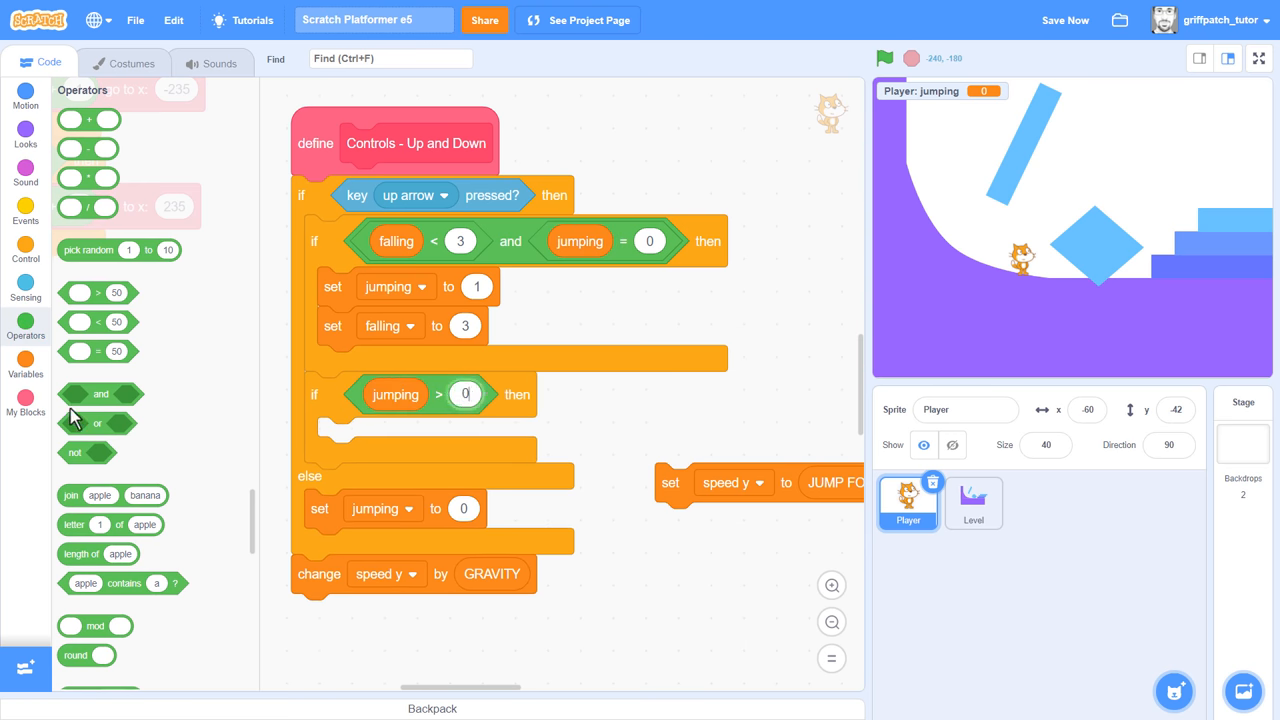
left_click_drag(395, 394, 595, 415)
type("6")
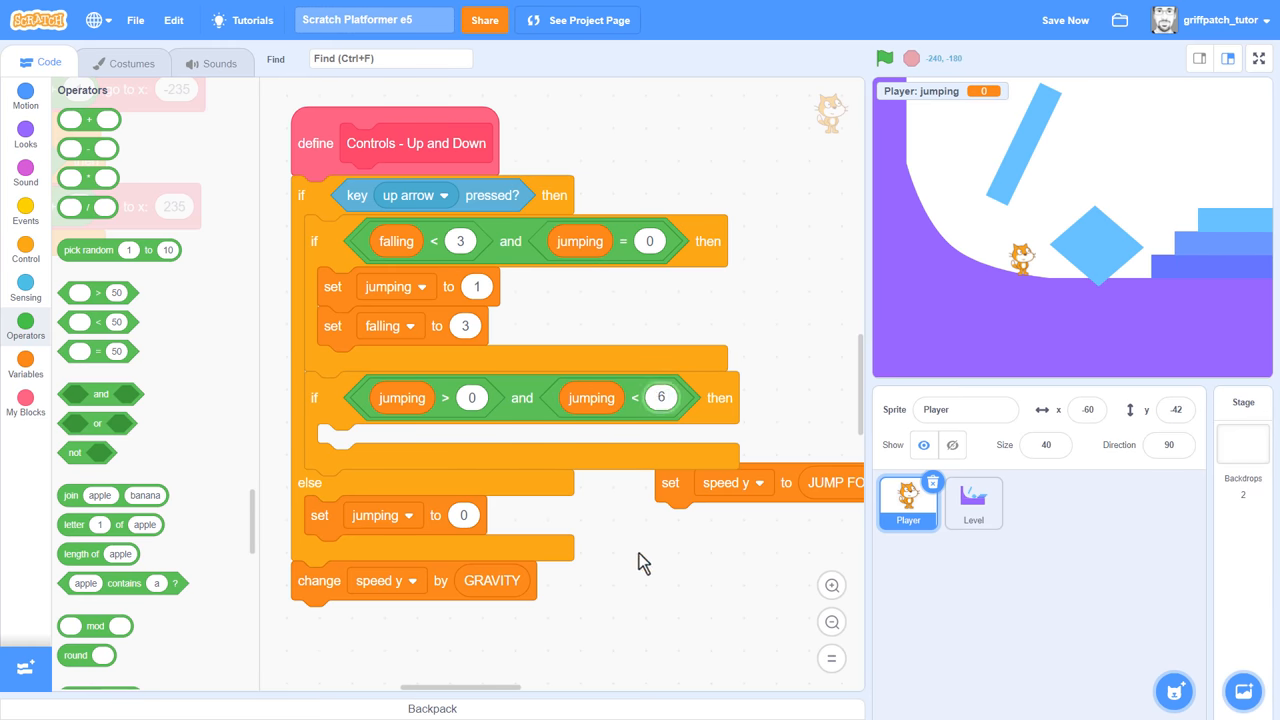
mouse_move(25, 373)
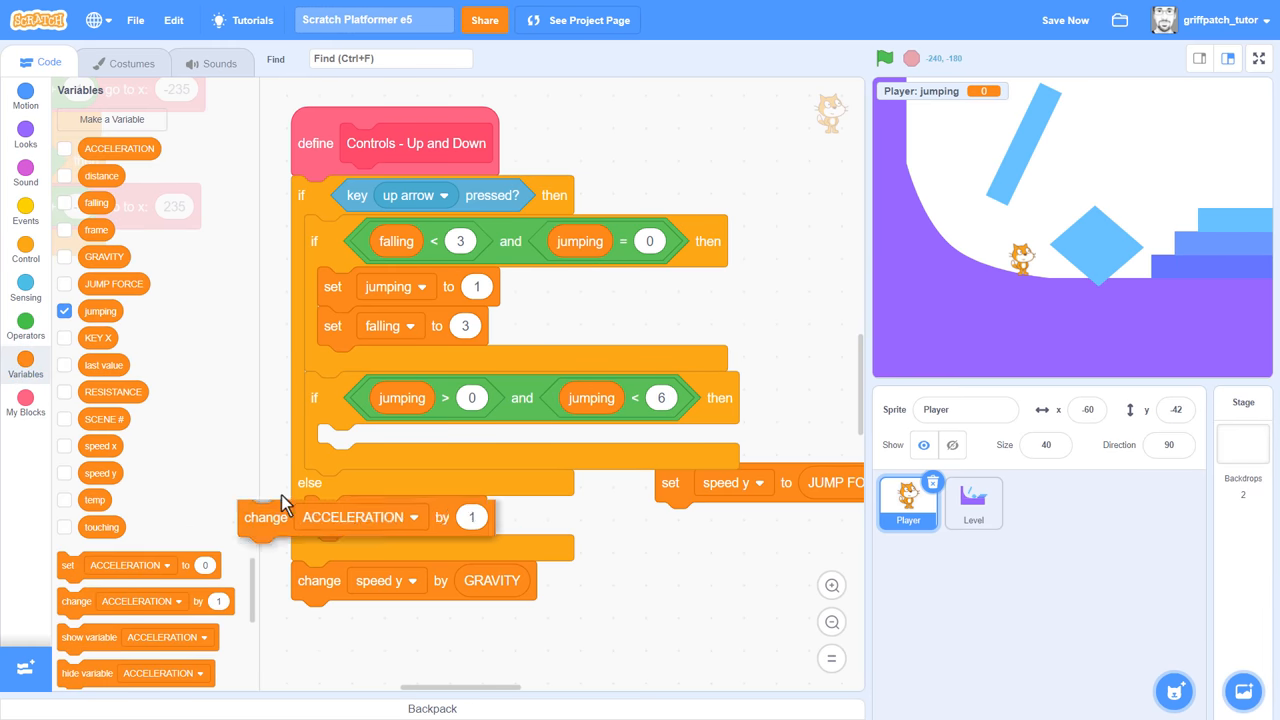
left_click(430, 443)
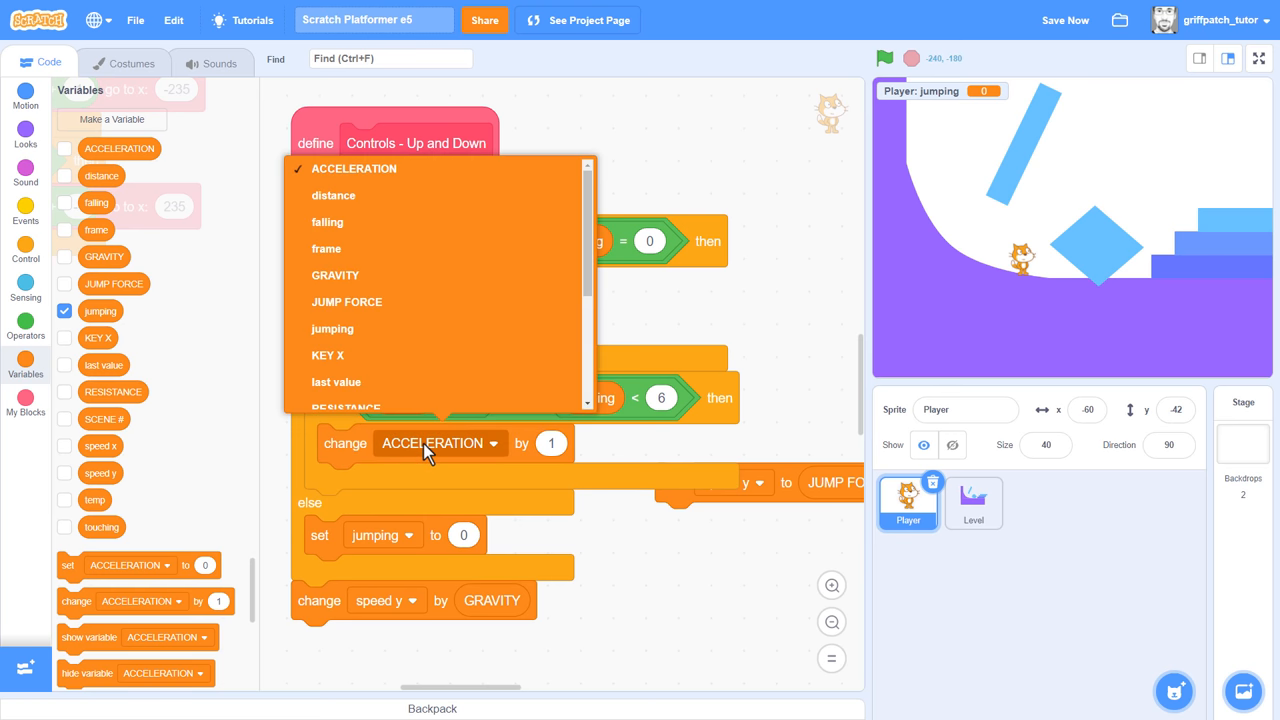
left_click(332, 328)
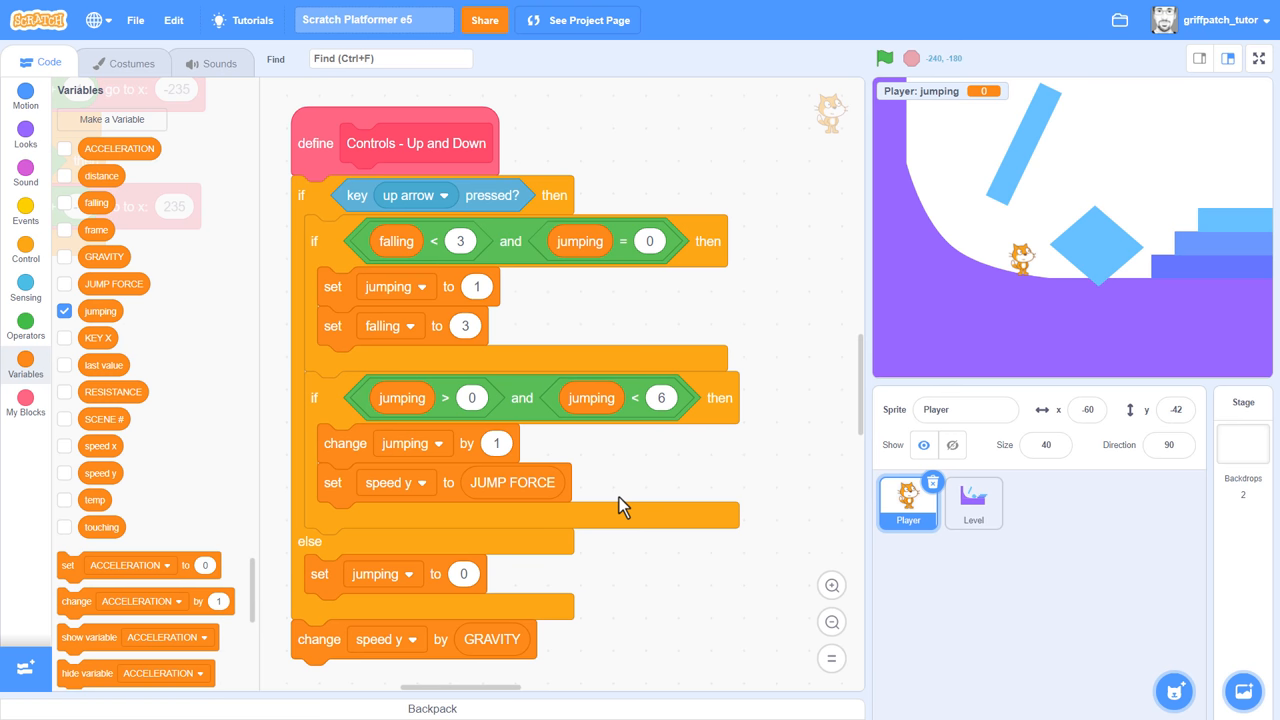
- Run the game and try the held jump on the blue-pillar level
left_click(884, 58)
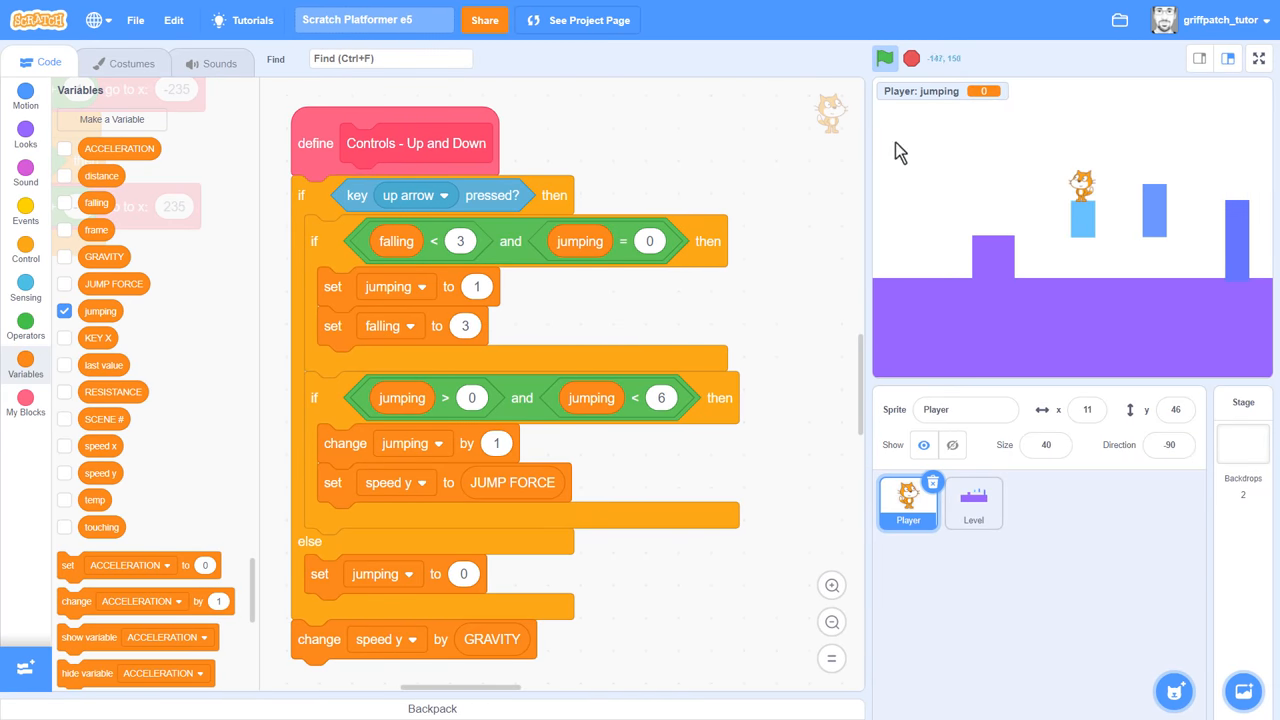
mouse_move(667, 583)
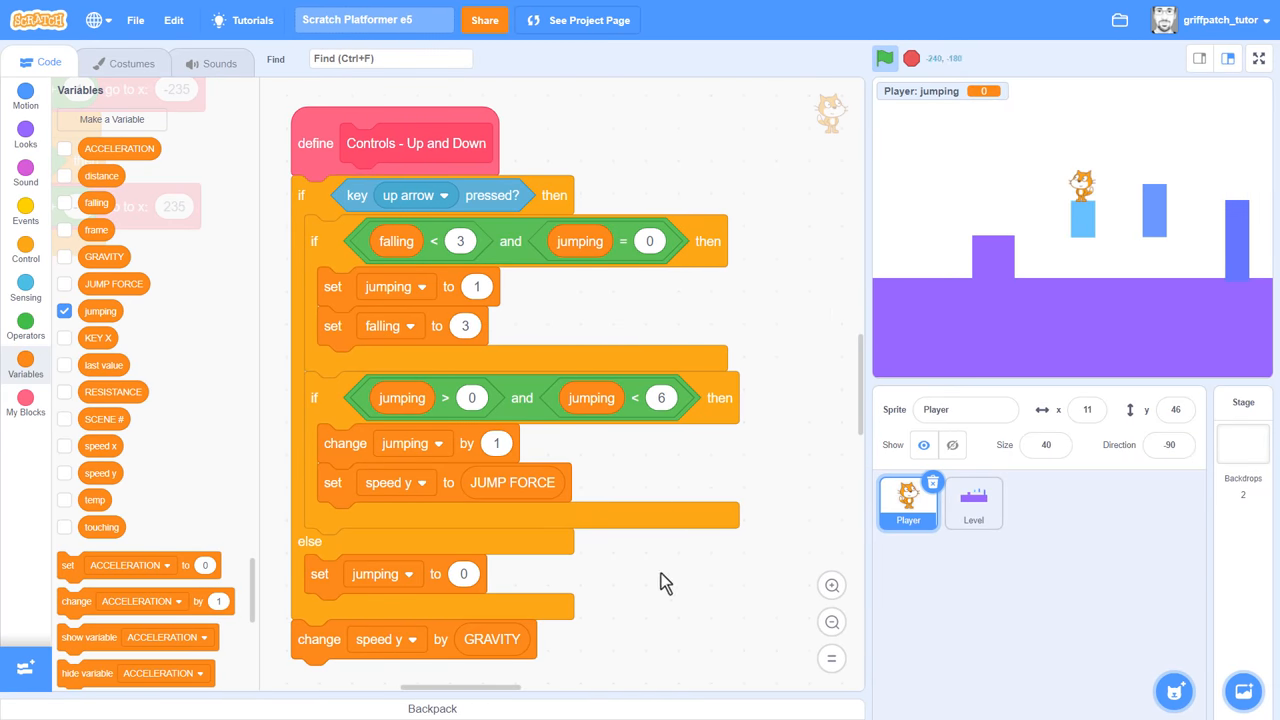
left_click(661, 397)
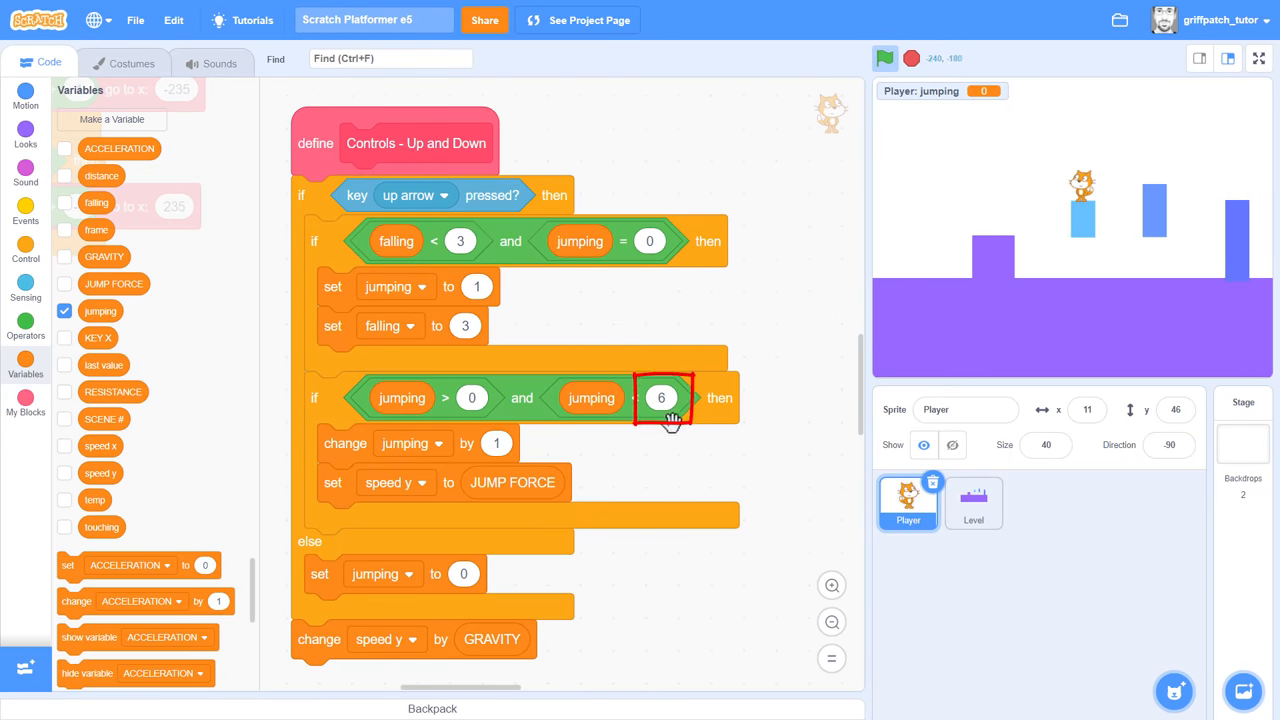
- Create a 'JUMP DURATION' variable and show its readout on the stage
left_click(111, 119)
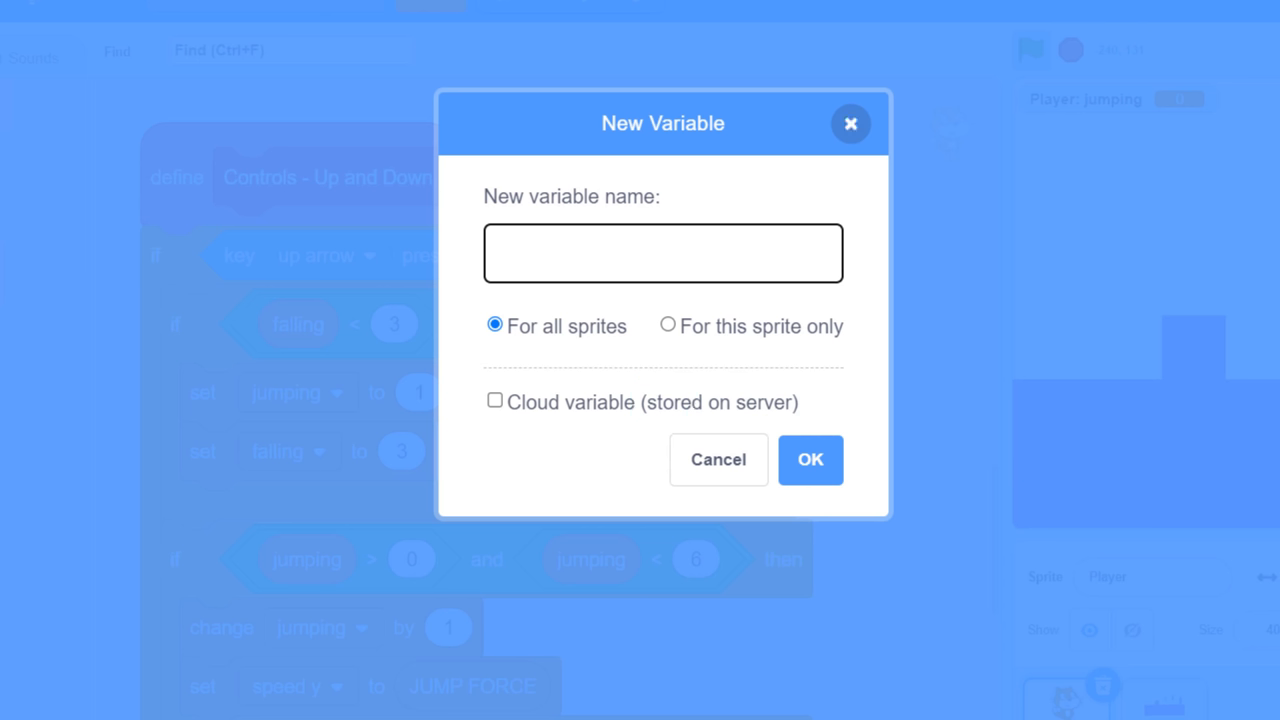
type("JUMP")
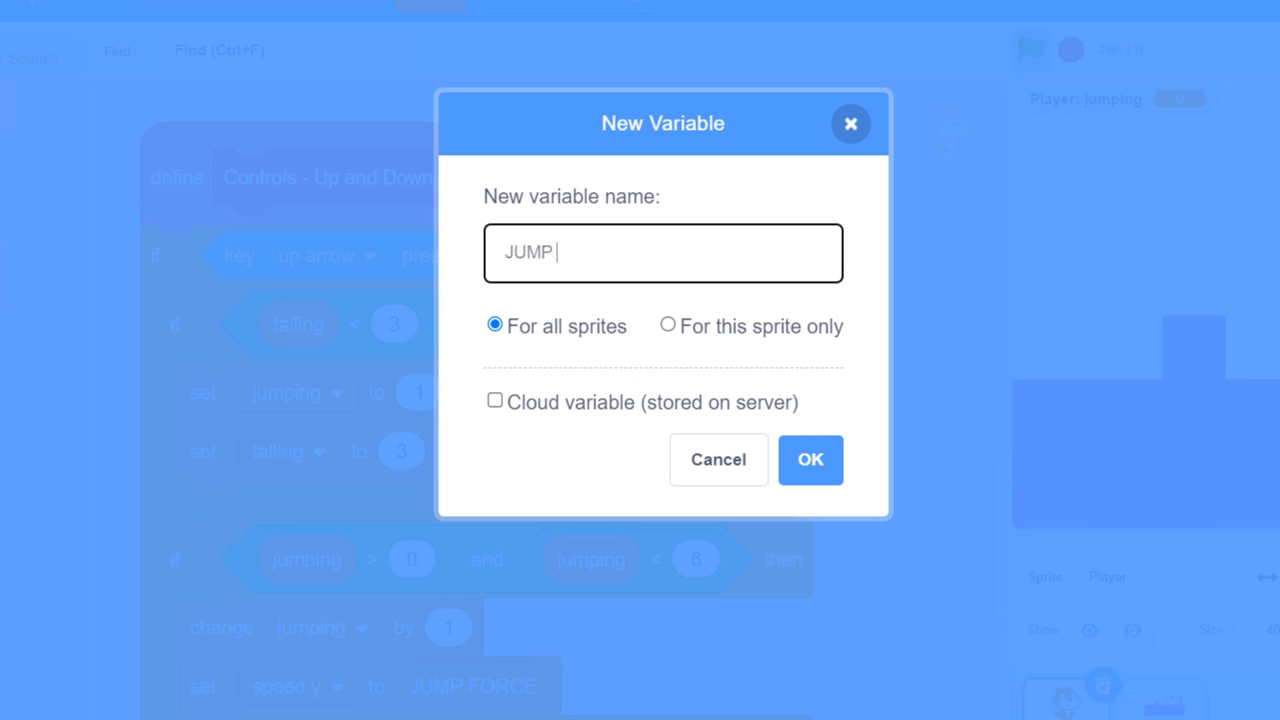
type("DURATION")
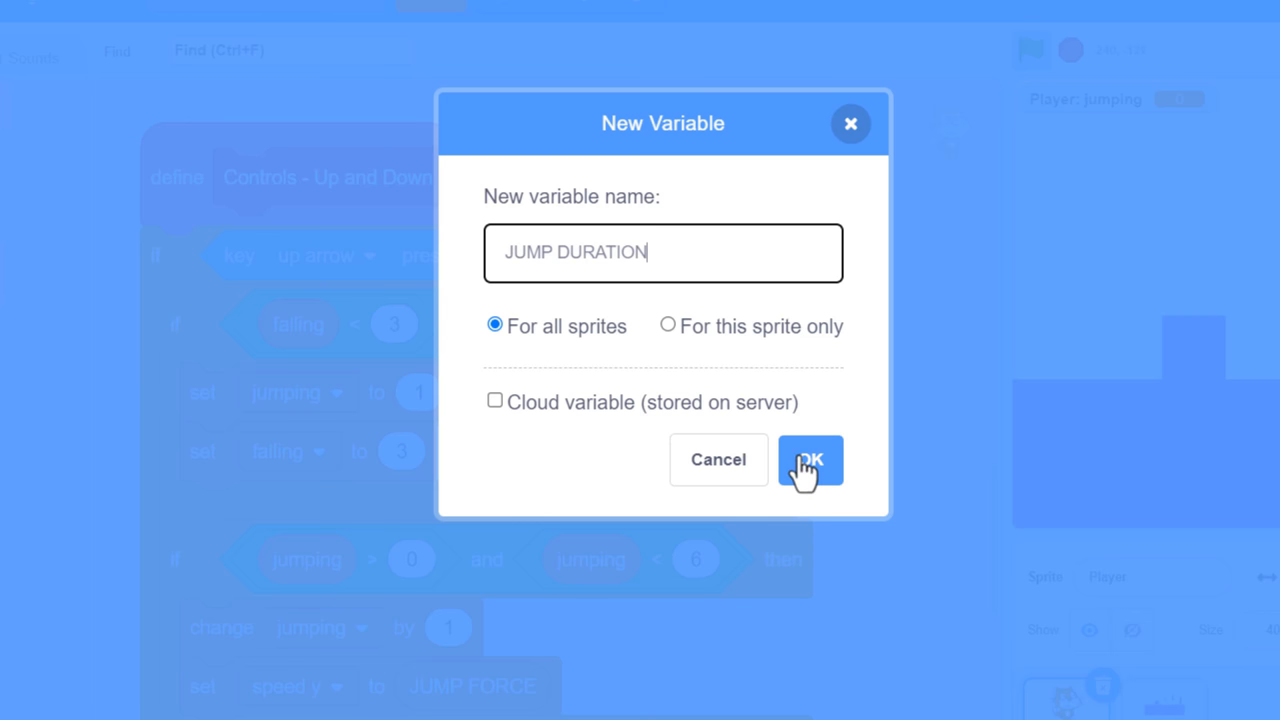
left_click(810, 459)
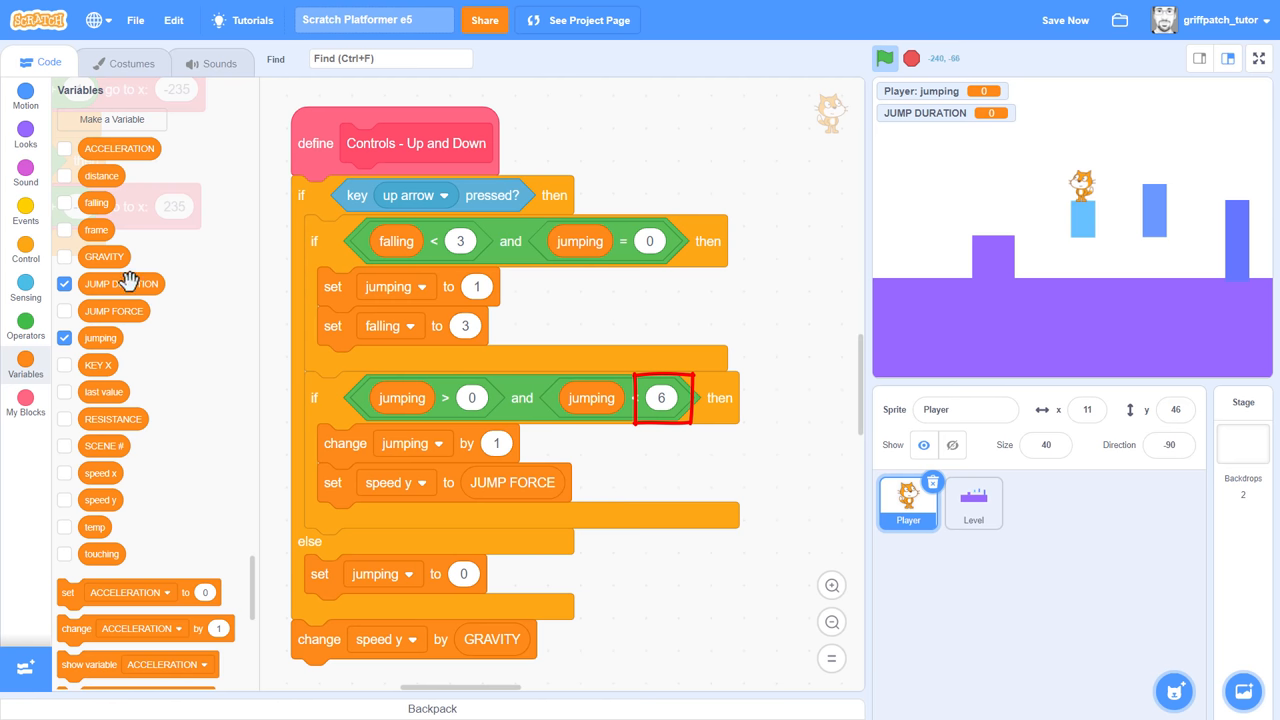
- Set JUMP DURATION to 6 in the green-flag startup script
left_click_drag(121, 283, 660, 397)
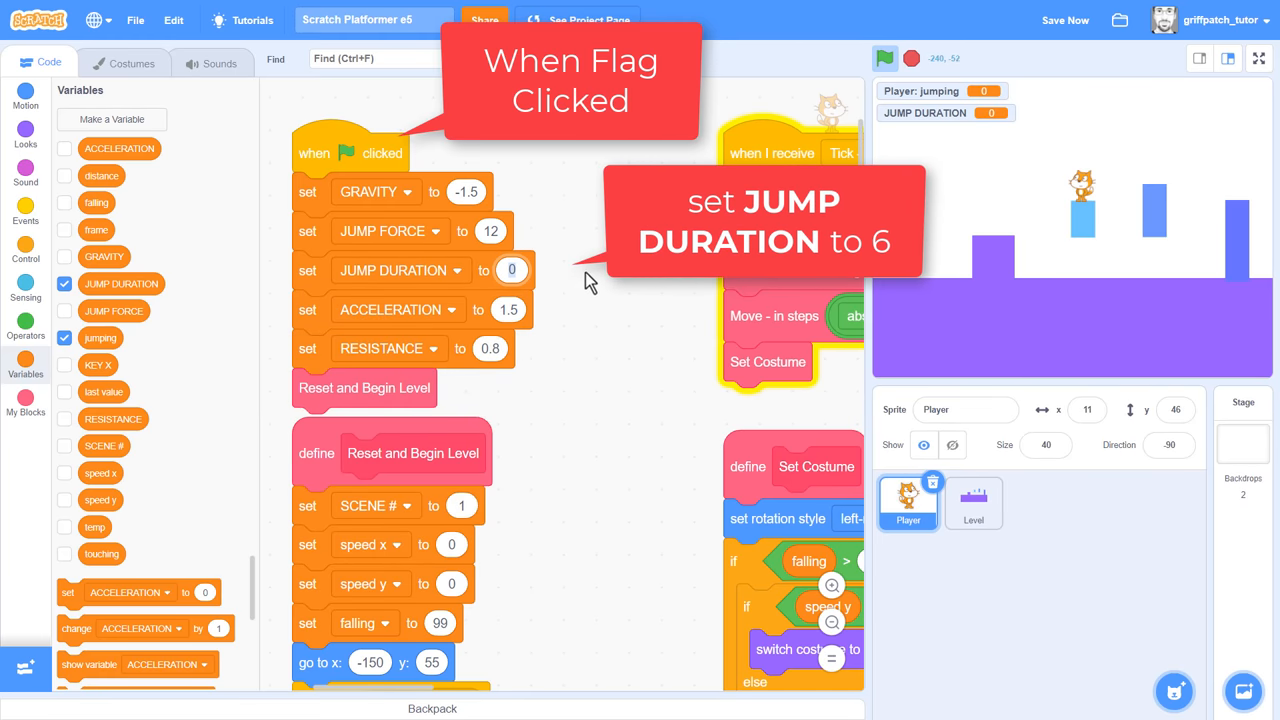
type("6")
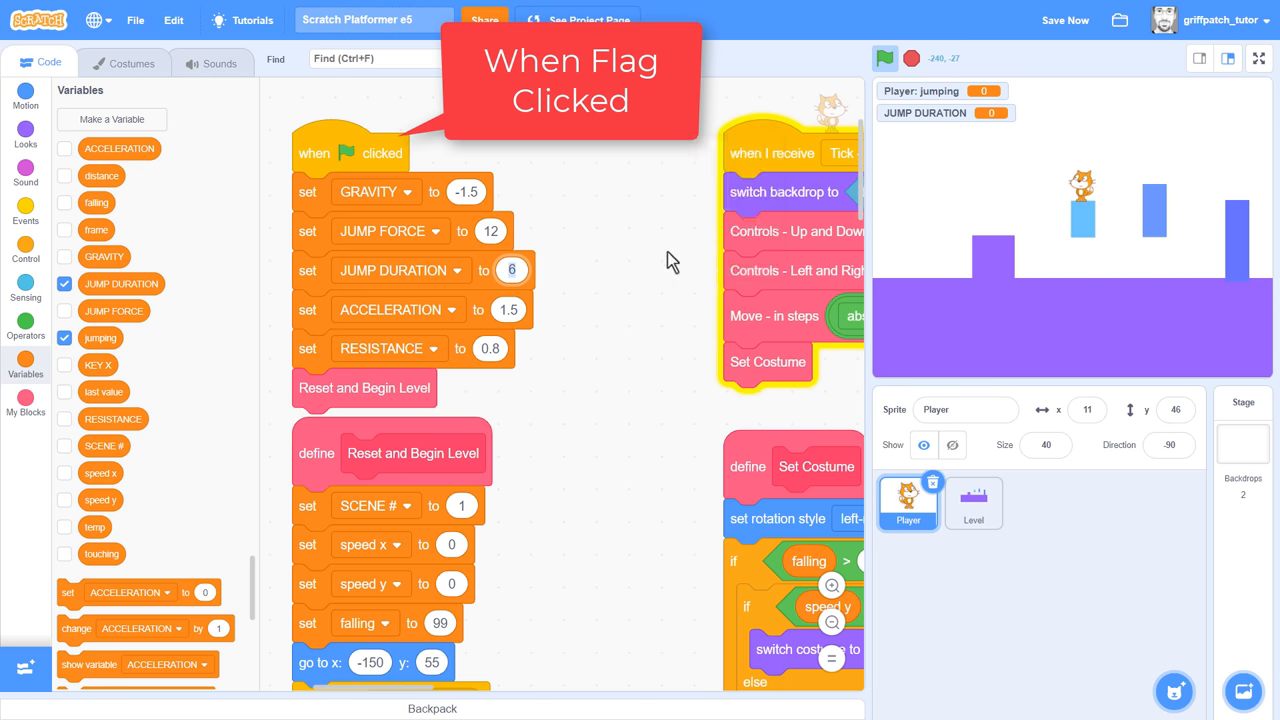
- Play-test the higher jump with JUMP DURATION 20, then settle the value back at 6
left_click(884, 58)
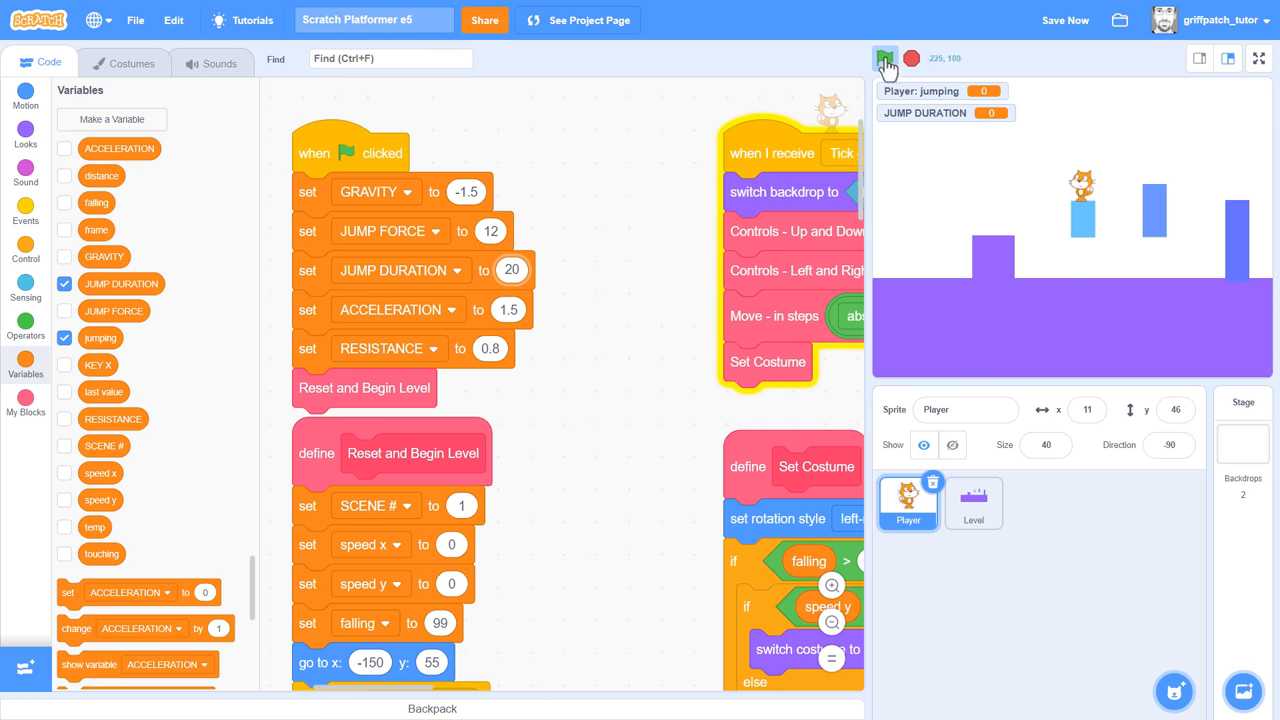
left_click(884, 62)
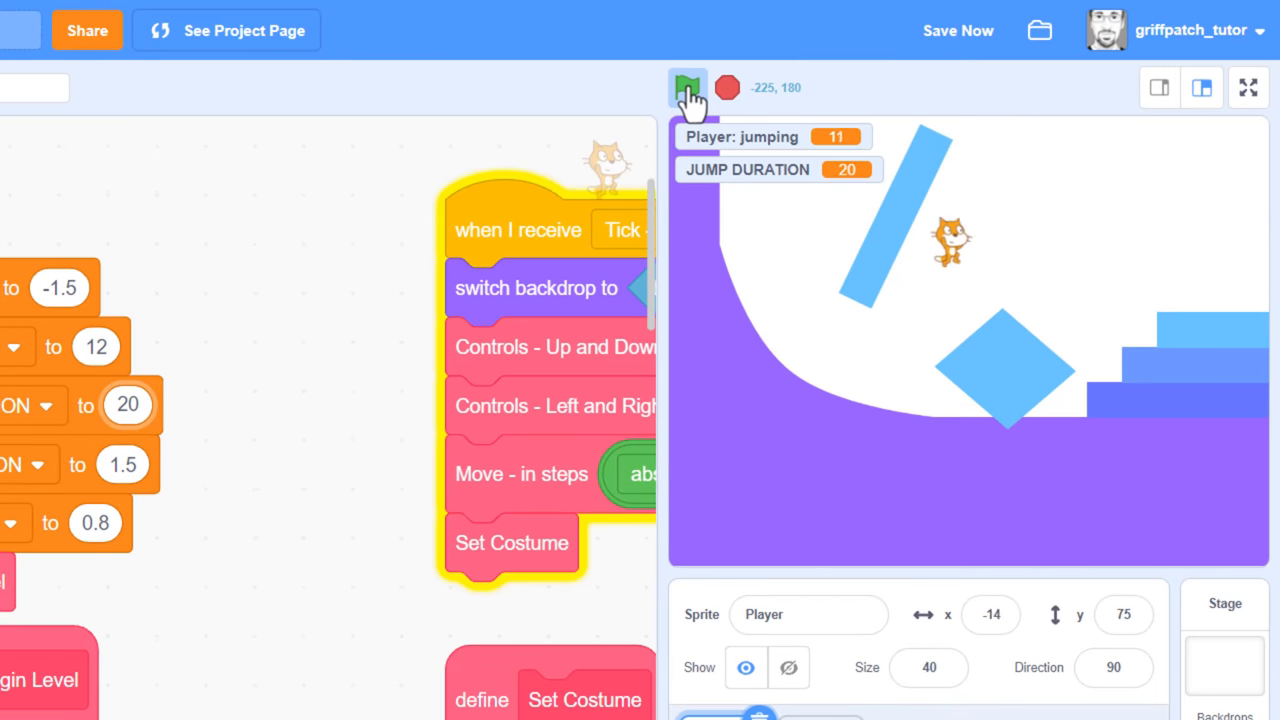
left_click(687, 87)
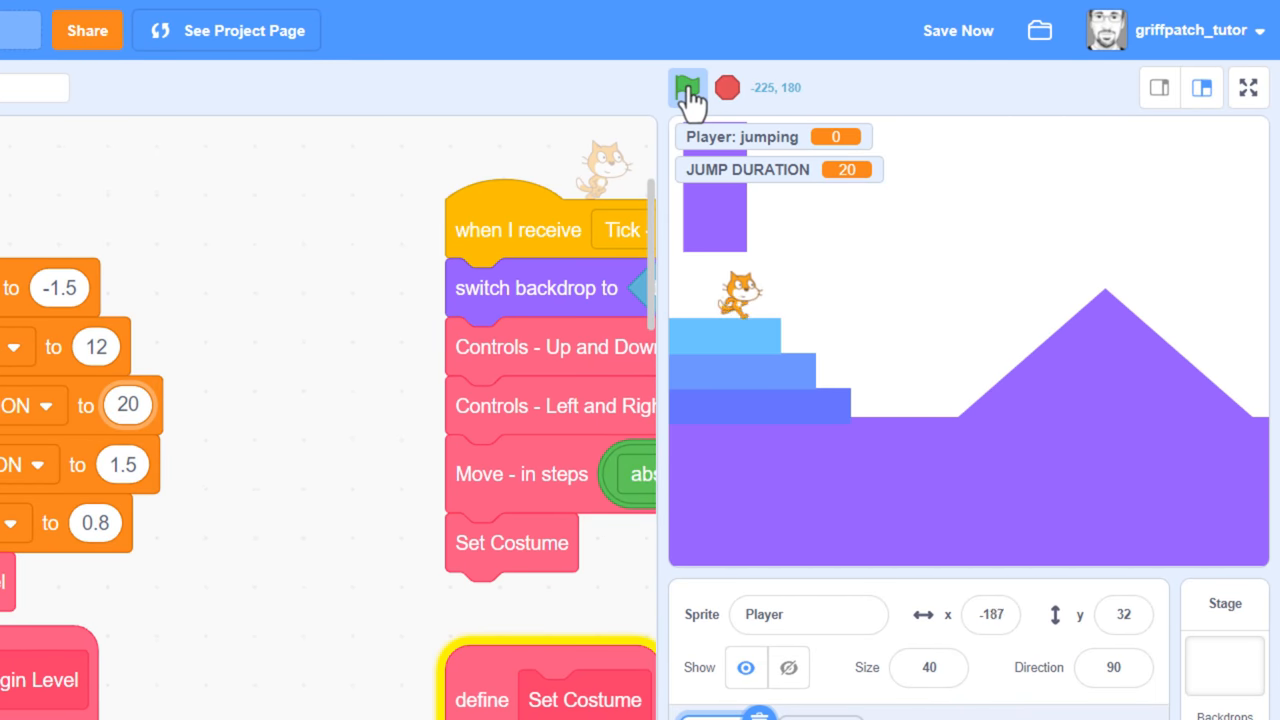
left_click(687, 87)
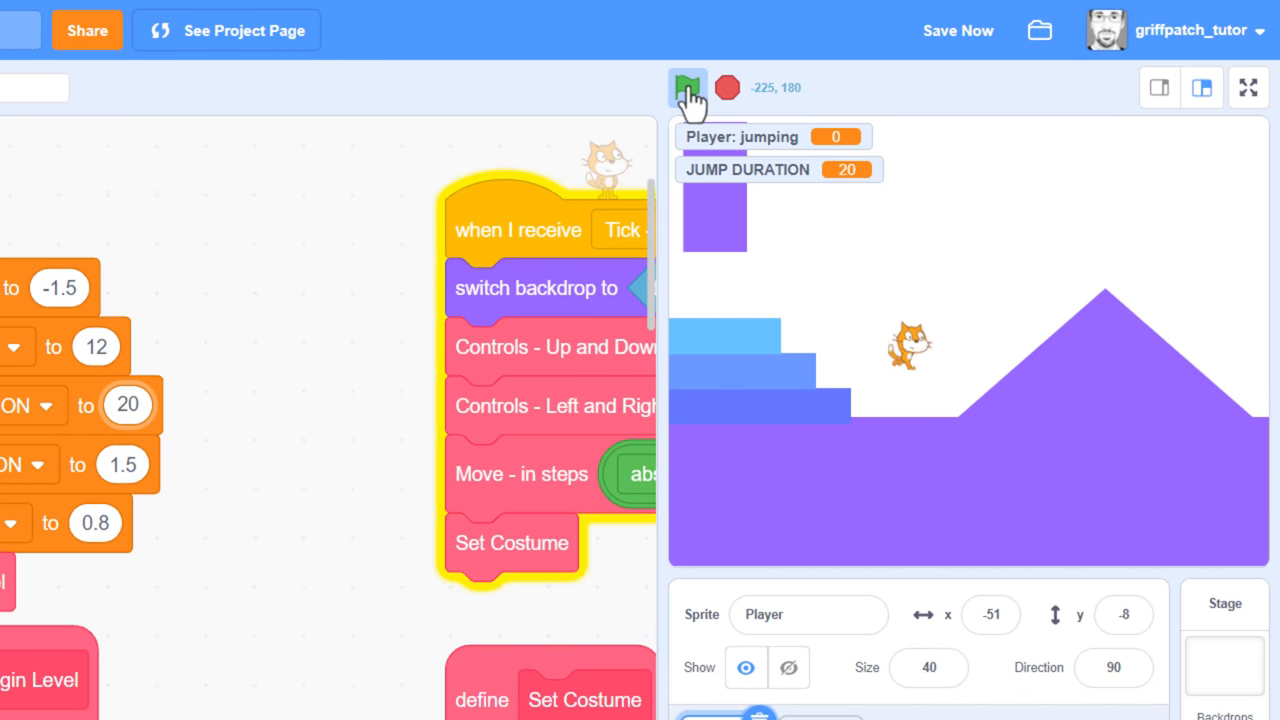
left_click(687, 87)
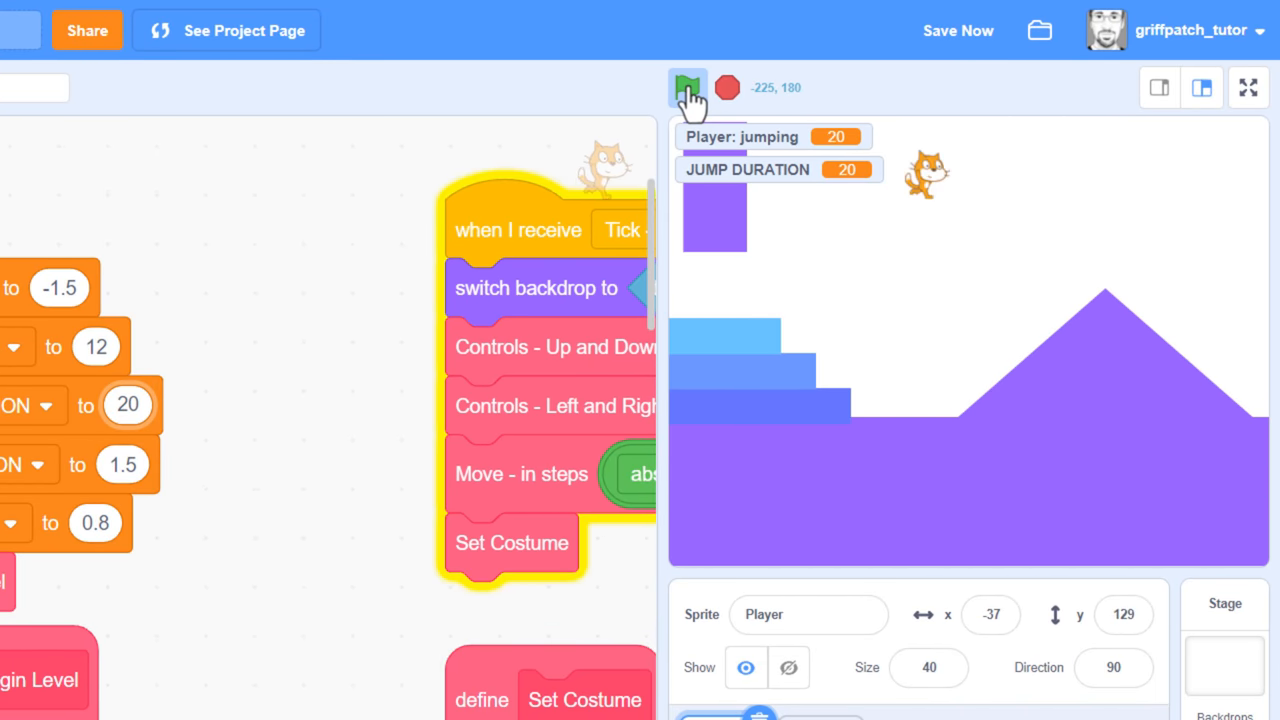
left_click(687, 87)
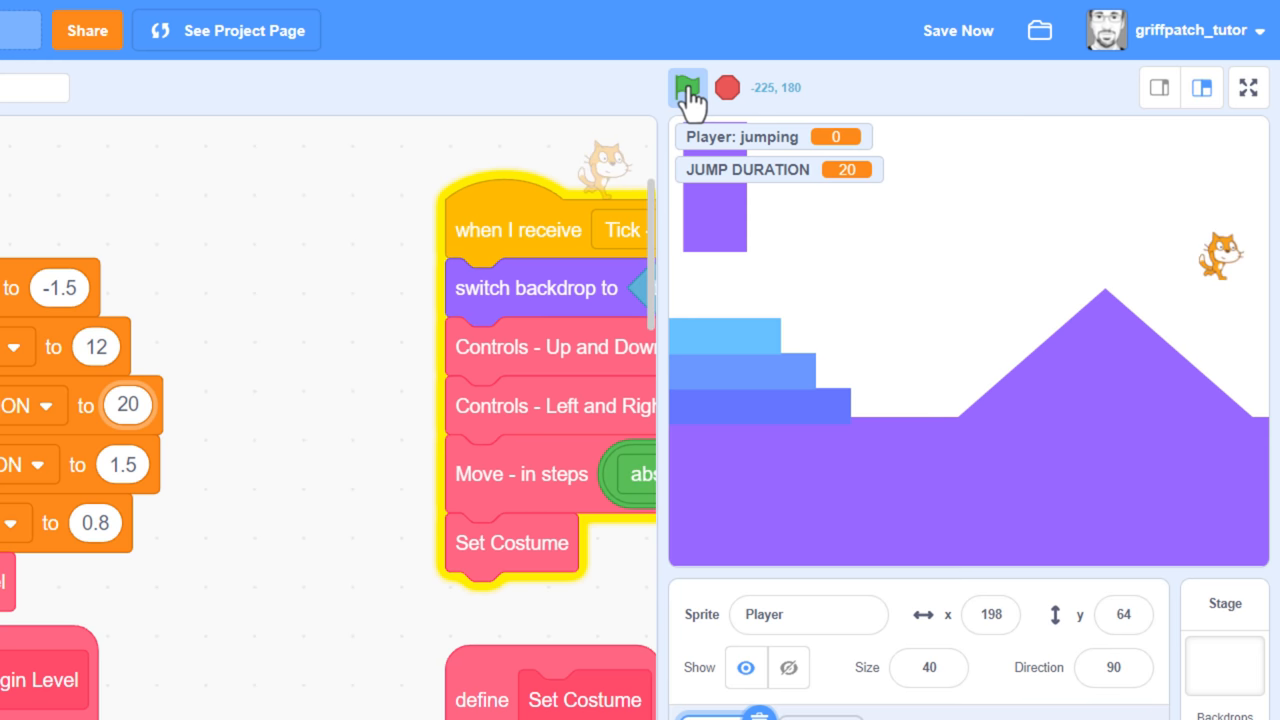
left_click(687, 87)
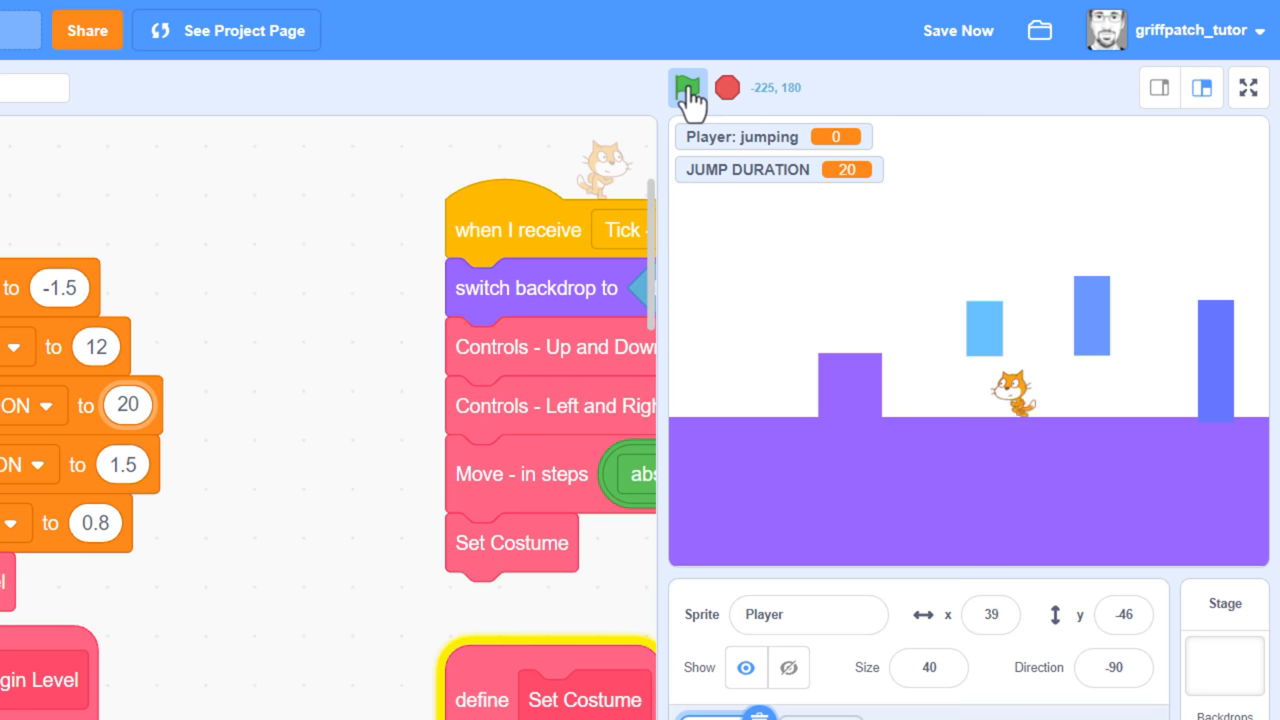
left_click(687, 87)
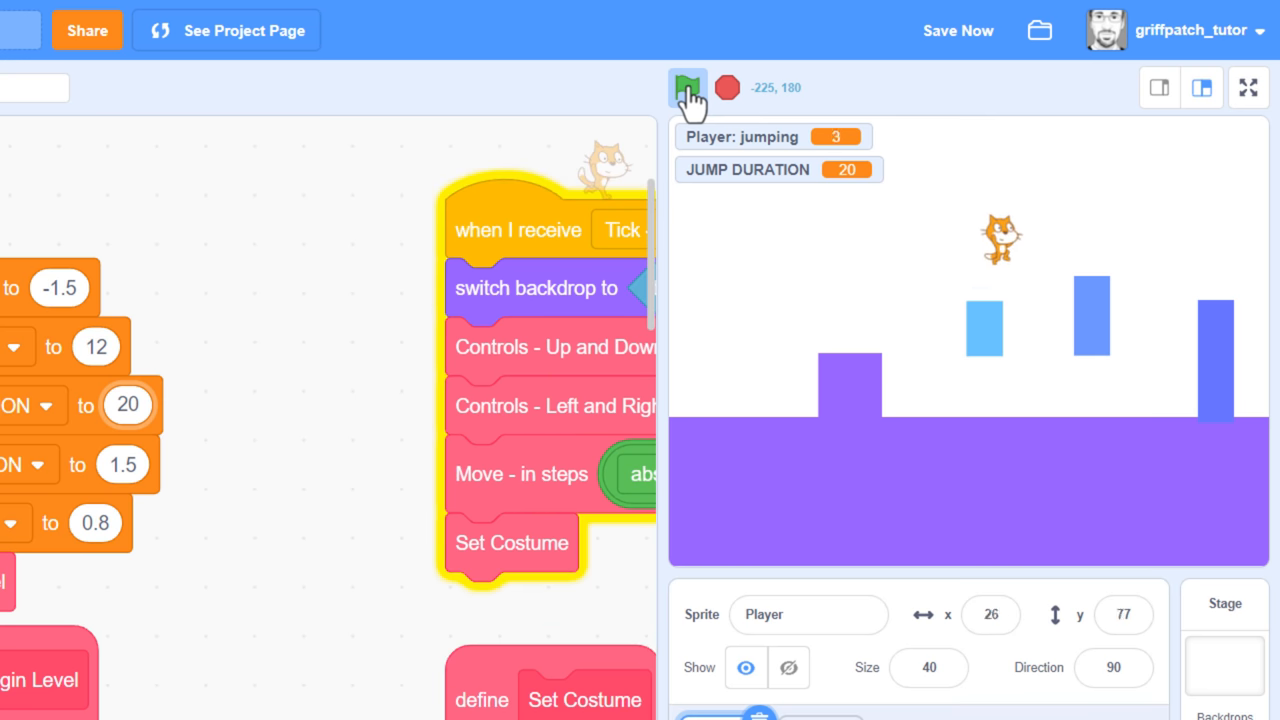
left_click(687, 87)
type("6")
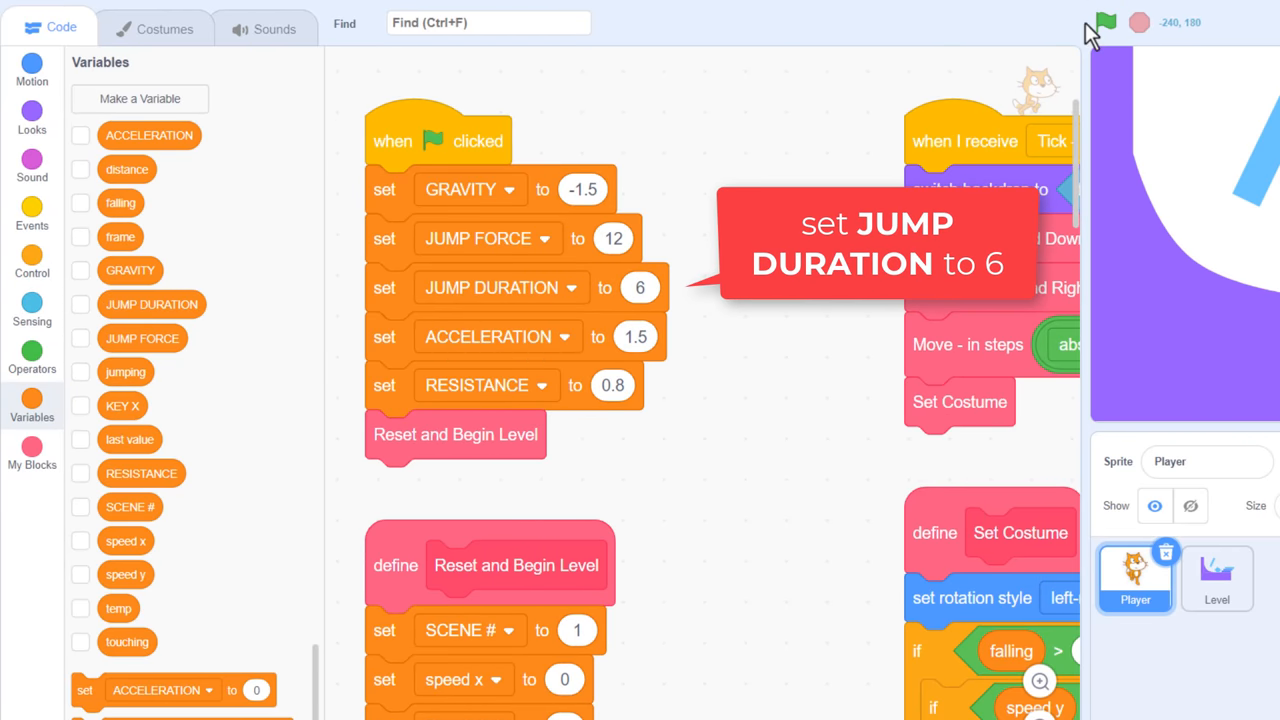
left_click(1104, 22)
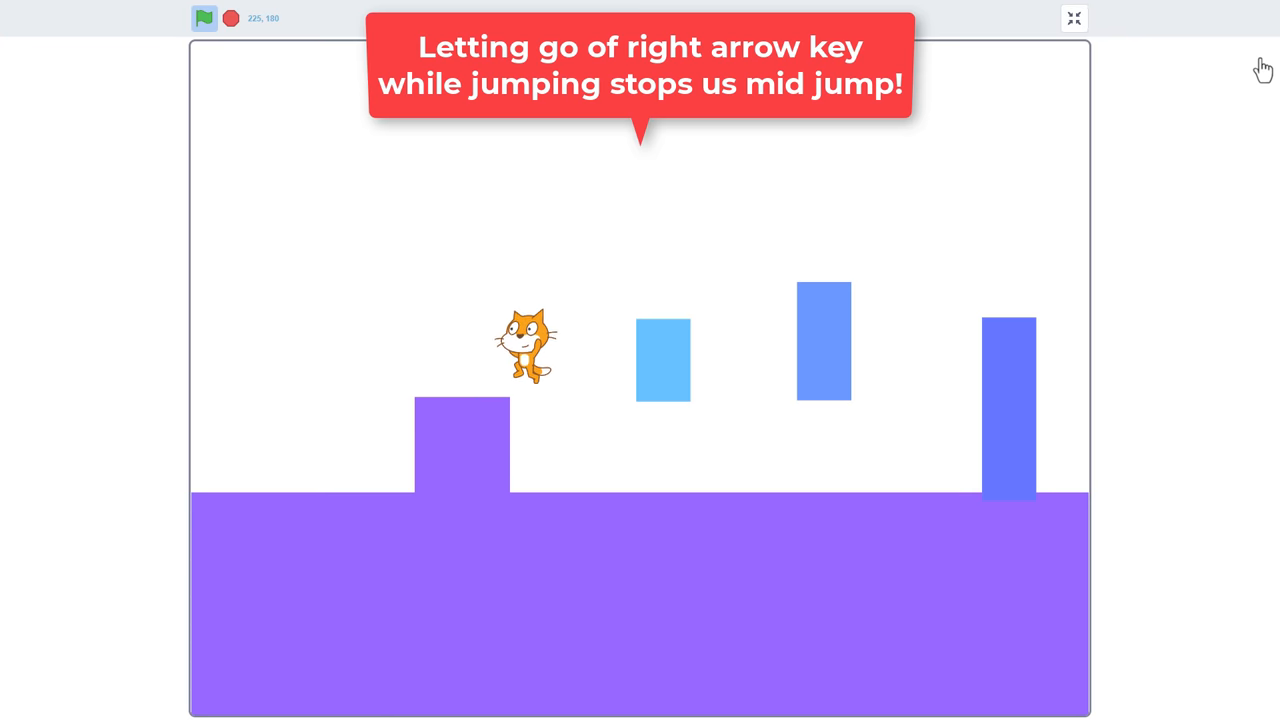
left_click(1073, 18)
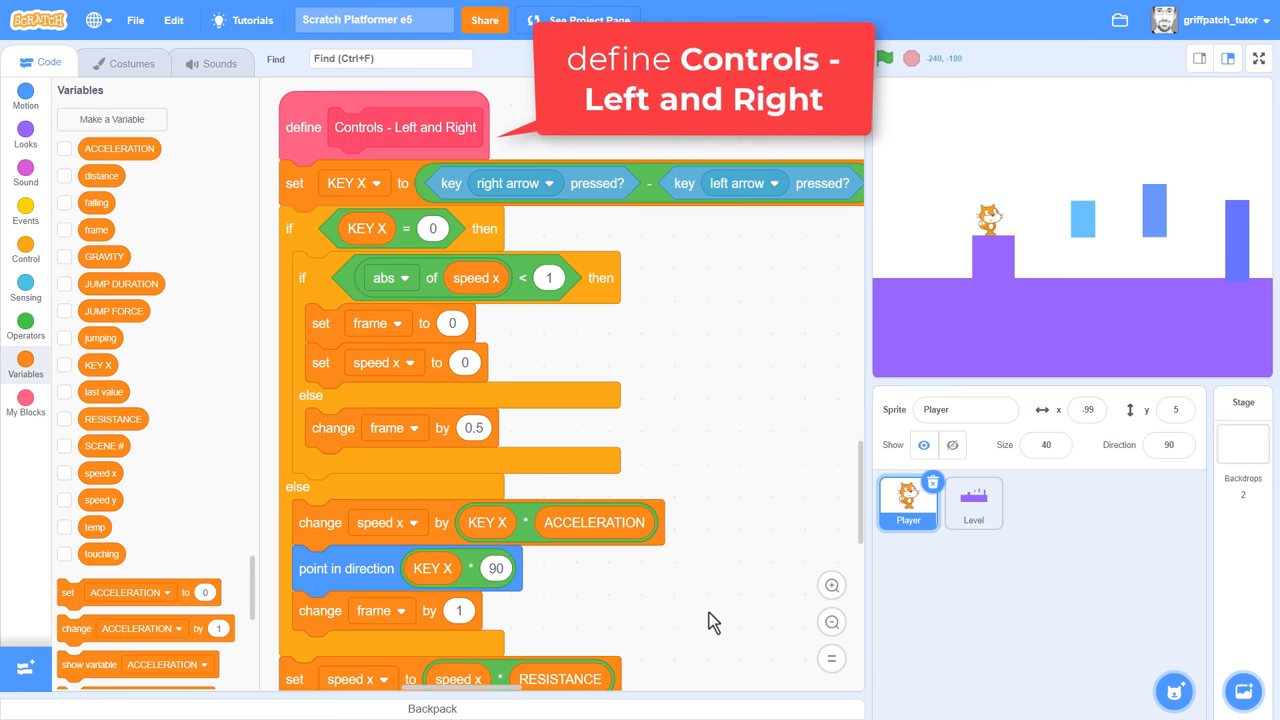
- Under 'if KEY X = 0', add 'if falling > 2' setting speed x to speed x * 0.98
scroll("down", 3)
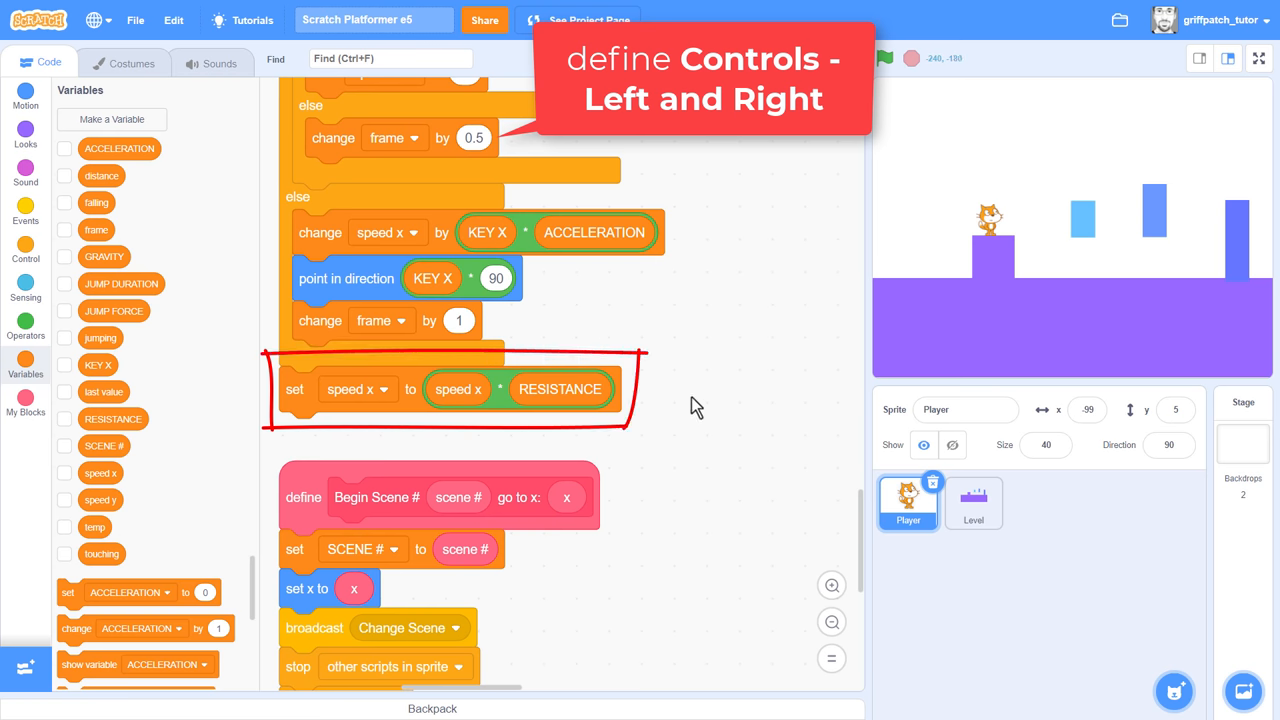
mouse_move(753, 147)
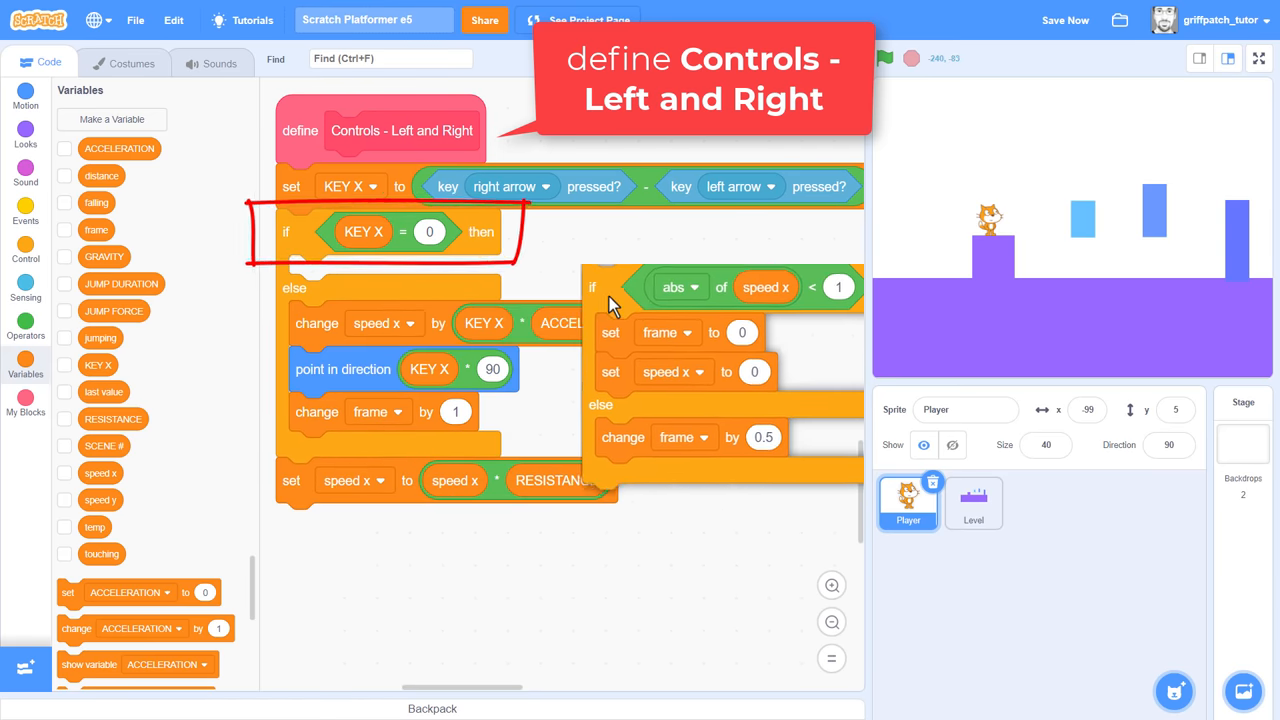
left_click(25, 245)
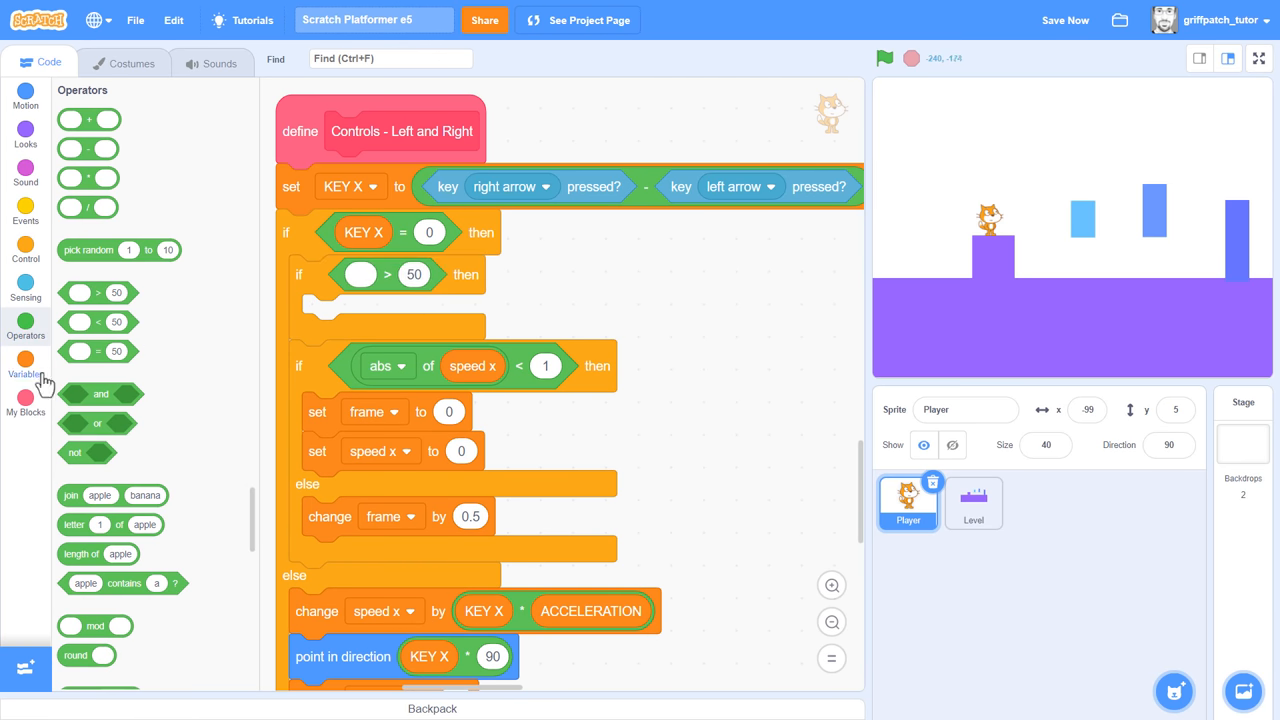
left_click(25, 364)
type("2")
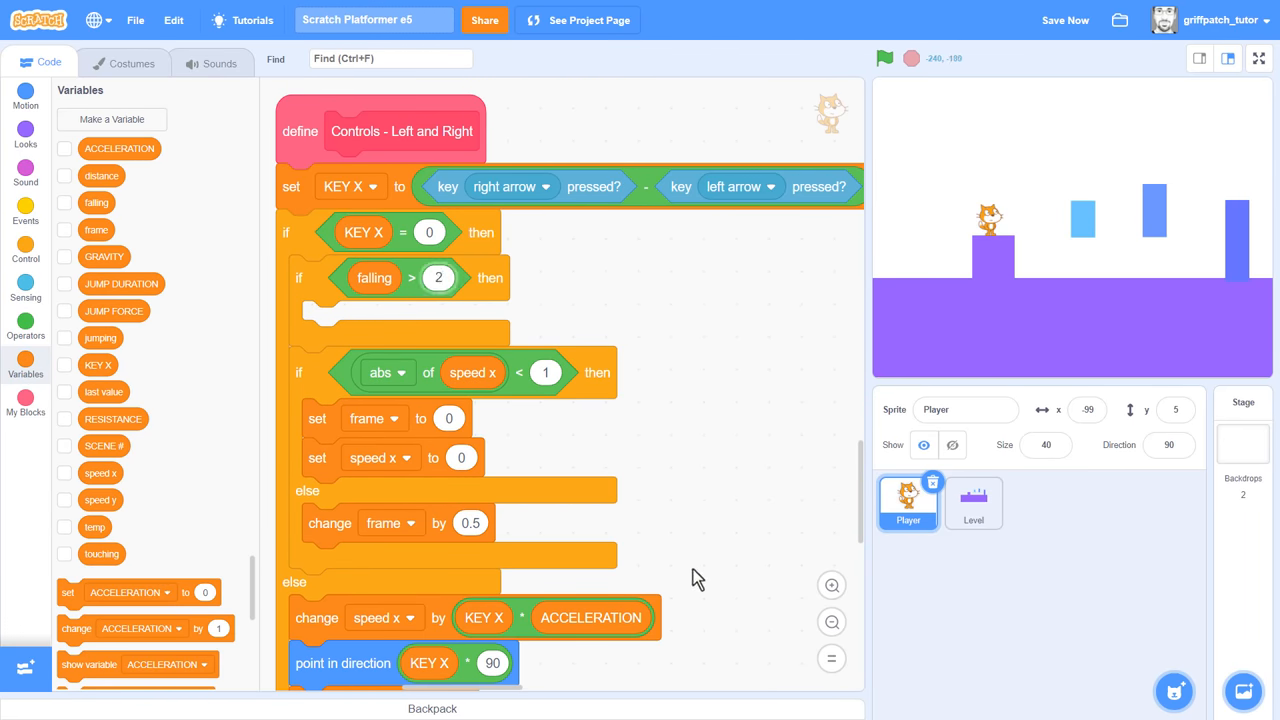
scroll("down", 3)
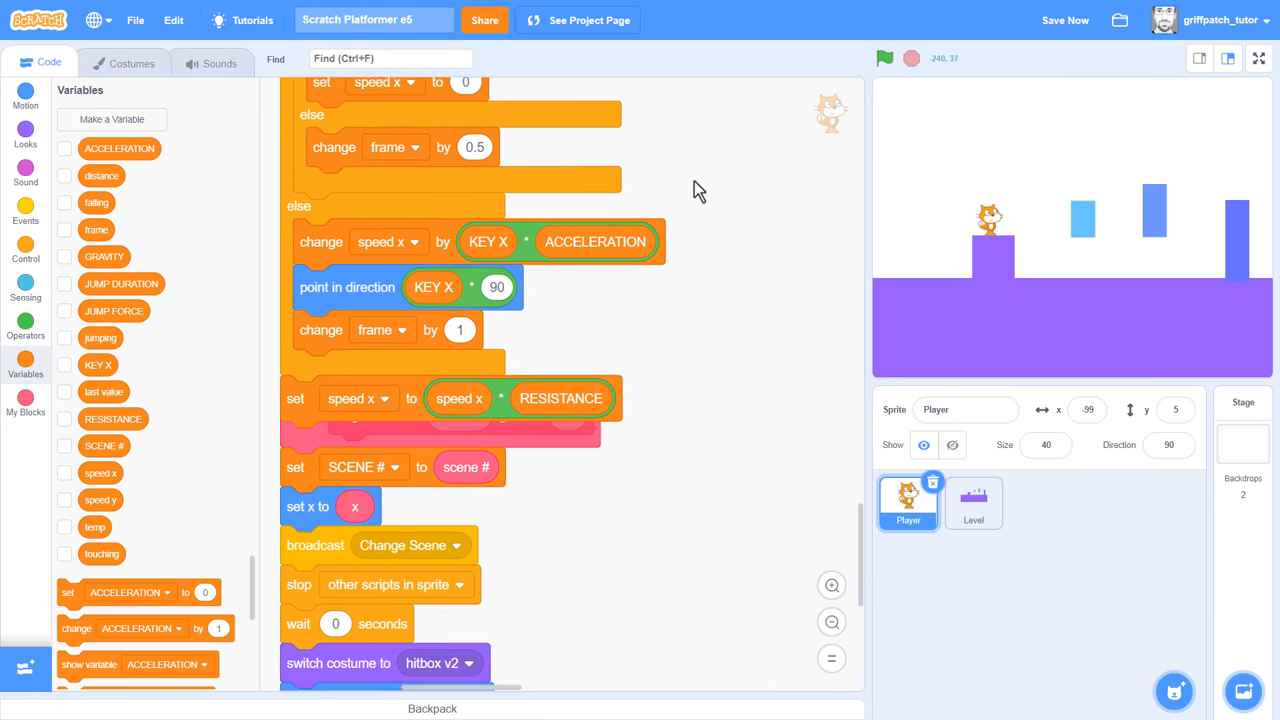
scroll("down", 3)
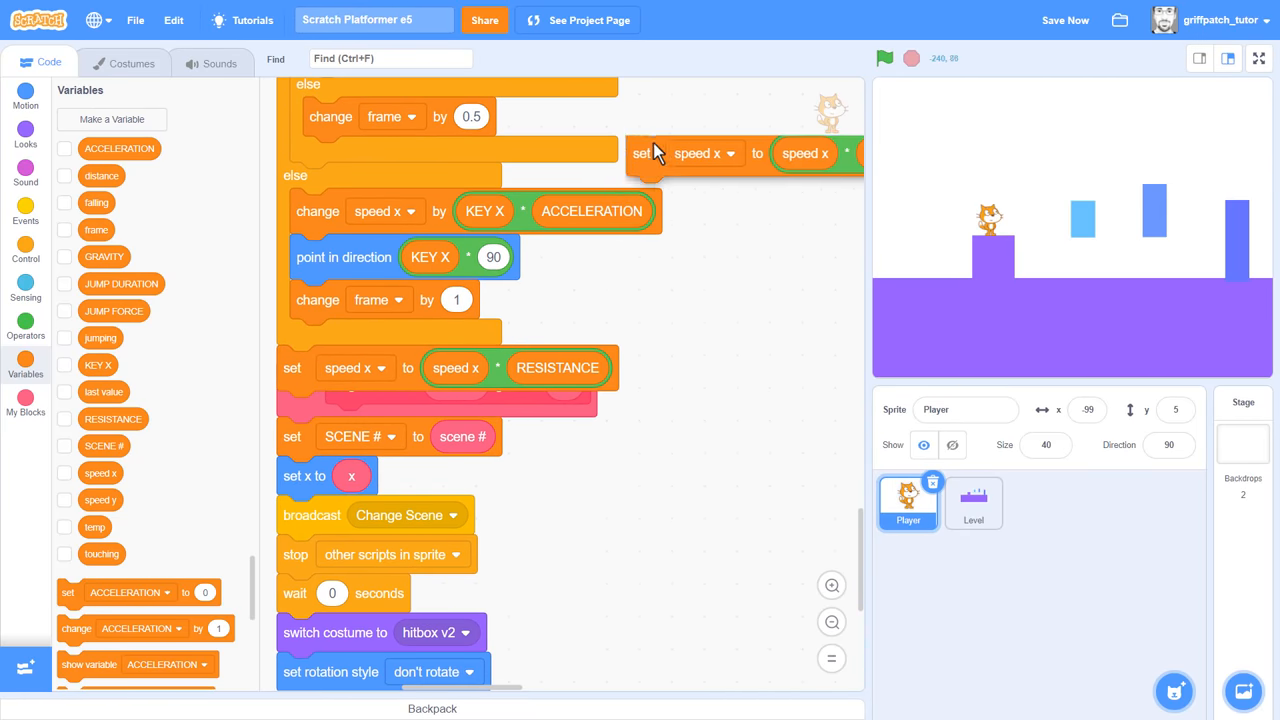
scroll("down", 3)
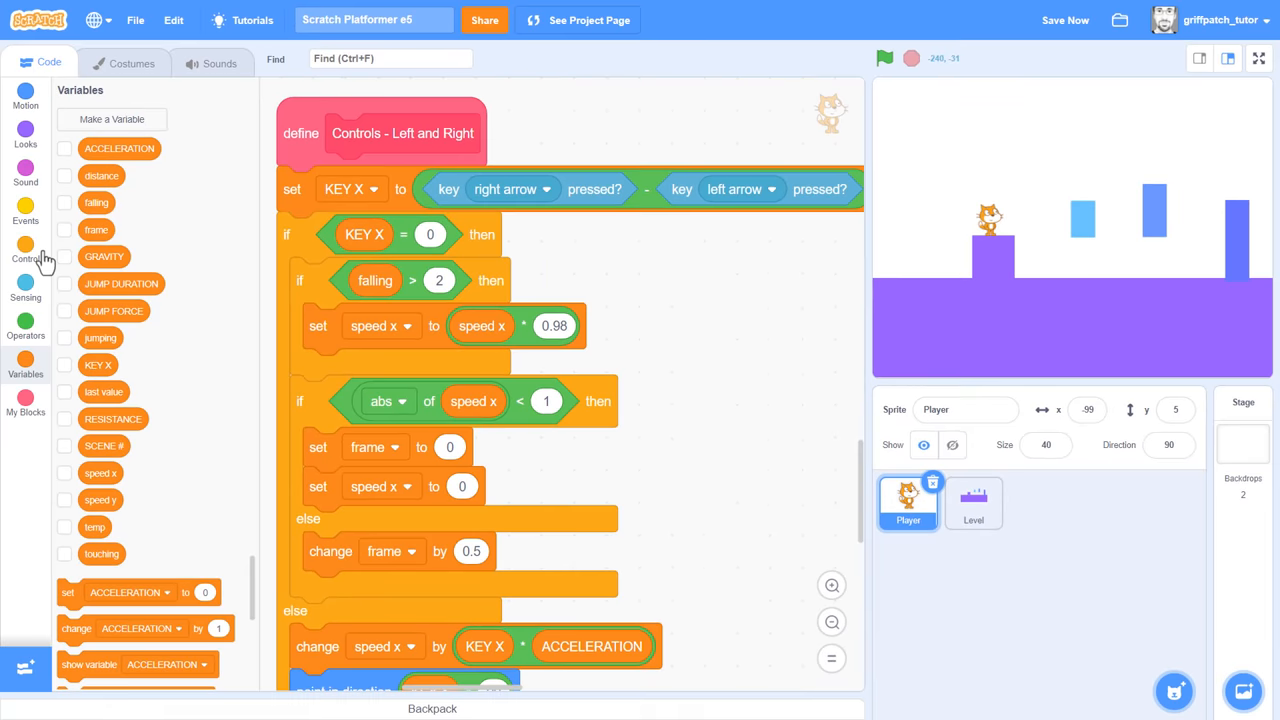
- End the falling slowdown branch with 'stop this script' and play-test the drifting jump
left_click(25, 248)
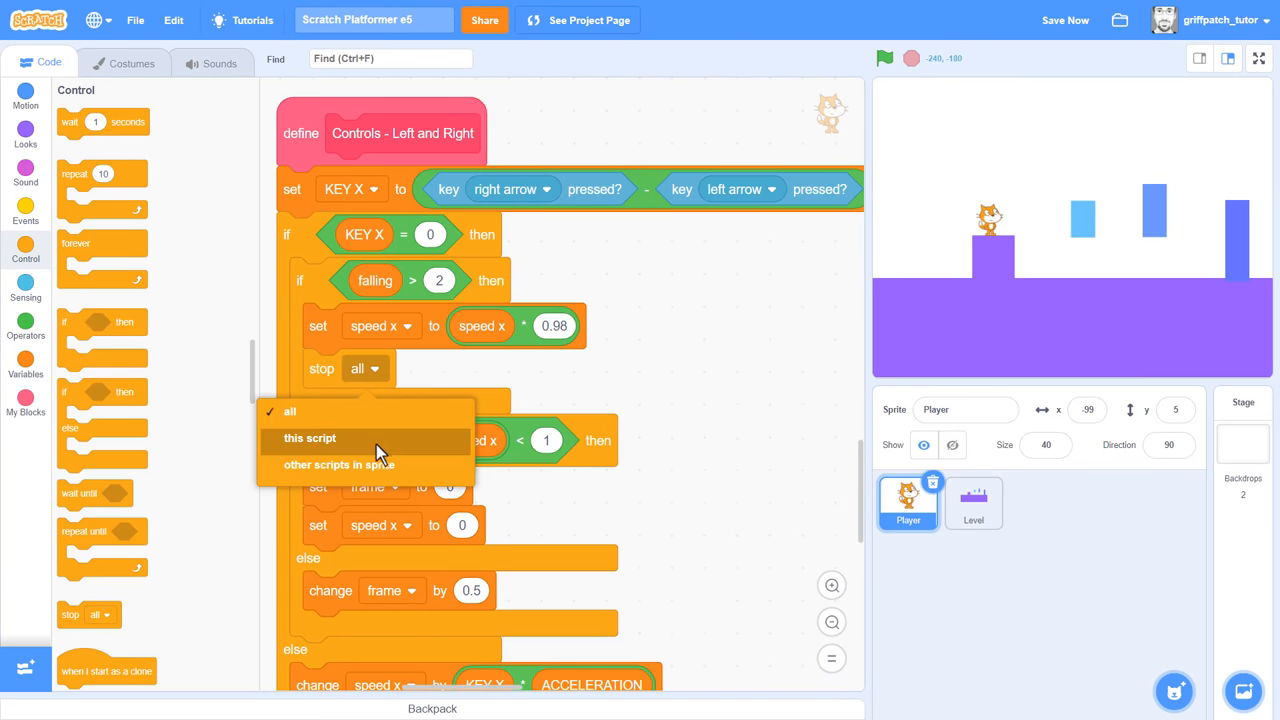
left_click(309, 438)
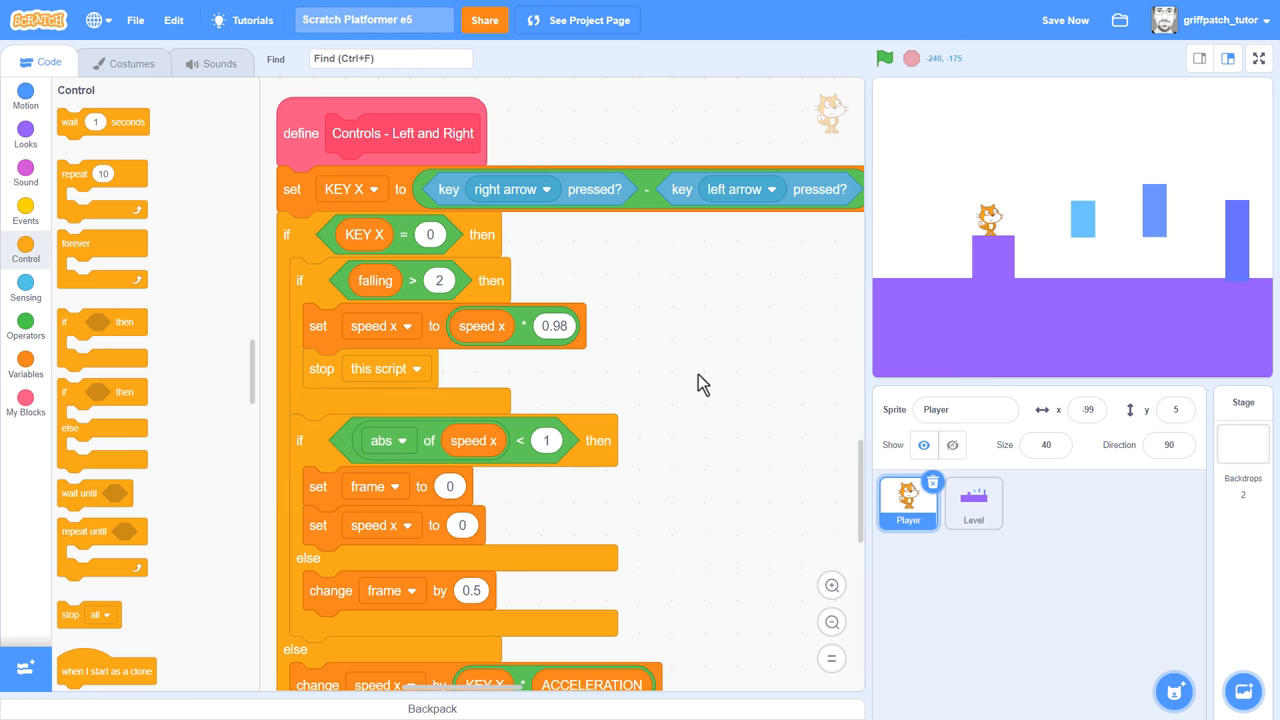
left_click(884, 58)
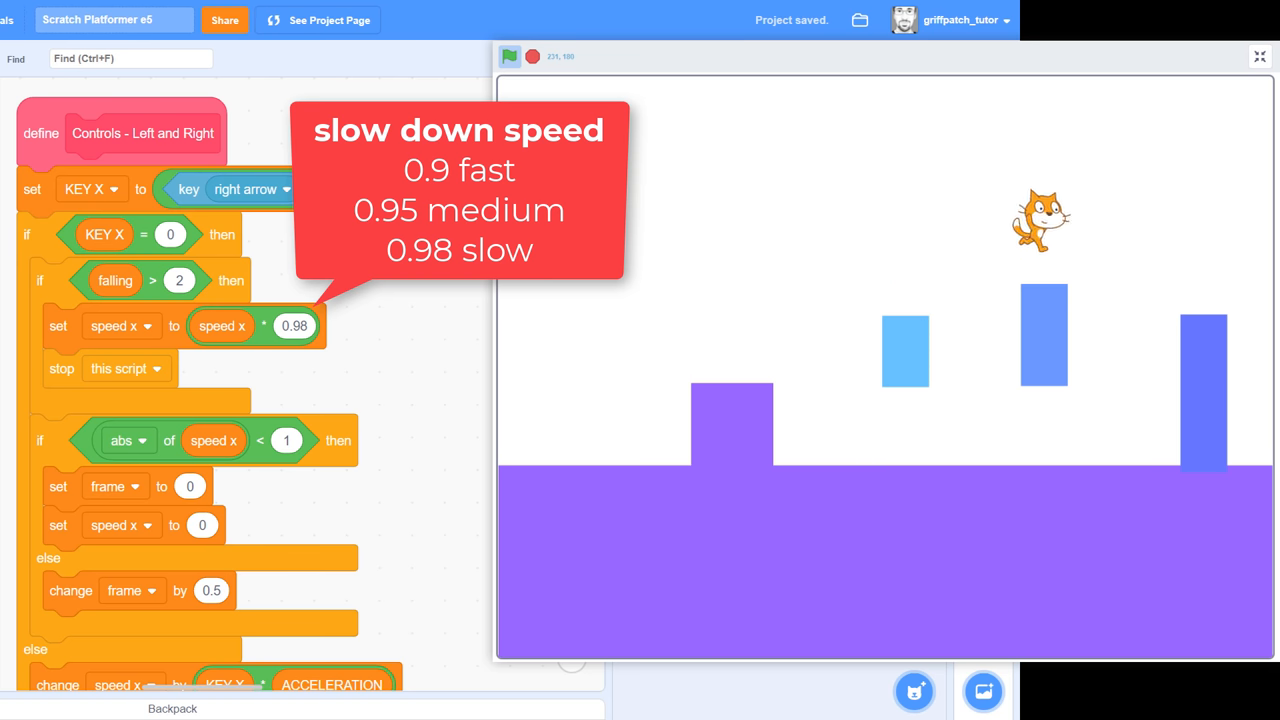
- Make a 'Check Can Wall Slide' custom block set to run without screen refresh
left_click(1259, 56)
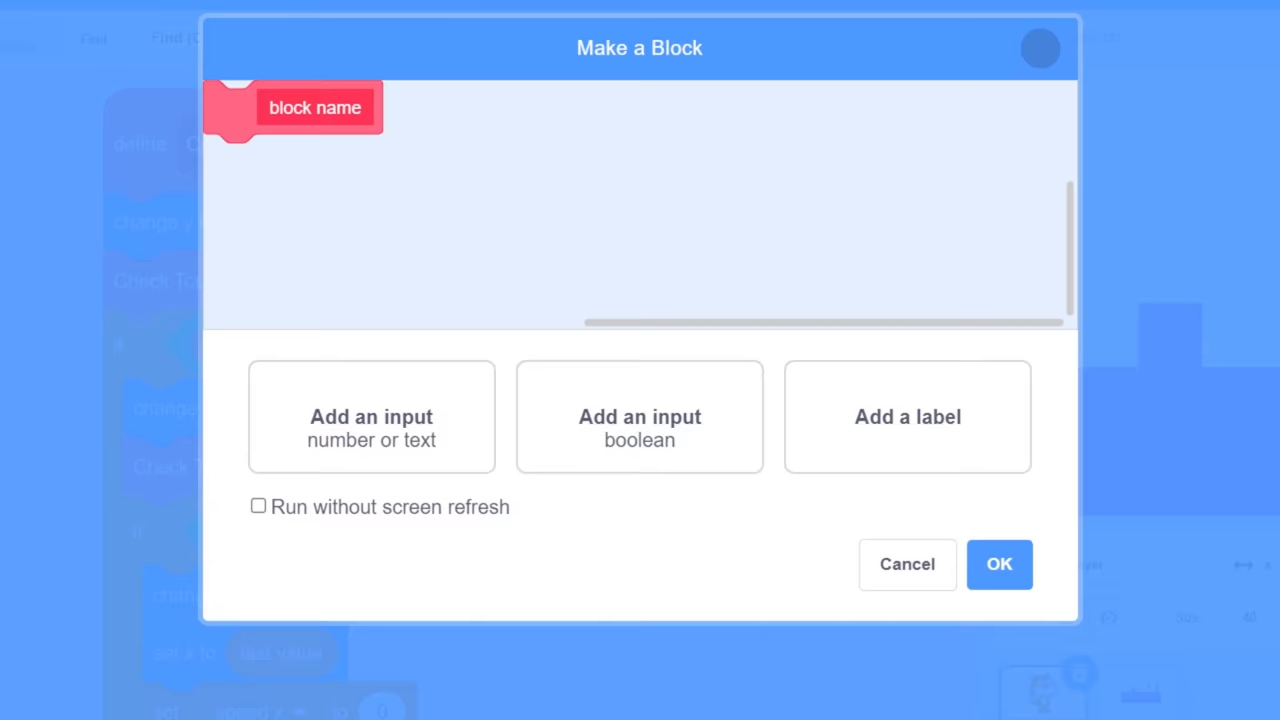
type("Check")
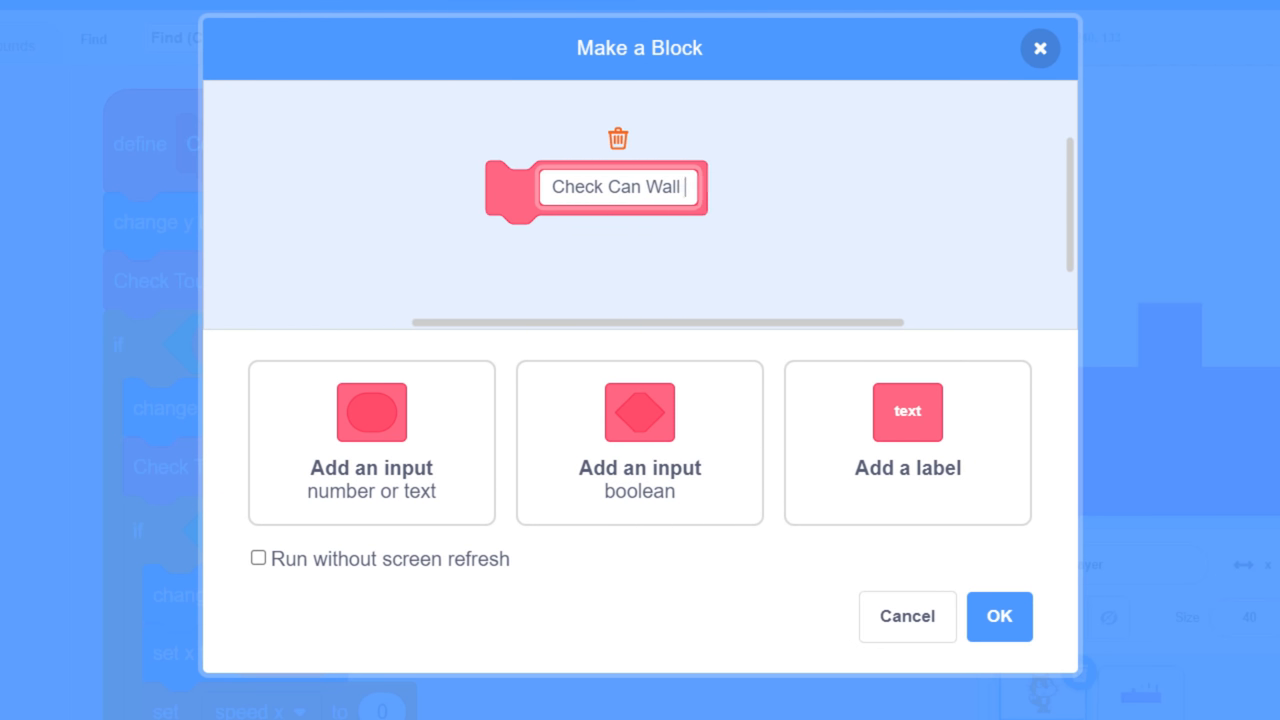
left_click(258, 557)
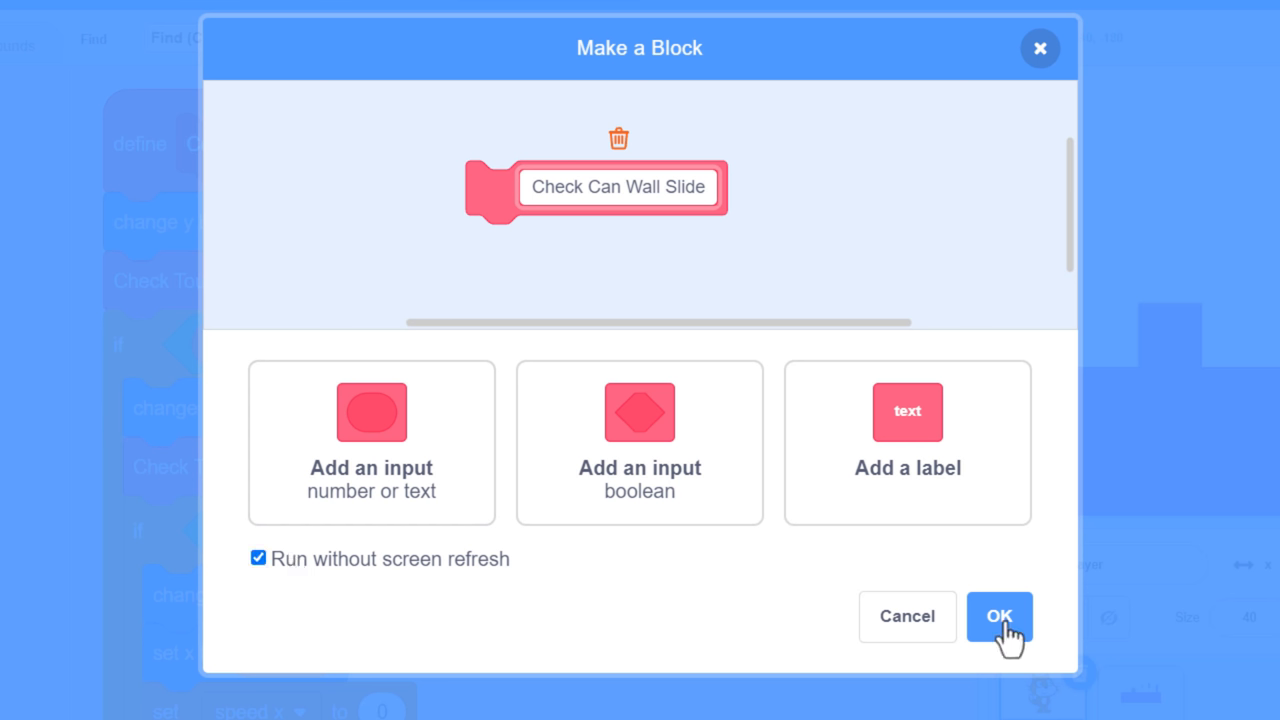
left_click(999, 616)
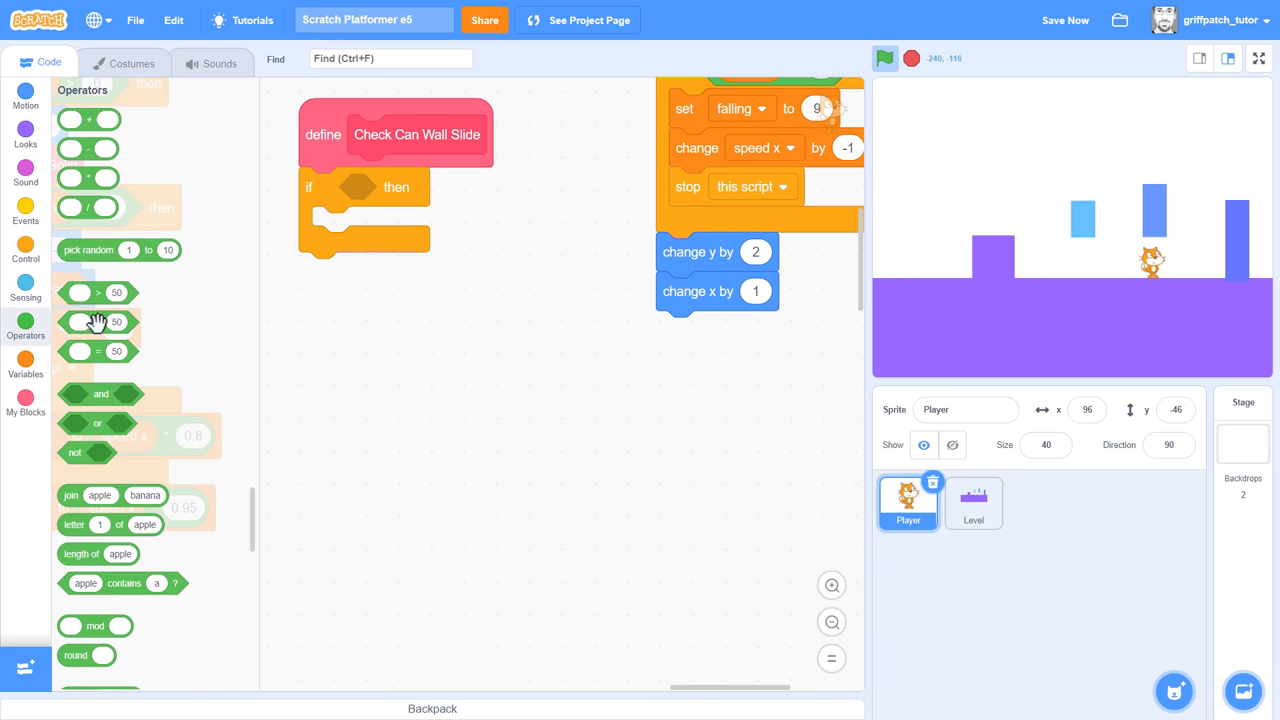
- Add a falling < 2 condition and create a 'wall slide' variable for this sprite only
left_click(25, 355)
type("wall slide")
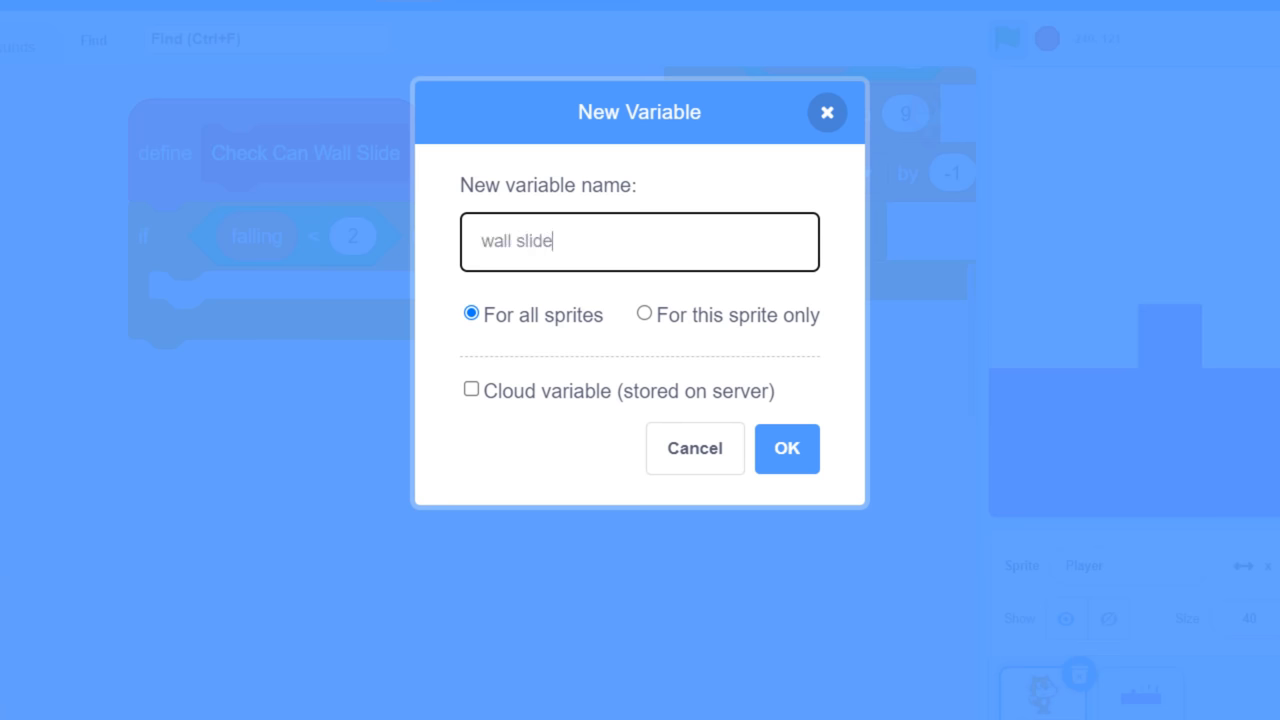
left_click(644, 313)
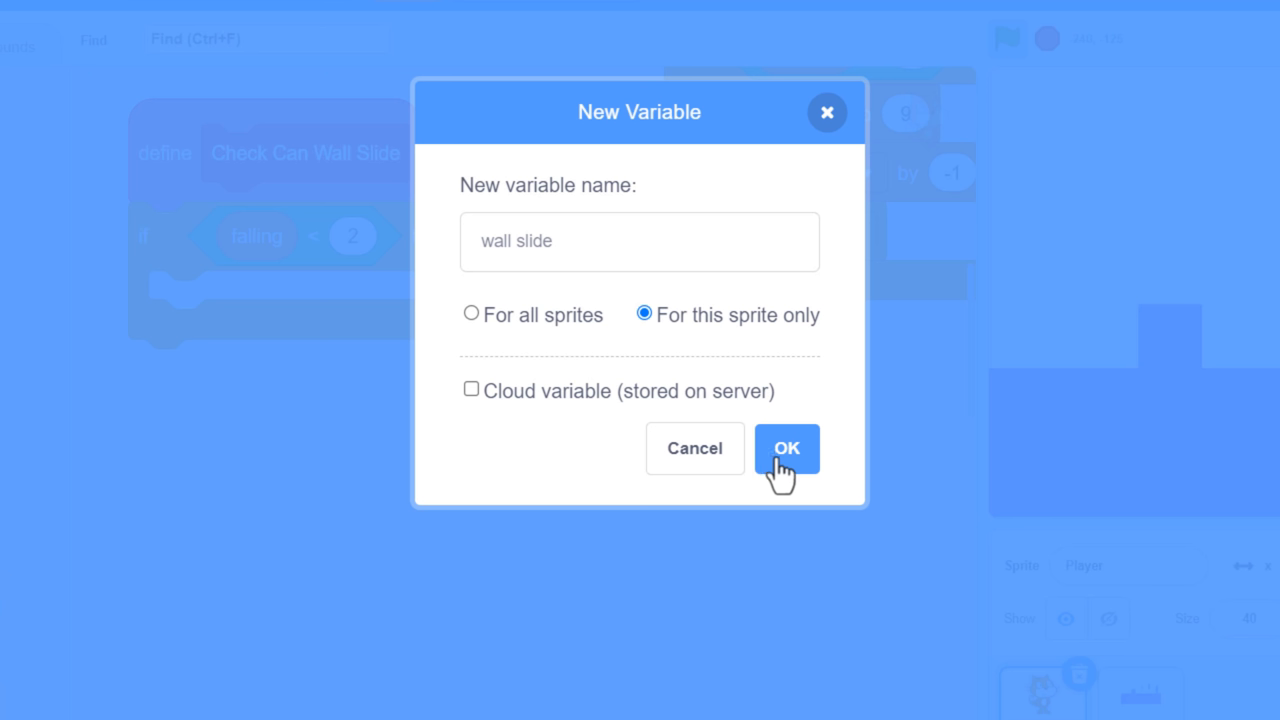
left_click(786, 448)
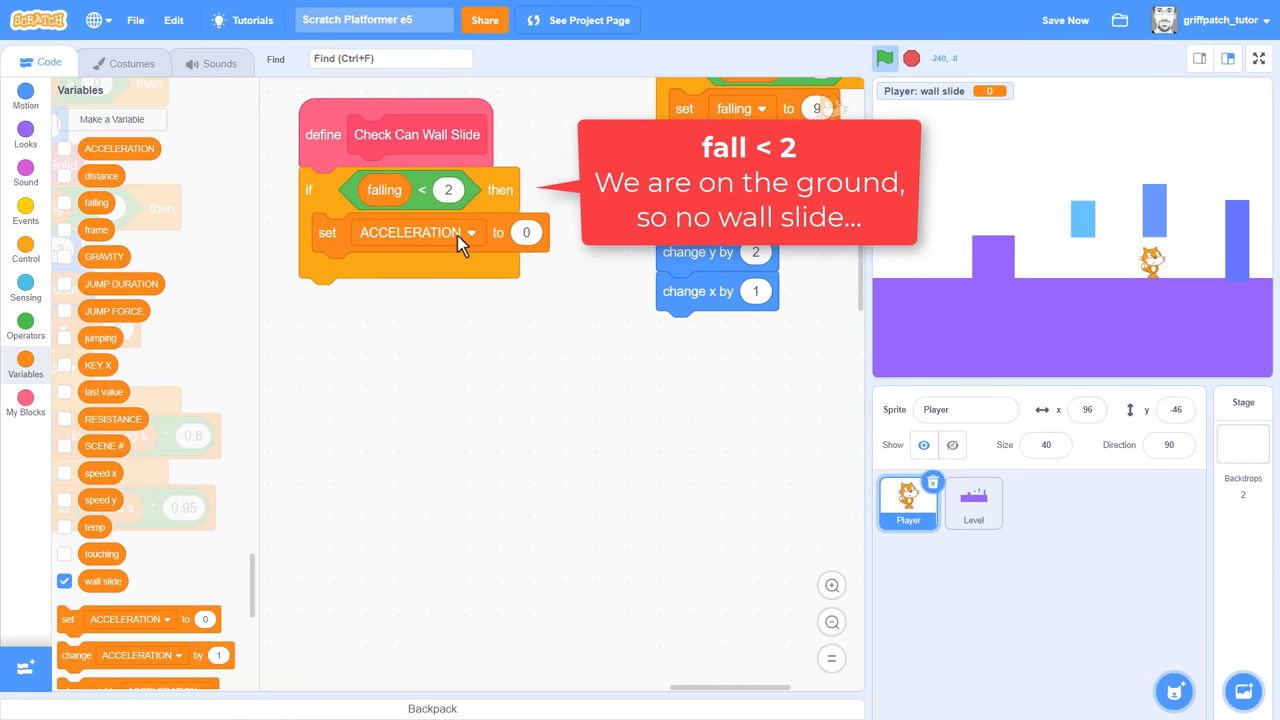
- Set wall slide to 0 and stop this script inside the condition, then begin a costume switch
left_click(470, 232)
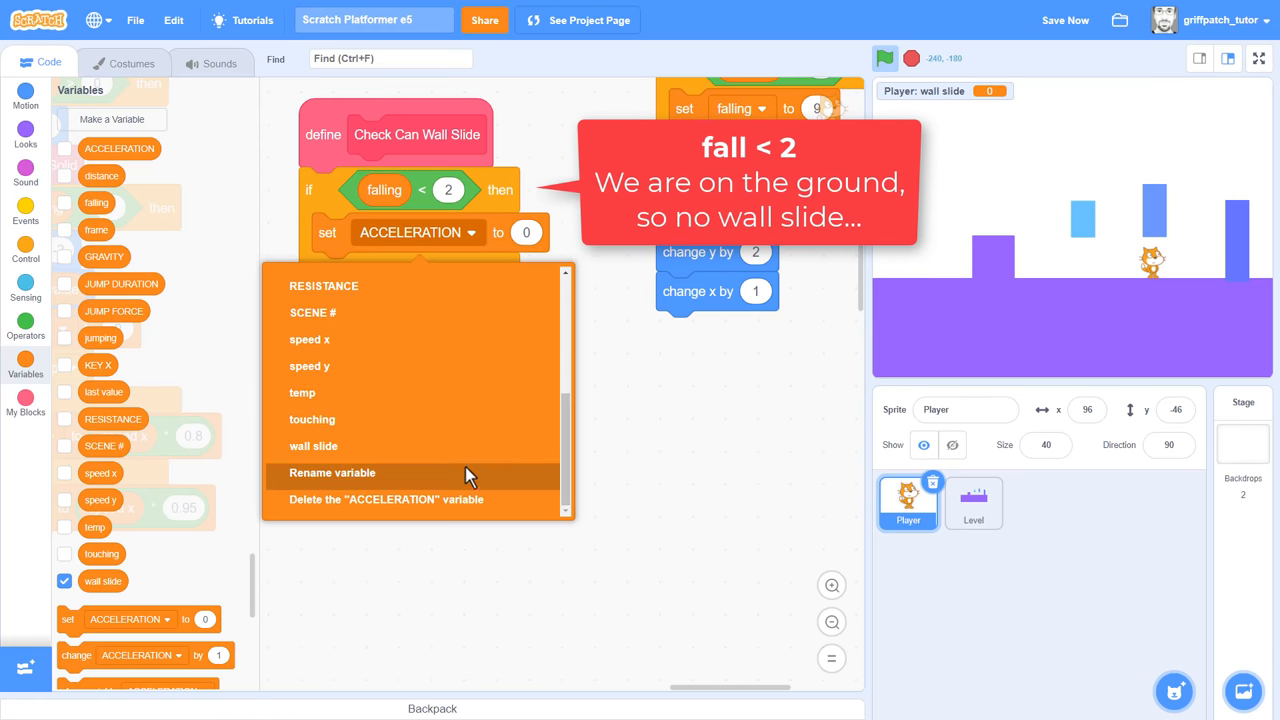
left_click(313, 446)
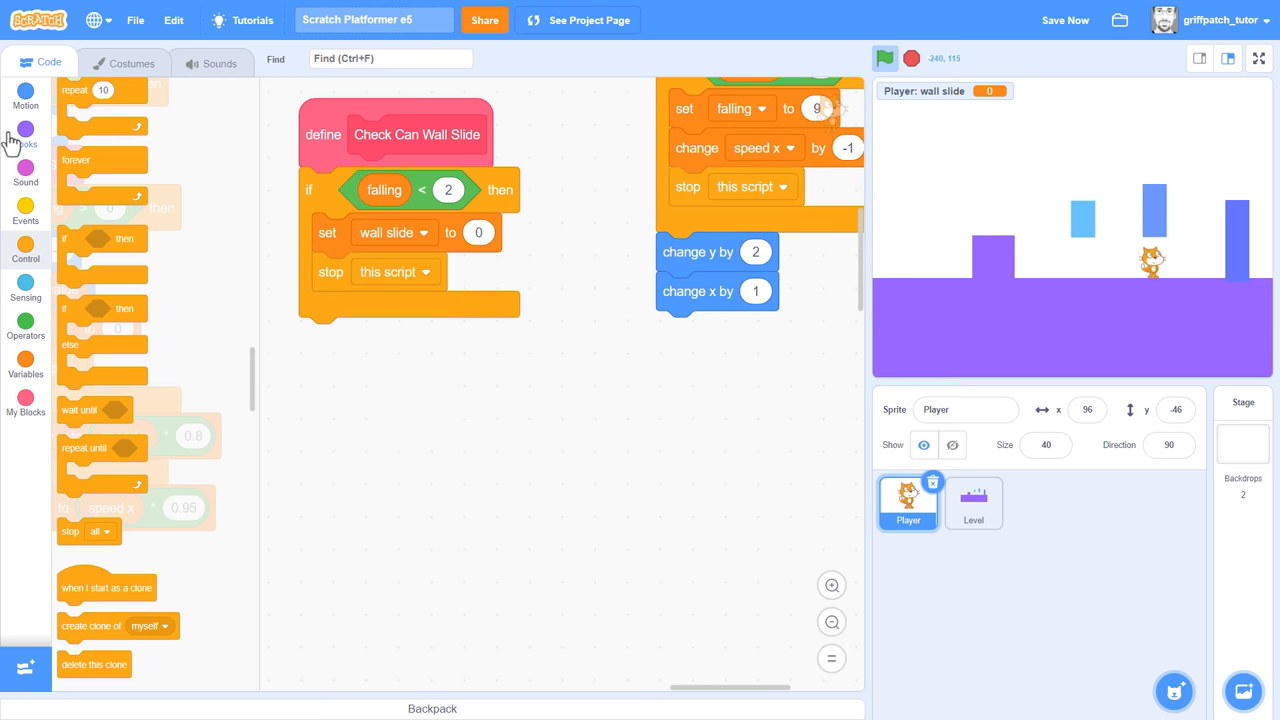
left_click(25, 133)
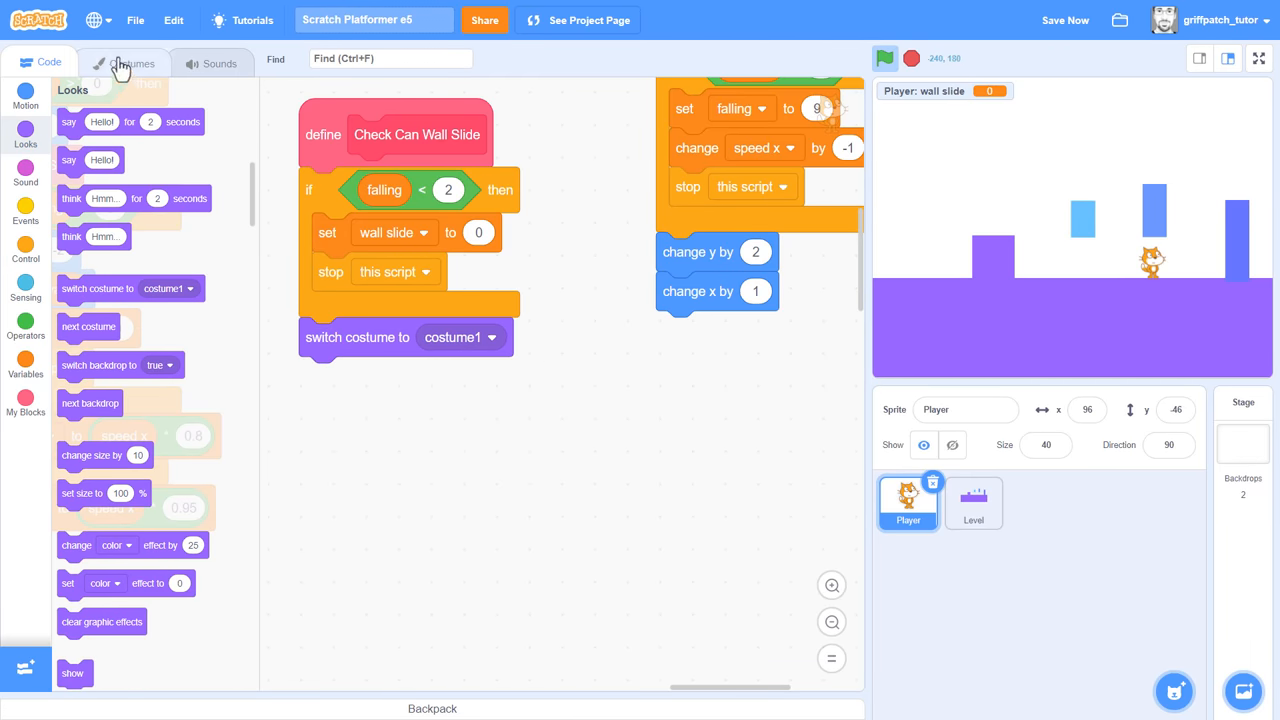
- Inspect the Player's hitbox v2 and thin 'hitbox wallslide' costumes in the costume editor
left_click(130, 62)
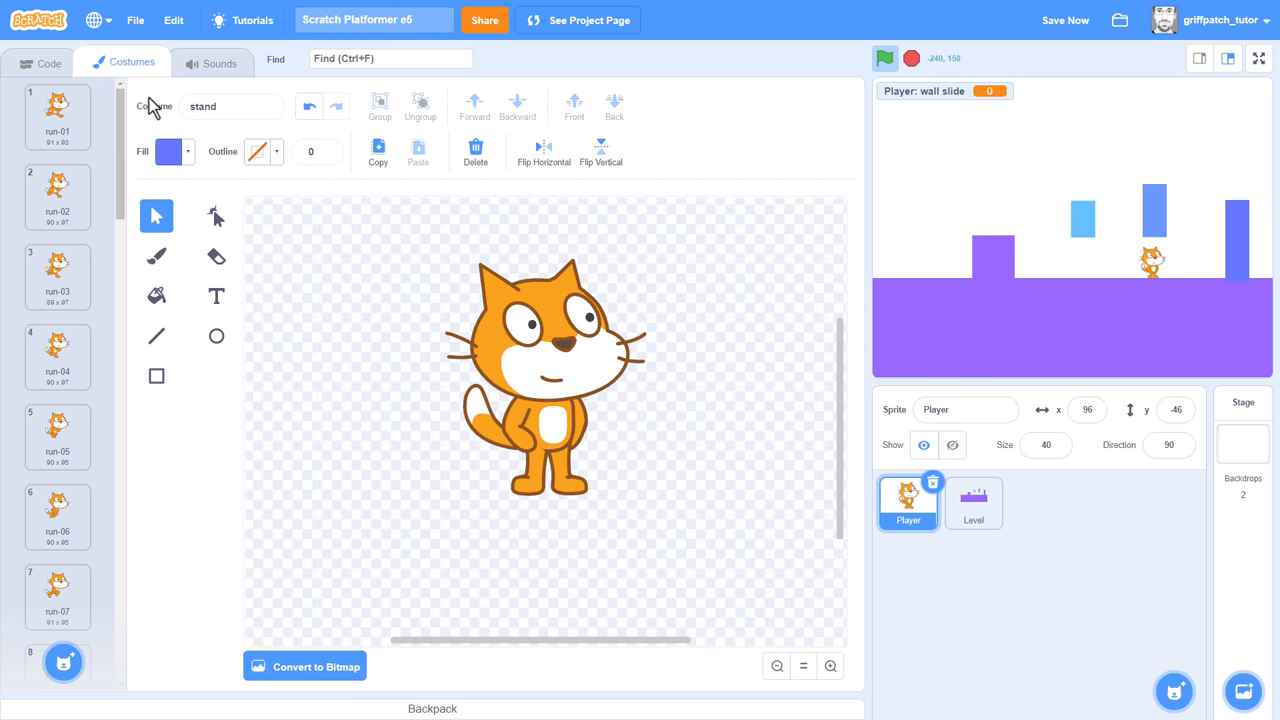
scroll("down", 3)
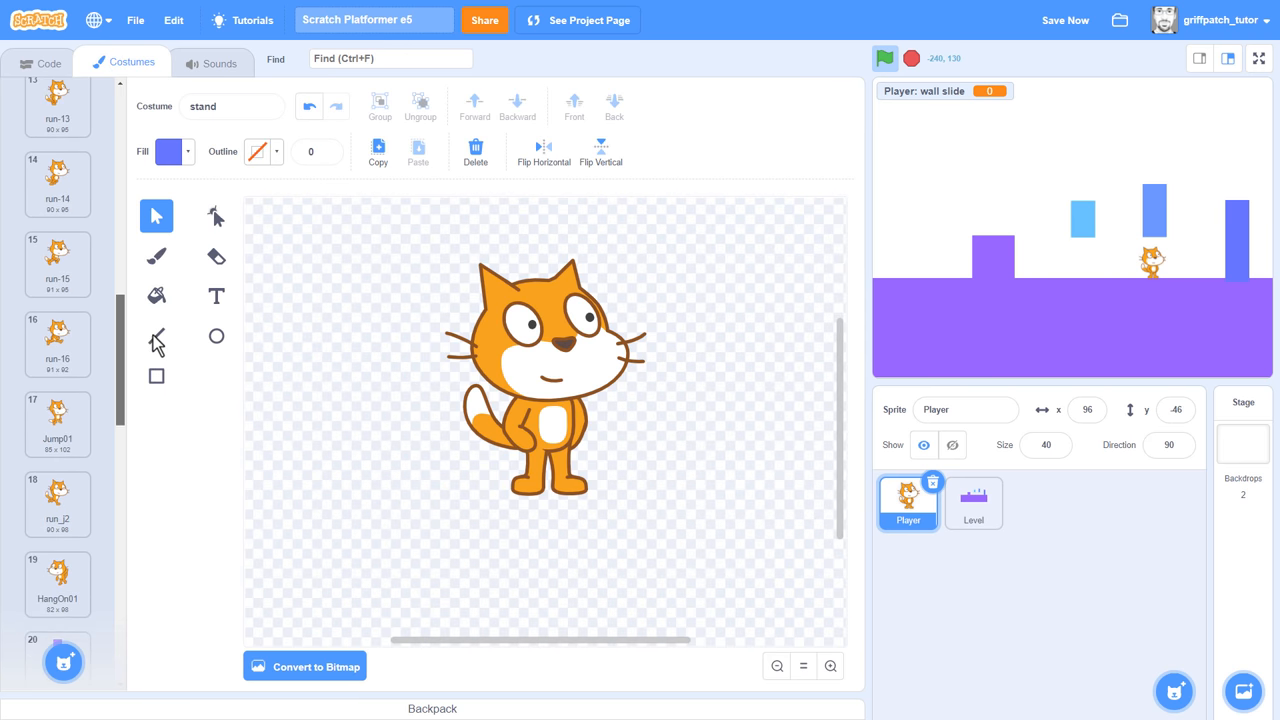
scroll("down", 3)
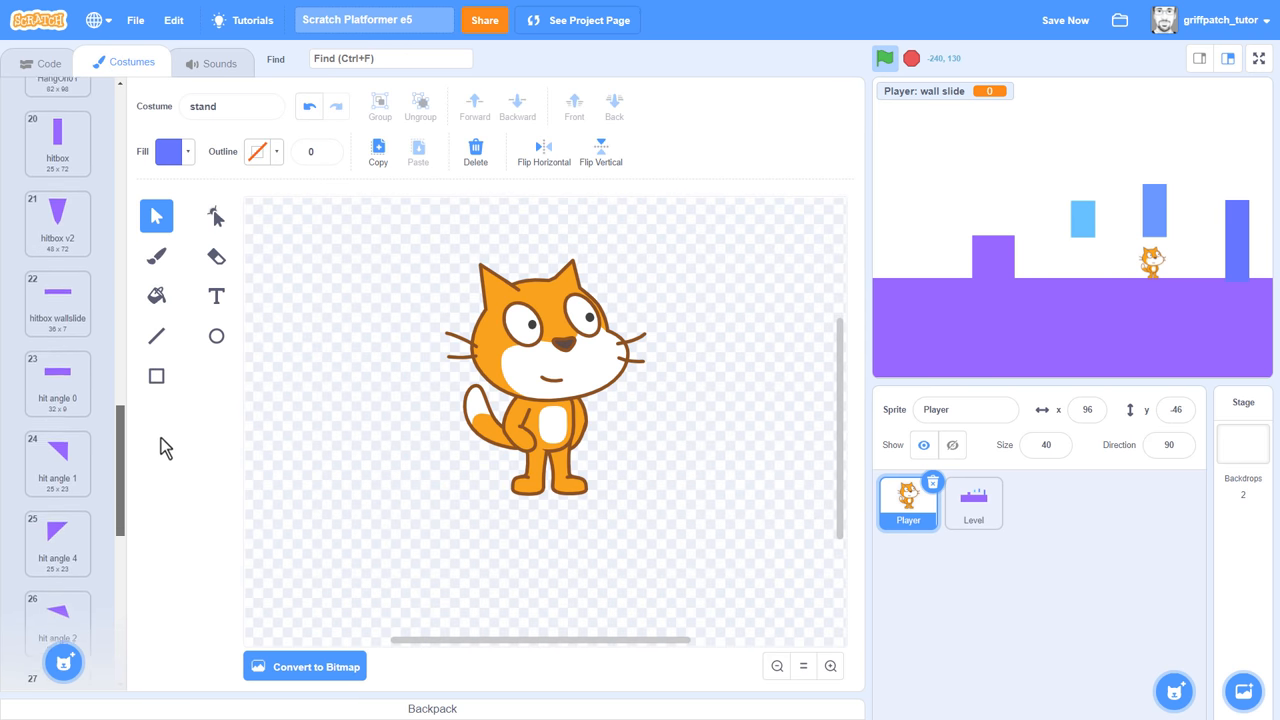
left_click(57, 218)
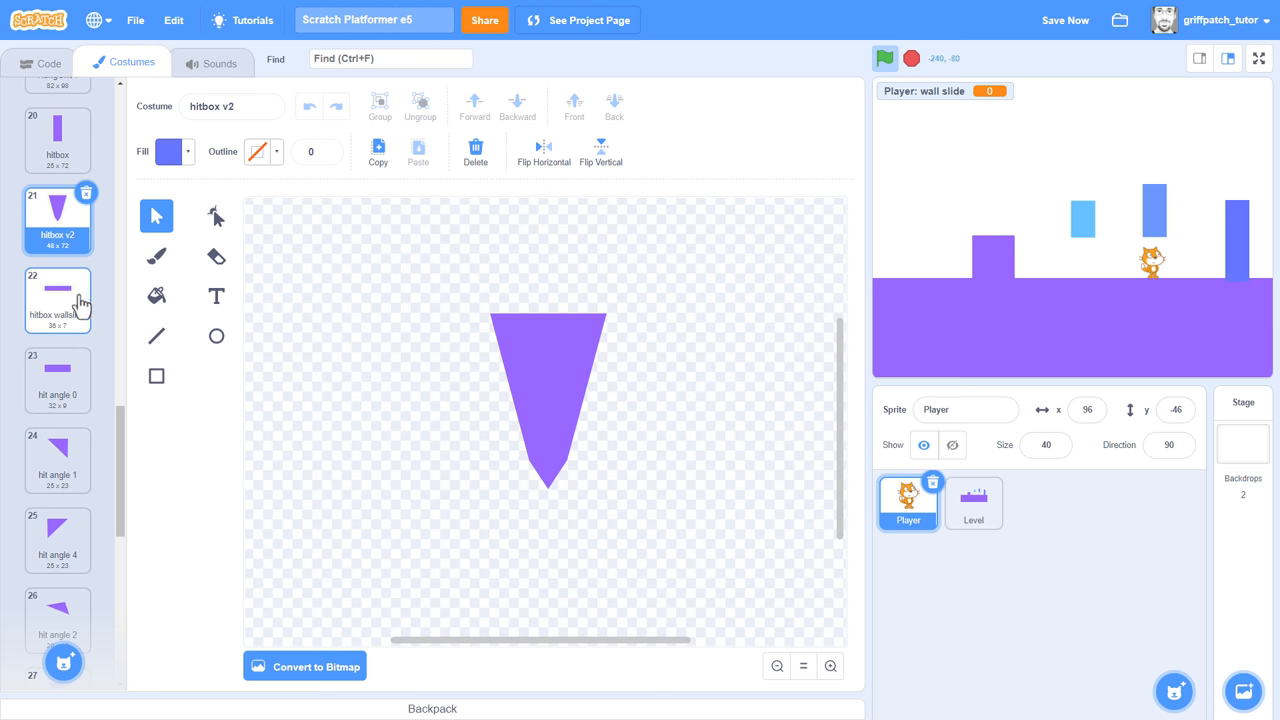
left_click(57, 300)
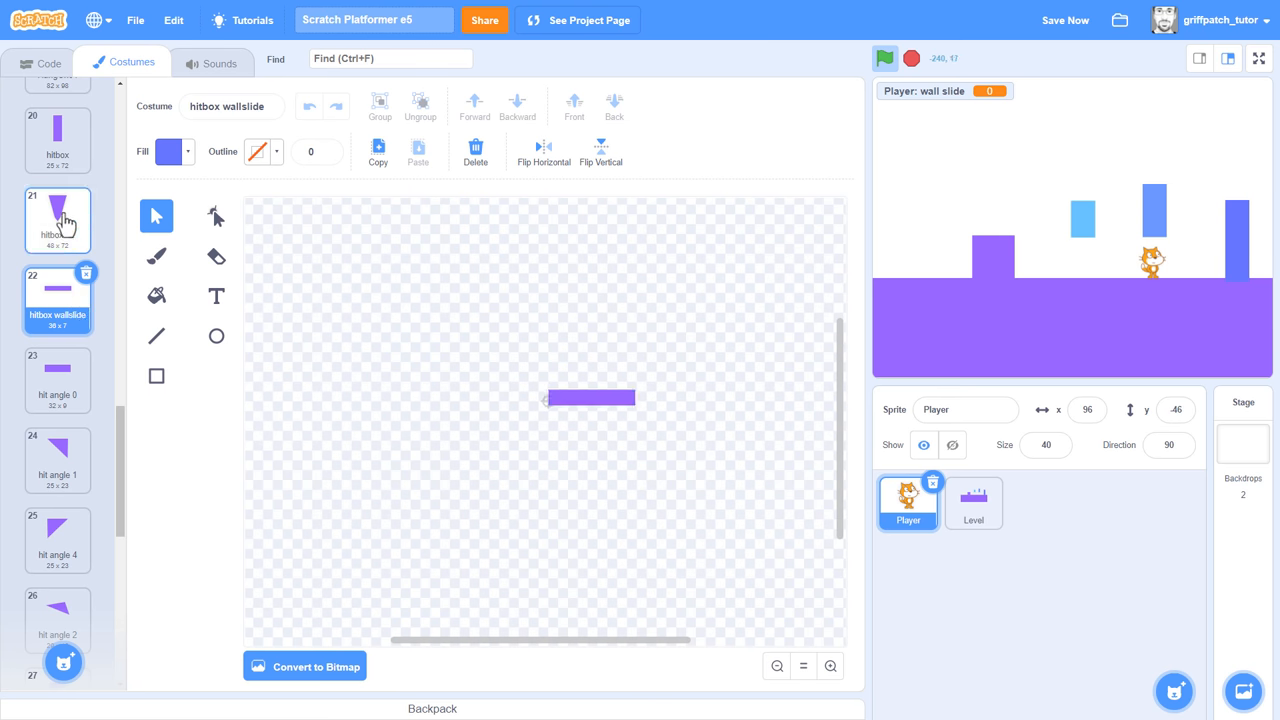
left_click(57, 220)
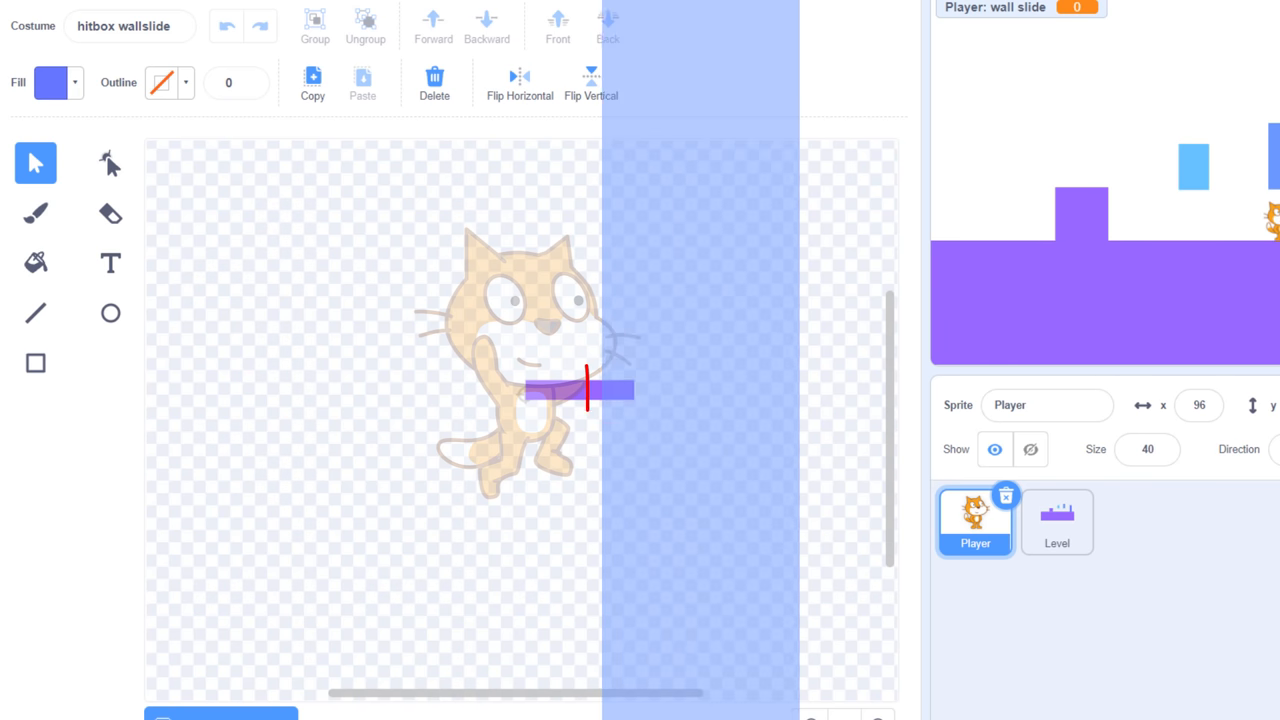
left_click(610, 390)
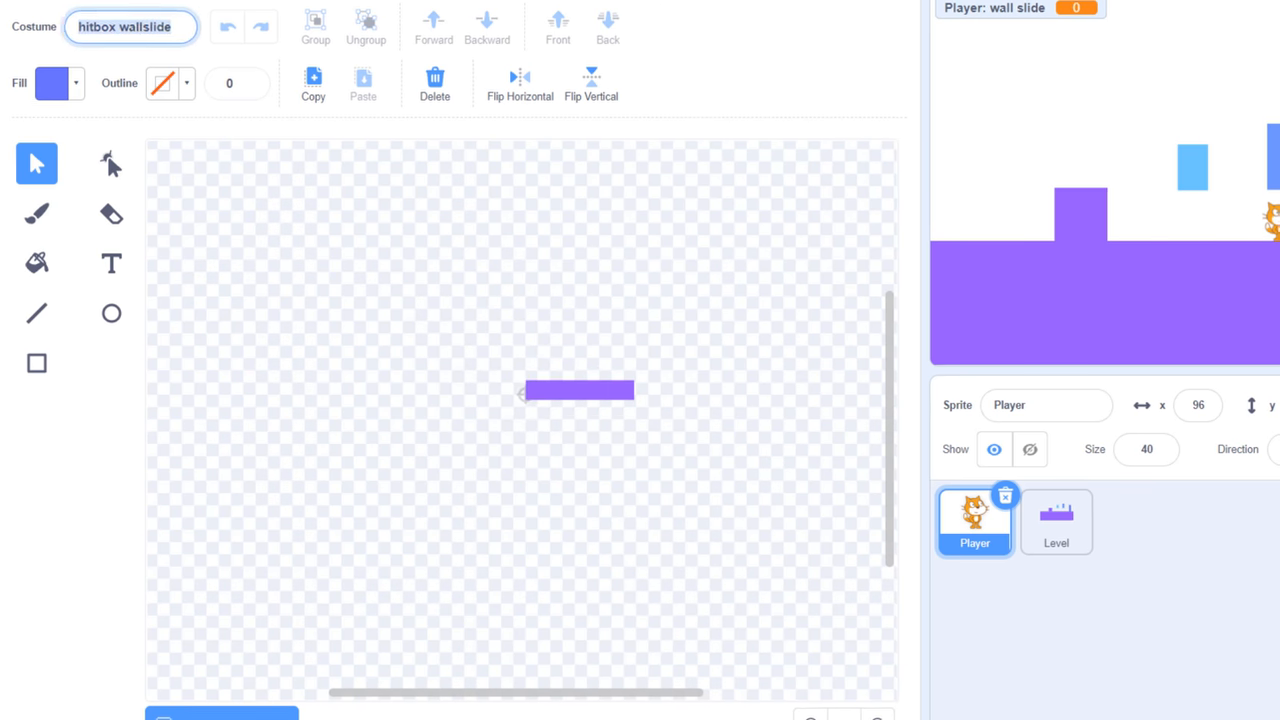
- Switch to the hitbox wallslide costume with left-right rotation style at the block's start
left_click(41, 61)
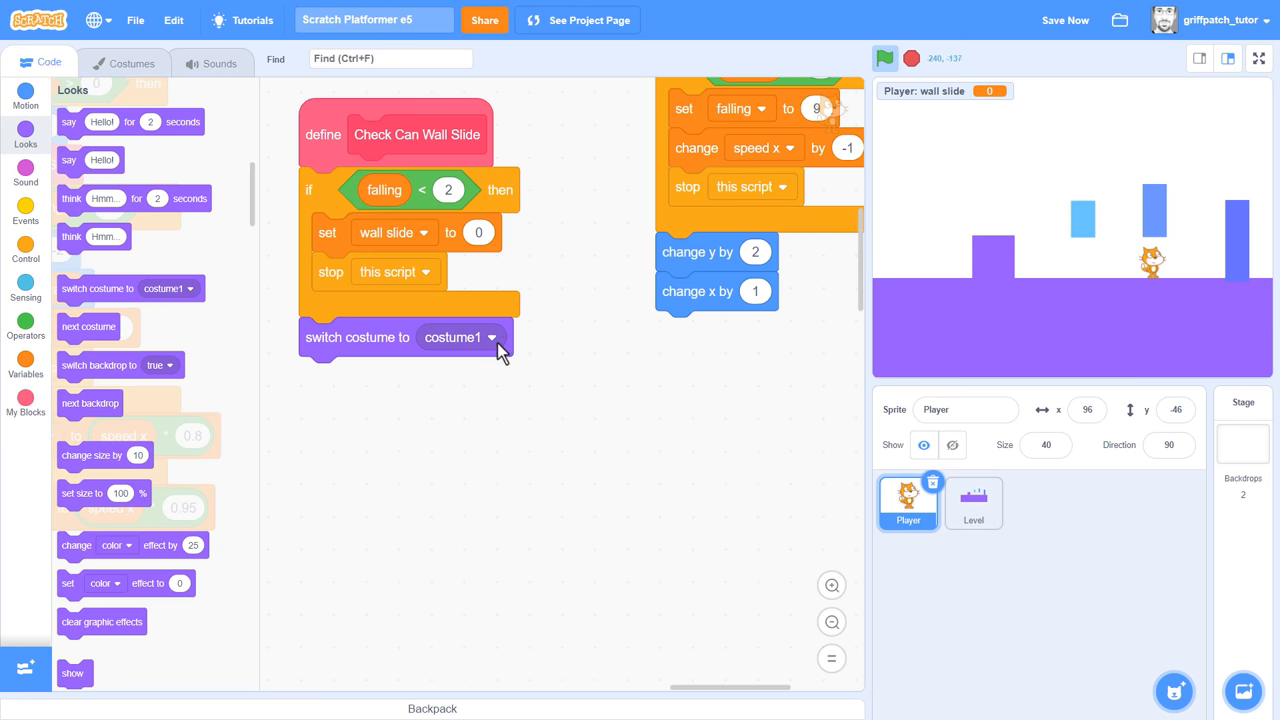
left_click(460, 337)
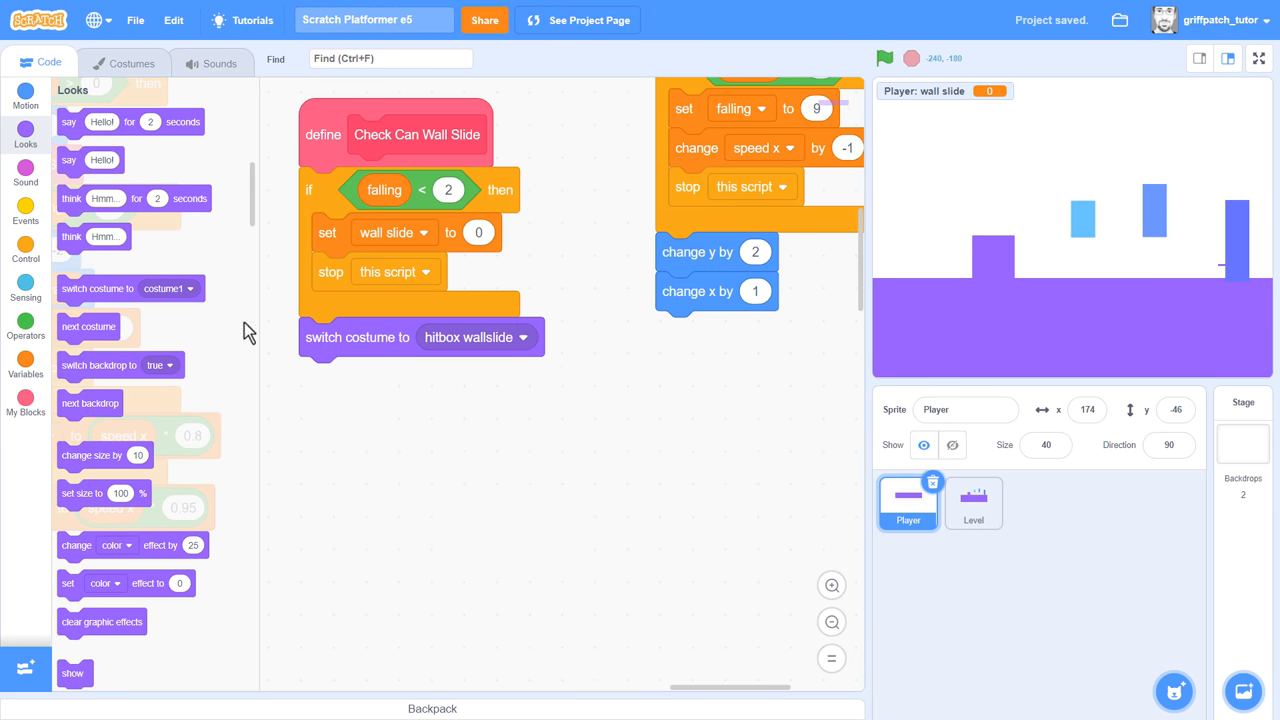
left_click(25, 96)
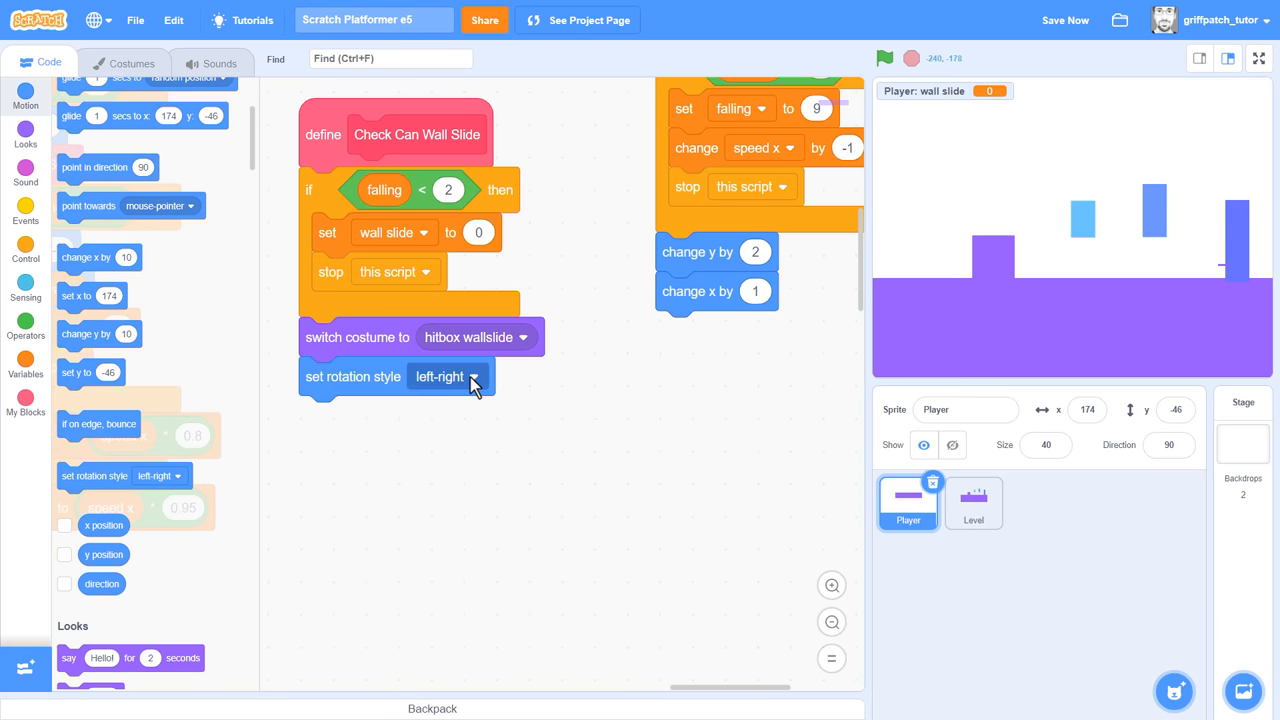
left_click(447, 377)
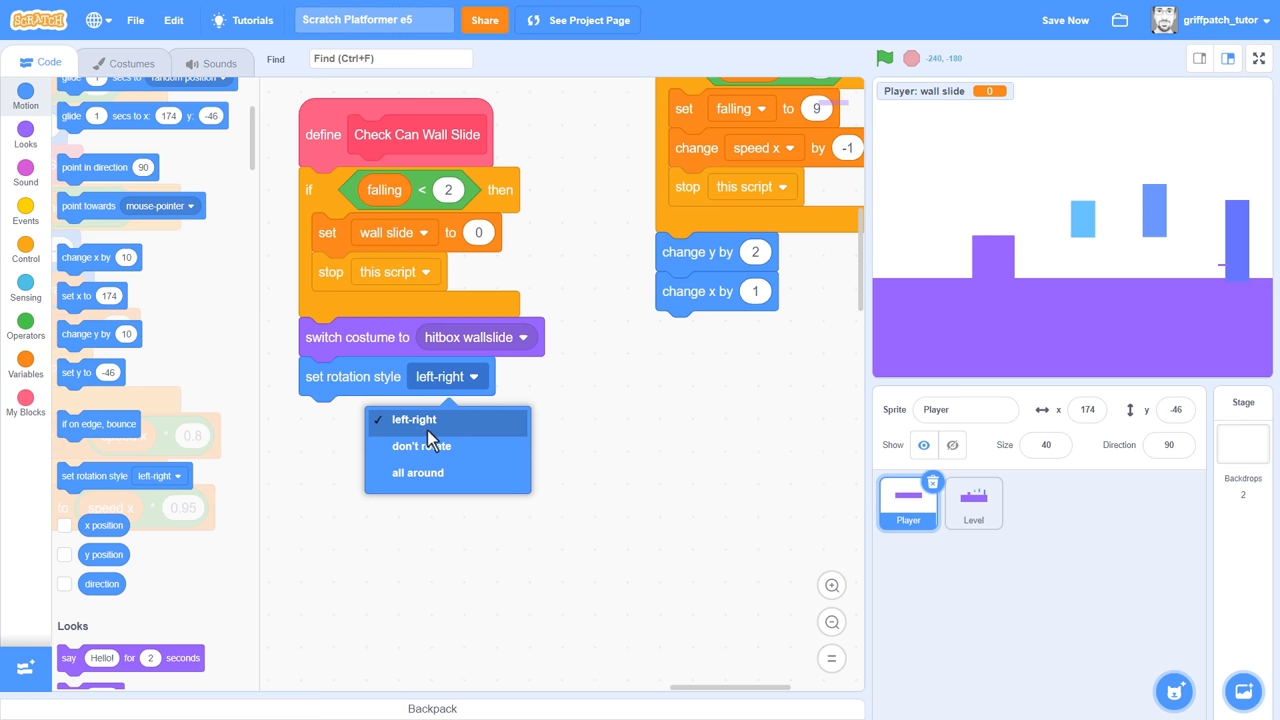
left_click(413, 419)
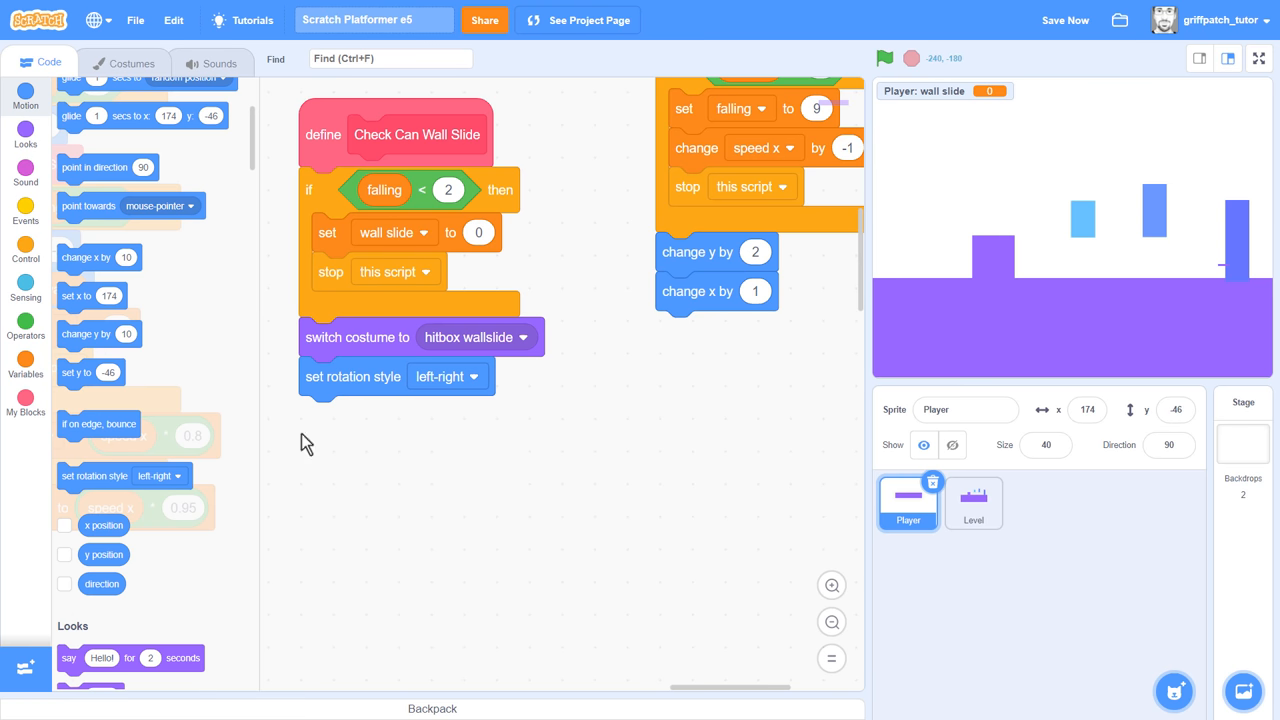
- Run Check Touching Solid and store the touching value in wall slide
left_click(25, 400)
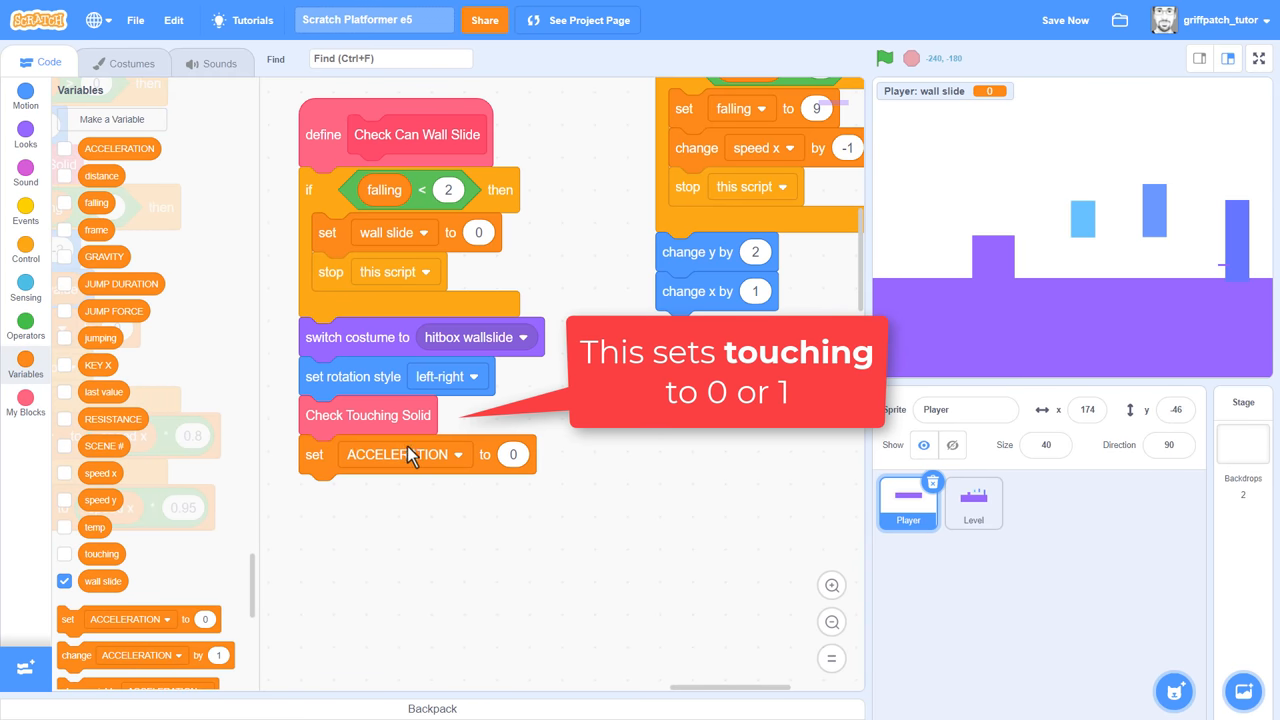
left_click(458, 454)
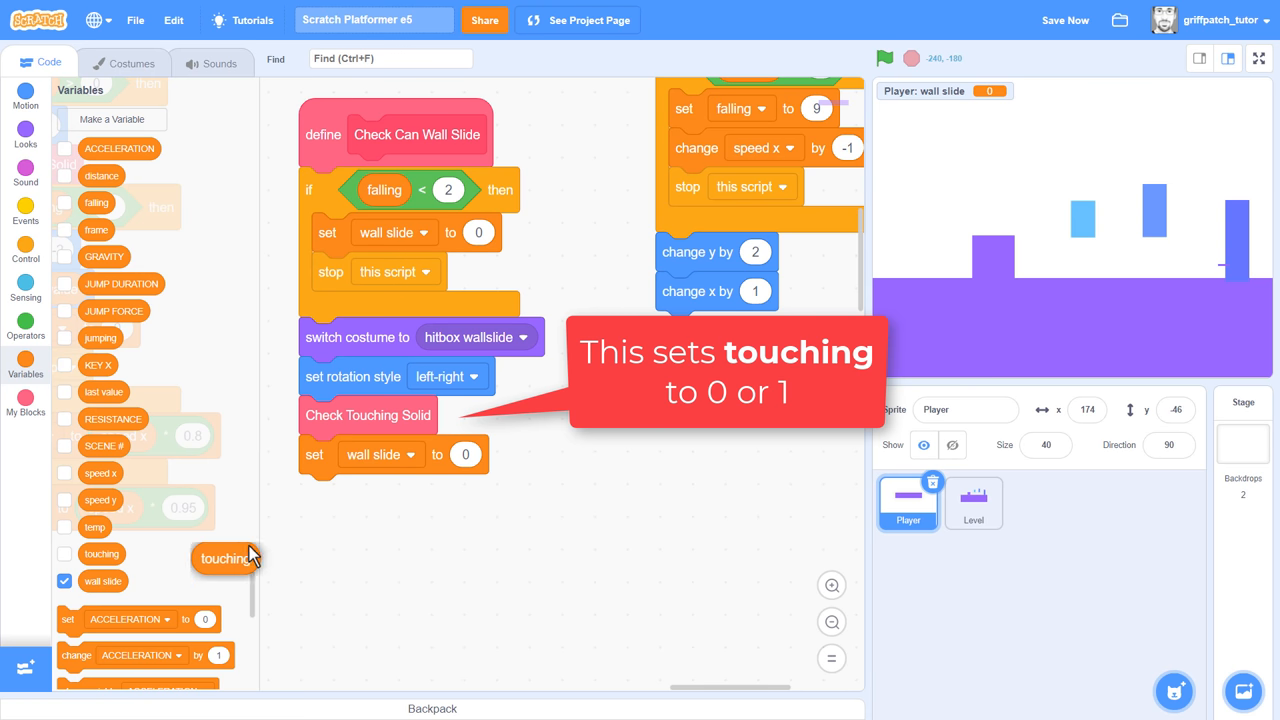
left_click_drag(225, 558, 483, 454)
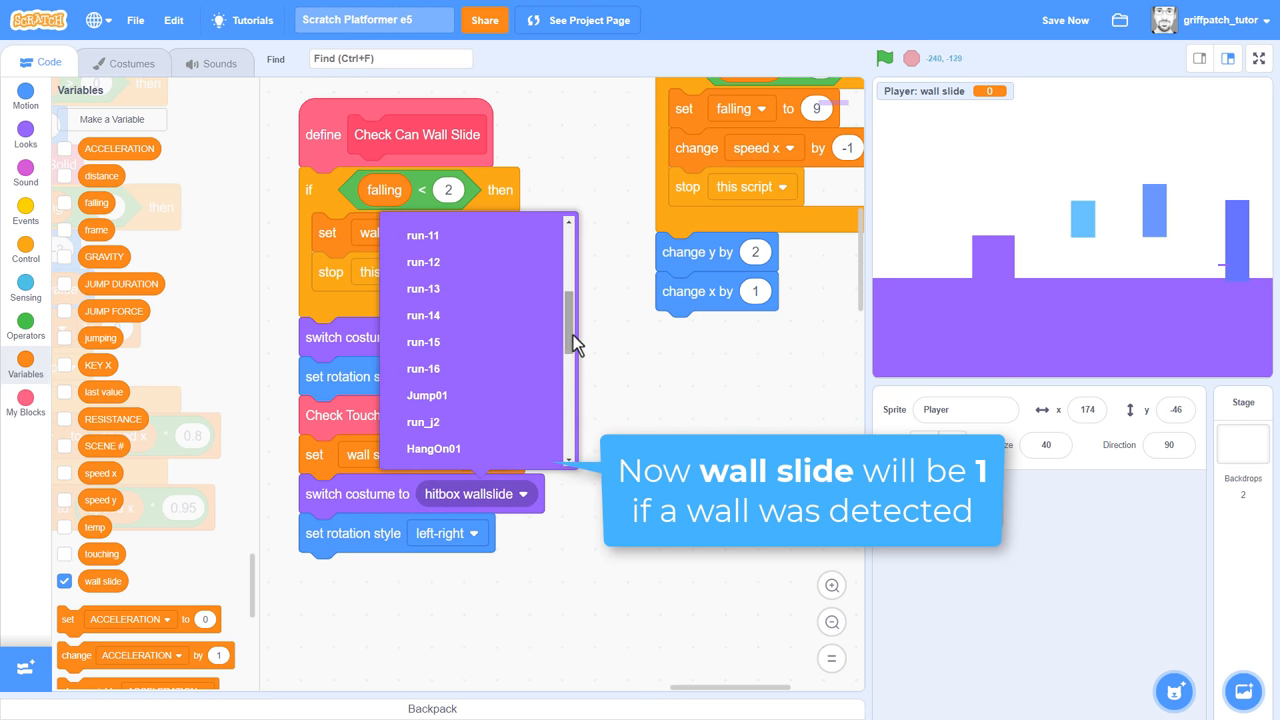
- Restore the hitbox v2 costume with don't rotate style at the block's end
scroll("down", 3)
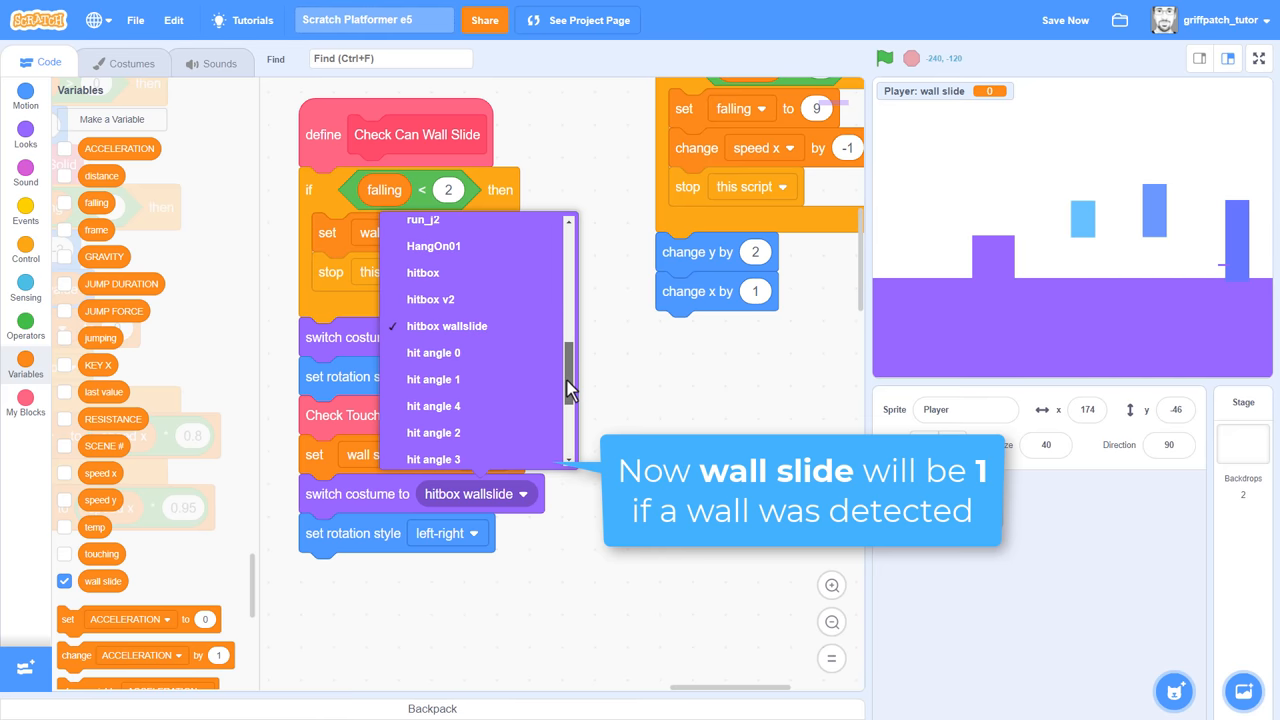
left_click(447, 325)
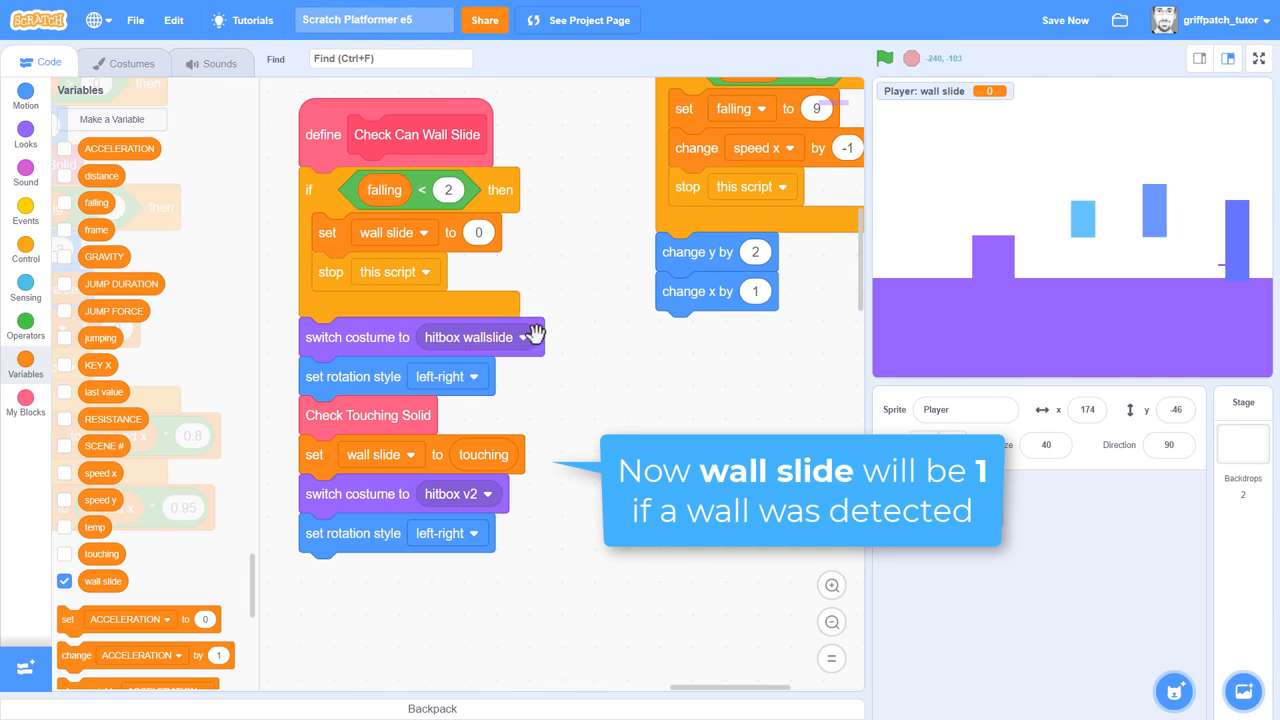
left_click(447, 533)
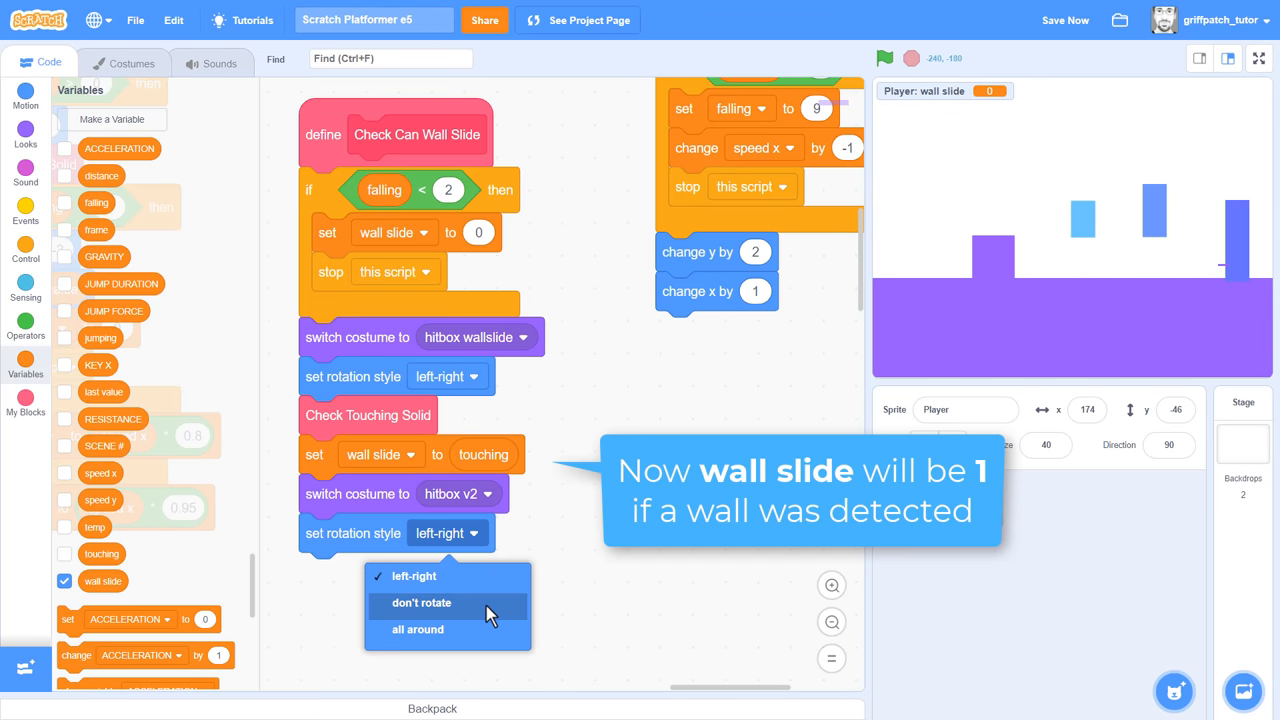
left_click(421, 602)
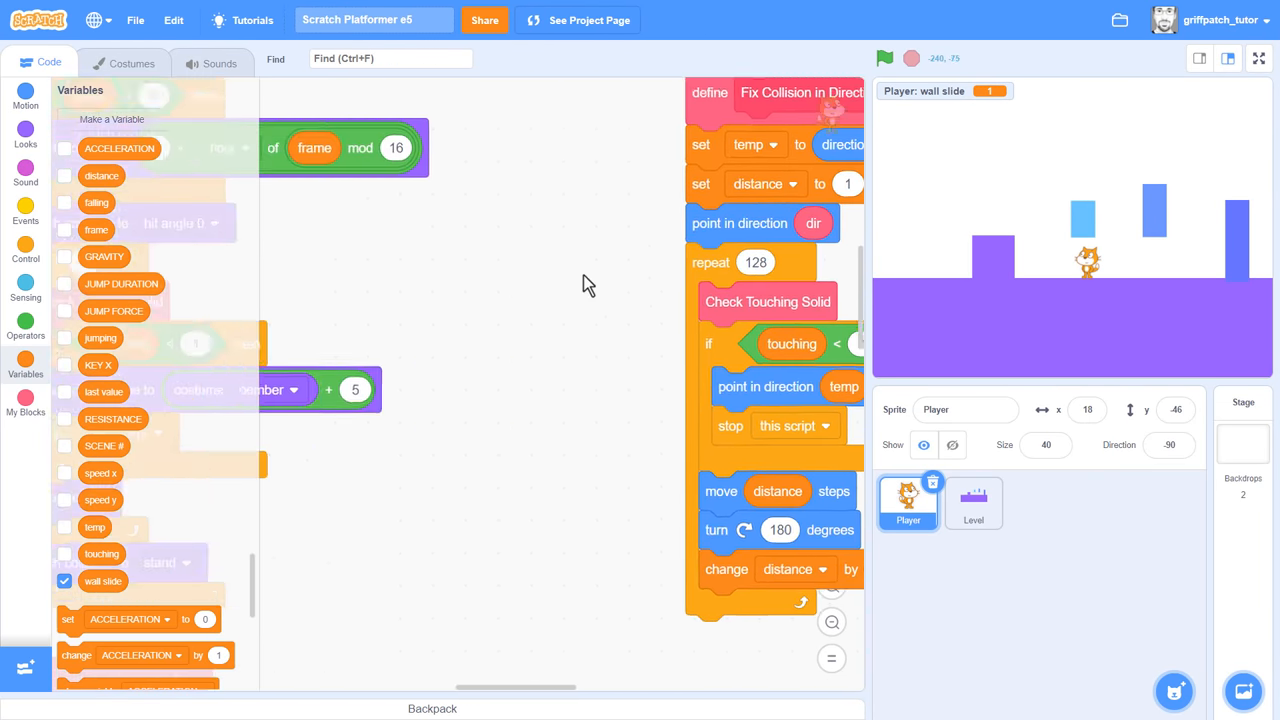
- Add an 'if wall slide > 0' check to the up-and-down controls
scroll("down", 3)
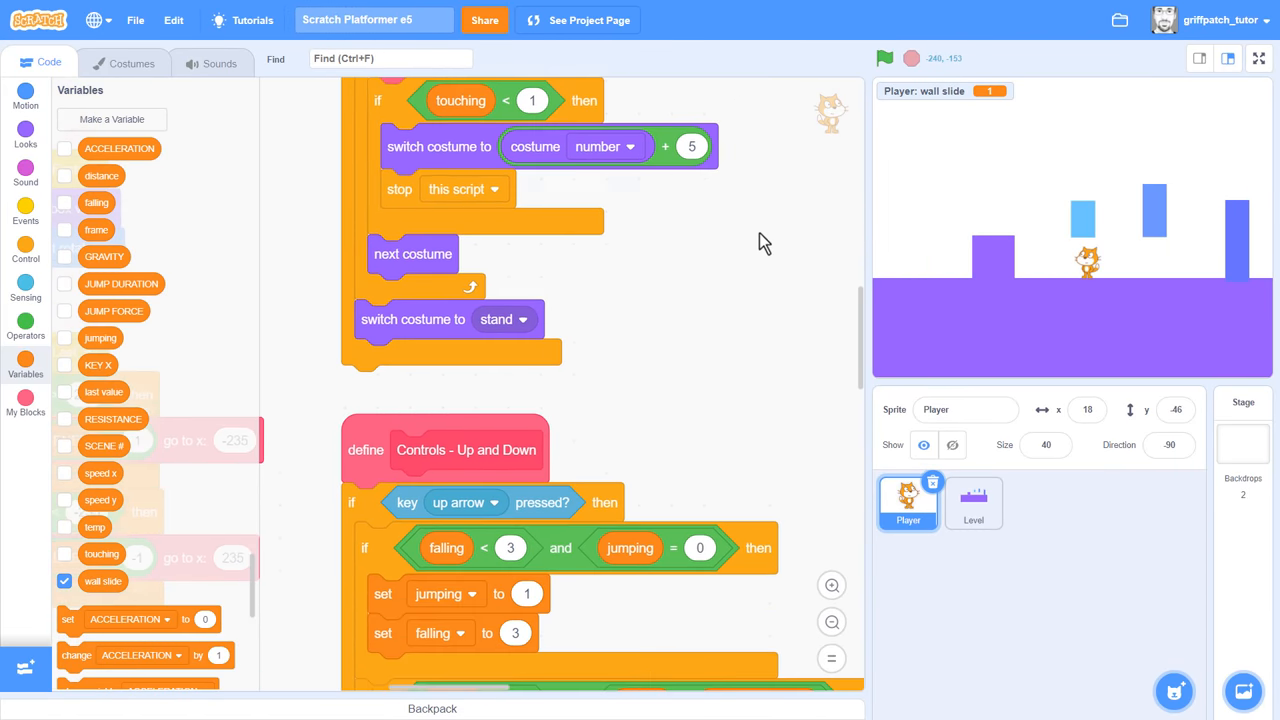
scroll("down", 3)
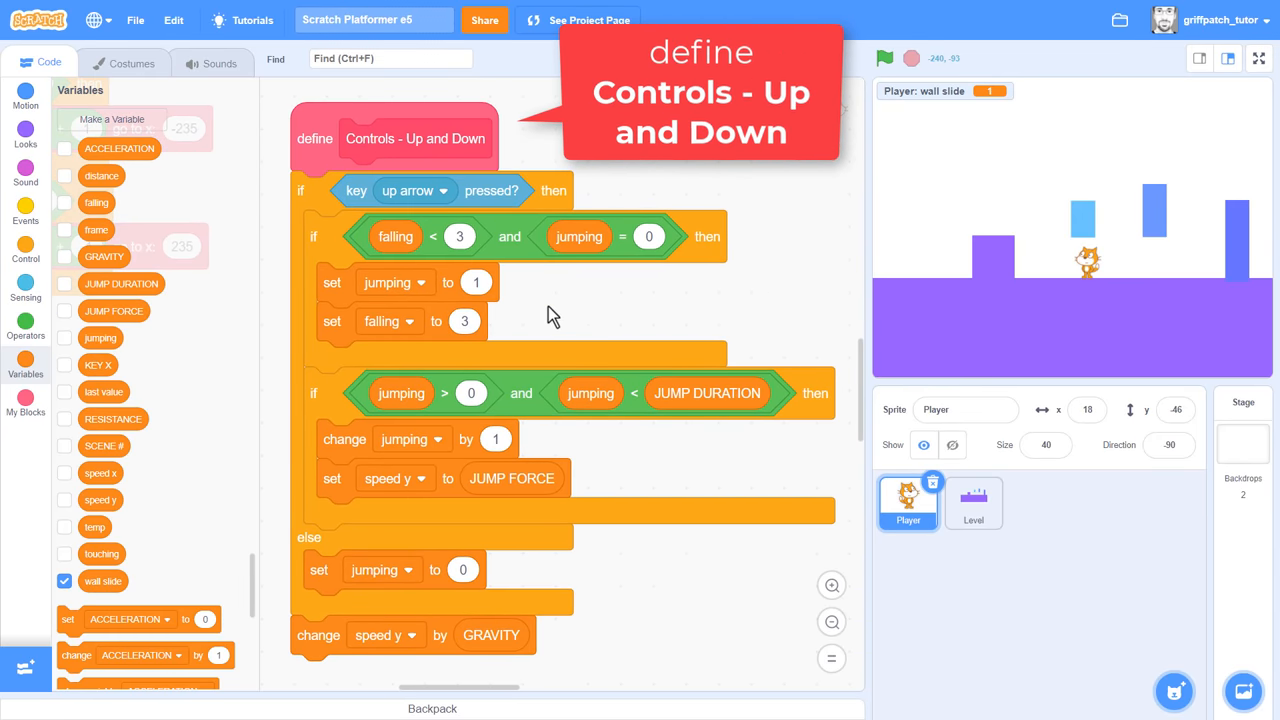
scroll("down", 3)
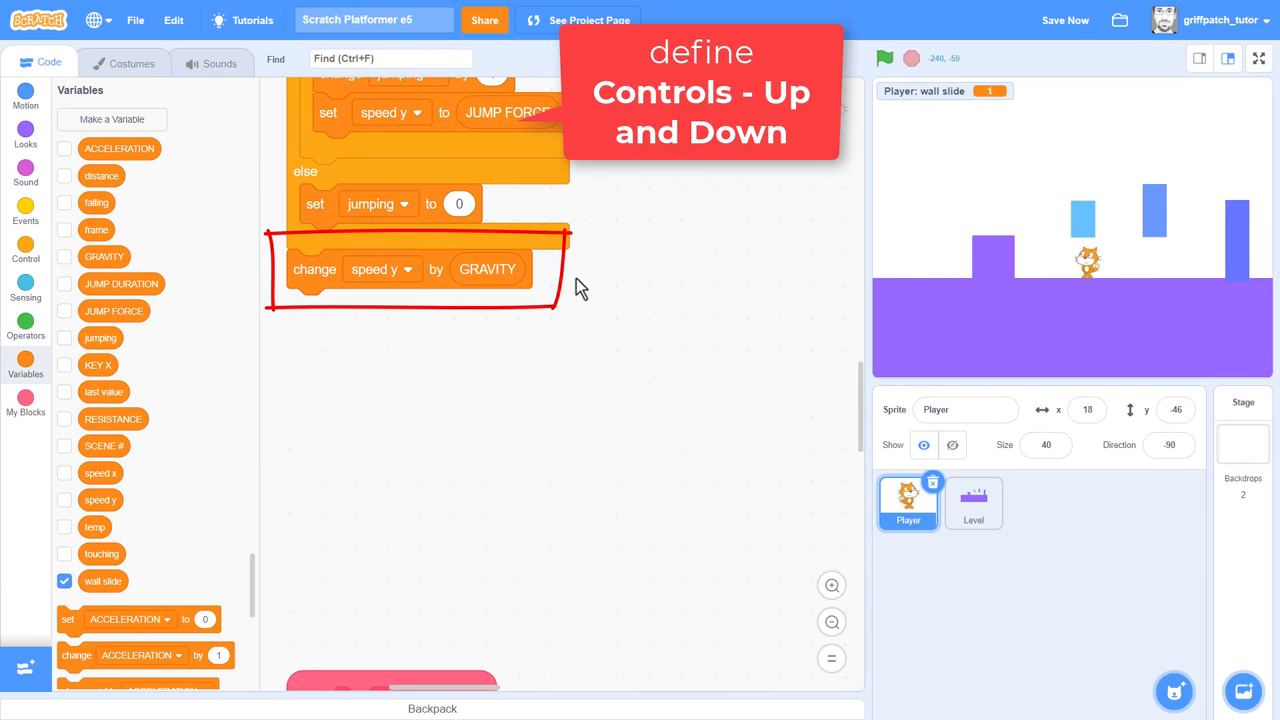
left_click(25, 248)
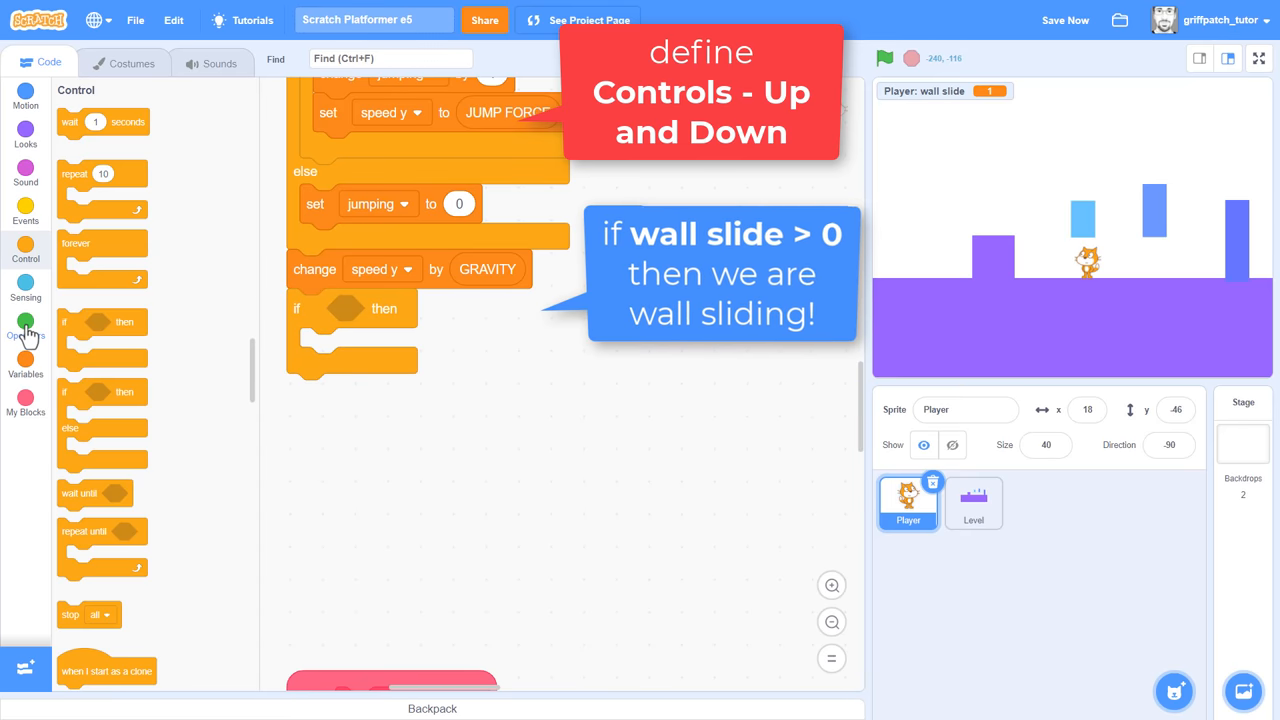
left_click(25, 322)
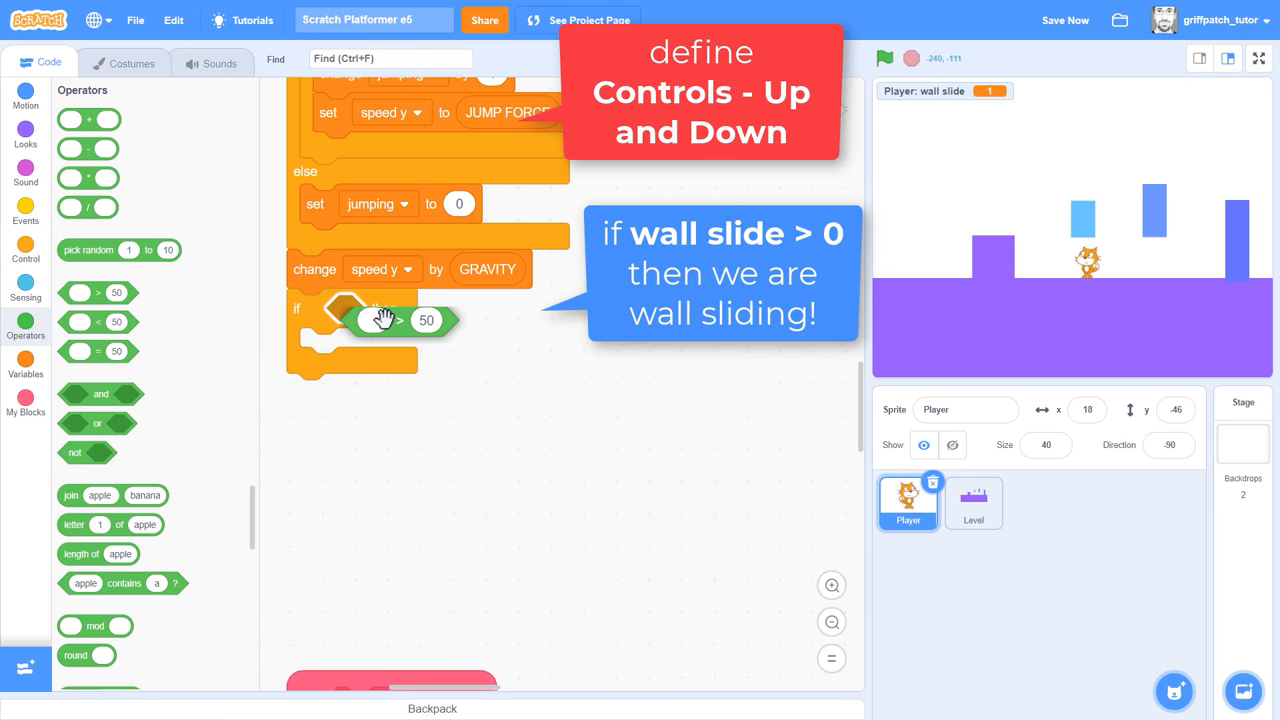
left_click(25, 370)
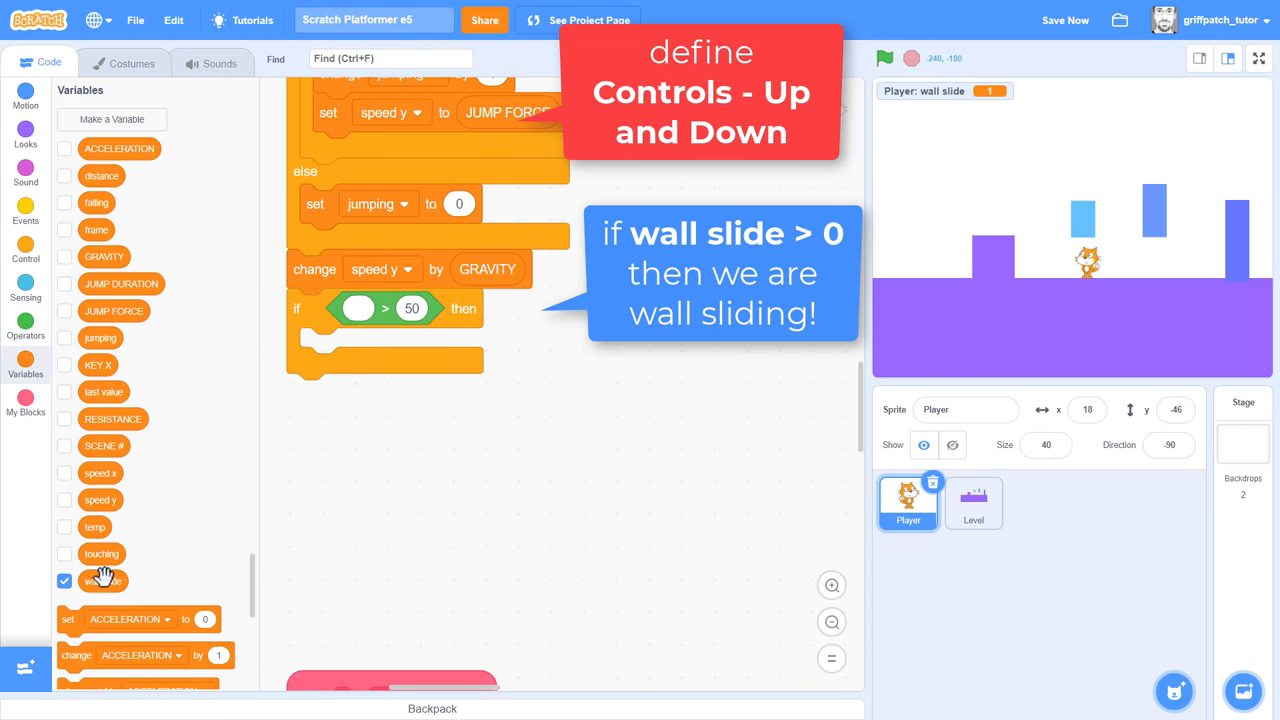
left_click_drag(102, 580, 358, 311)
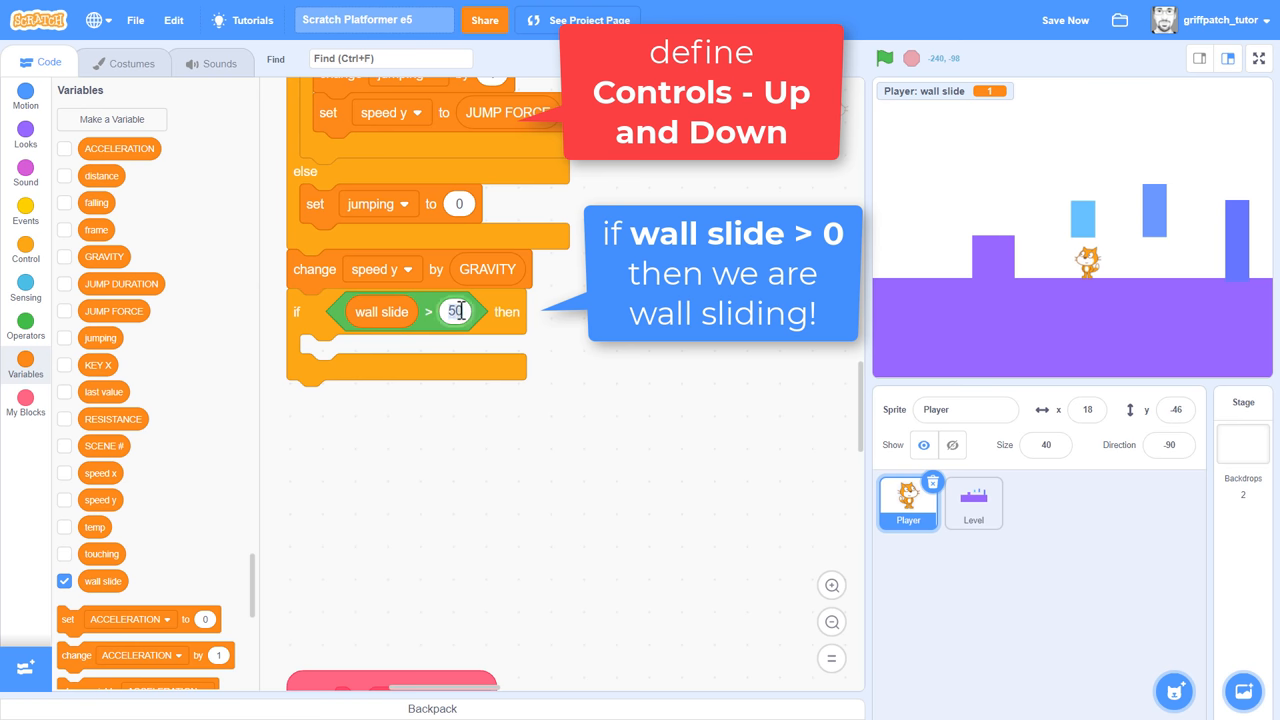
type("0")
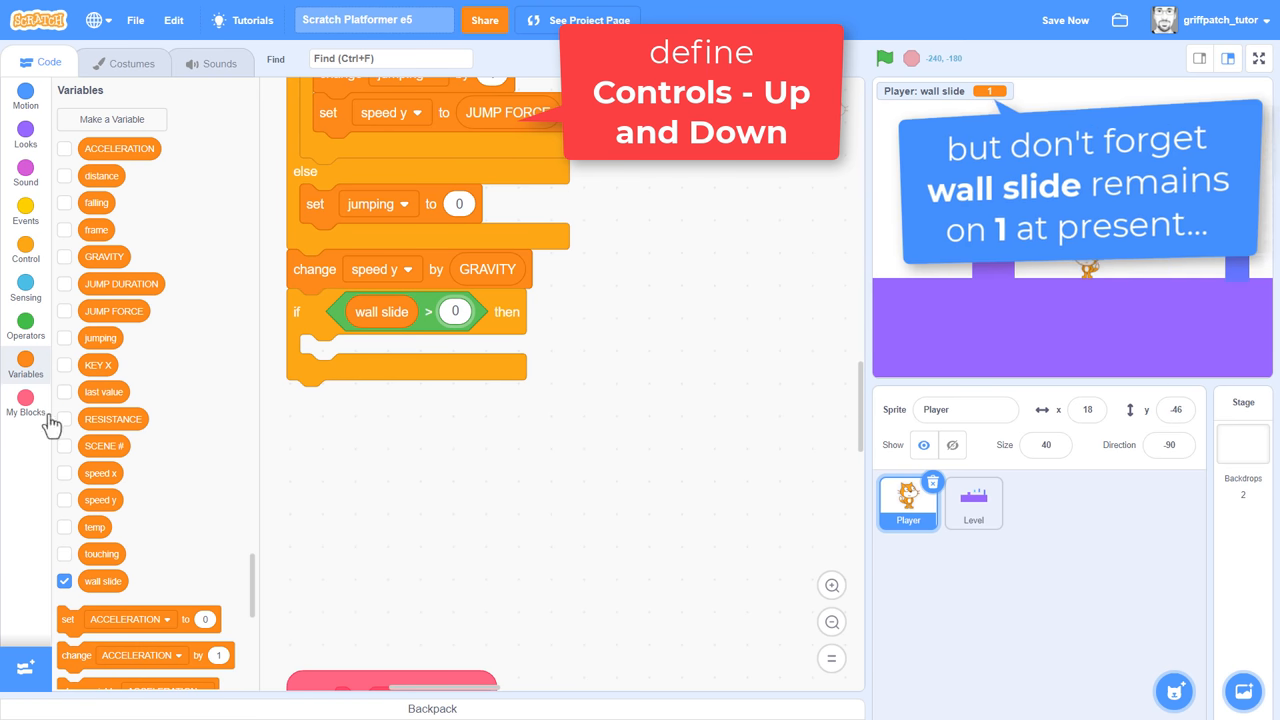
- Place Check Can Wall Slide and an unfinished set speed y multiplication inside the if
left_click(25, 407)
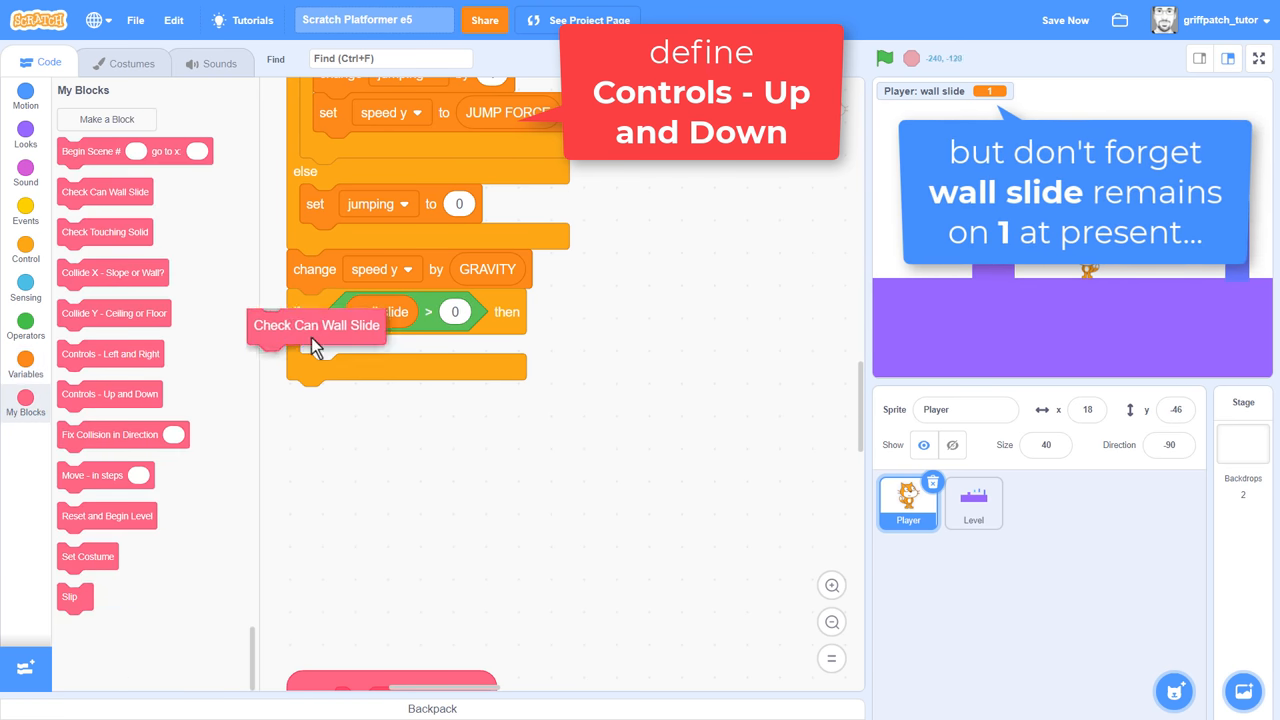
left_click_drag(316, 325, 368, 353)
type("res")
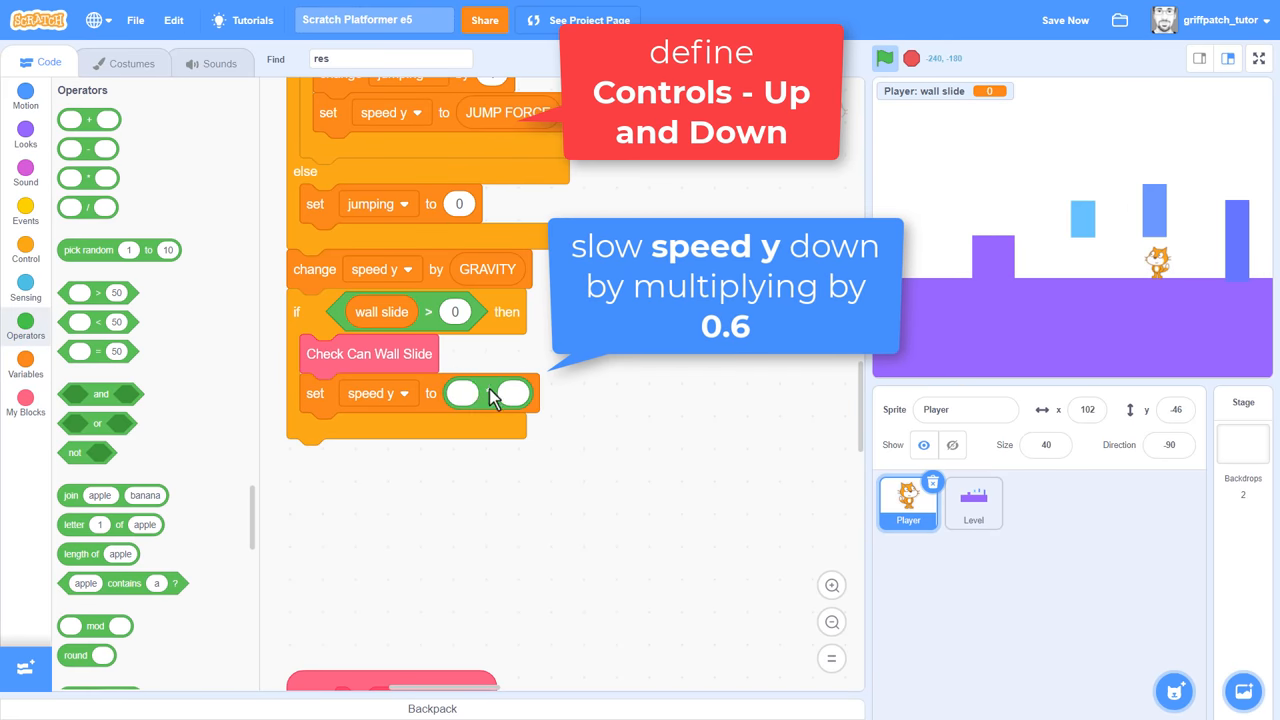
- Complete the wall slide branch as set speed y to speed y * 0.6
left_click(25, 366)
type("0.6")
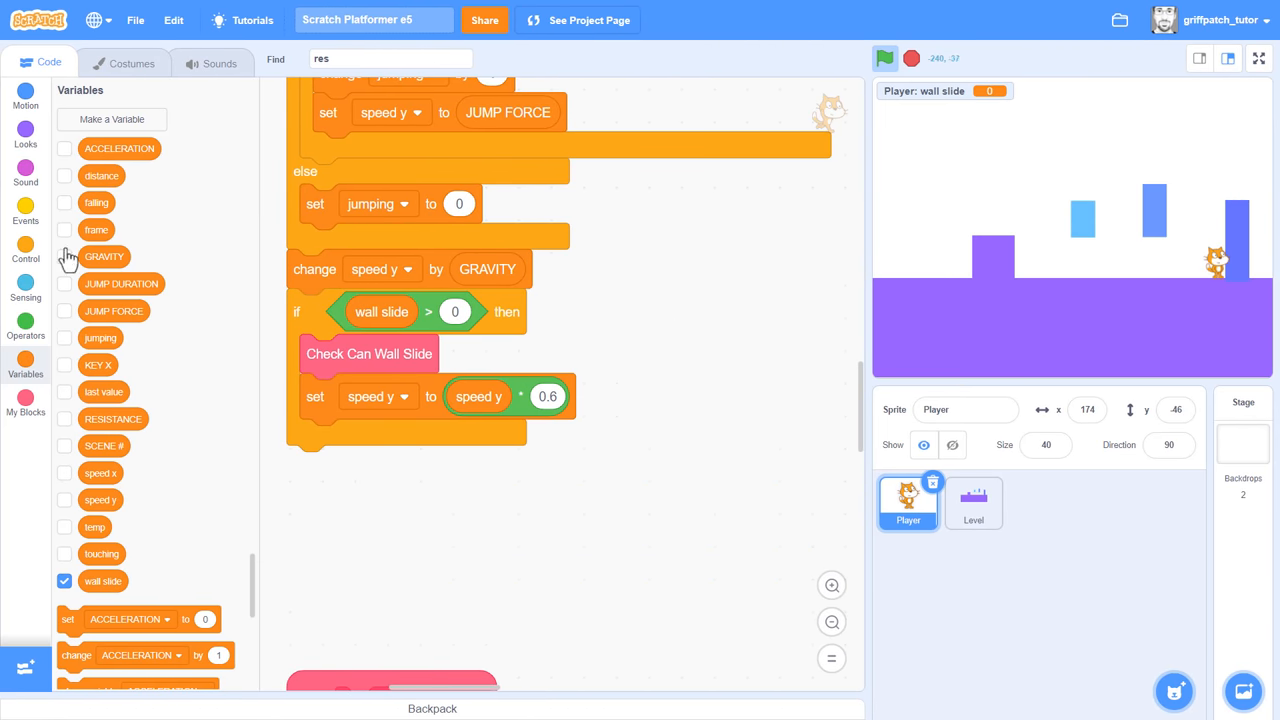
- Wrap the 0.6 slowdown in 'if speed y < 0' and view the game full screen
left_click(25, 250)
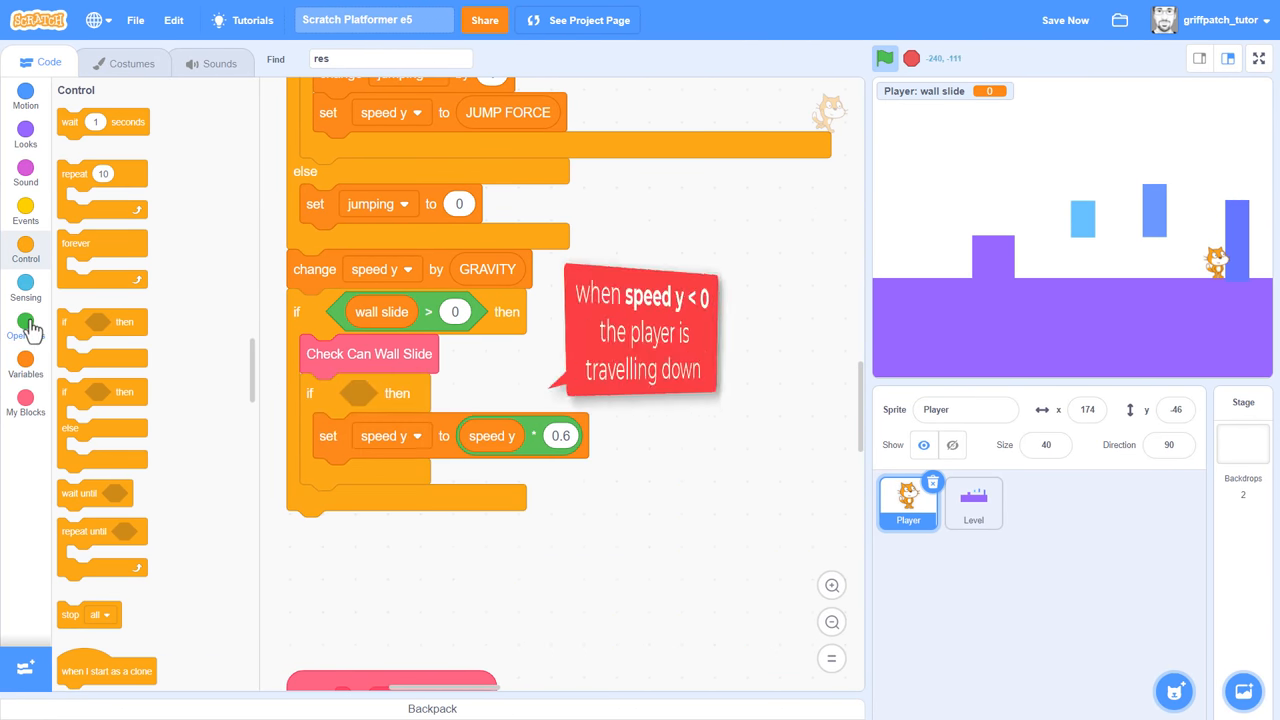
left_click(25, 328)
type("0")
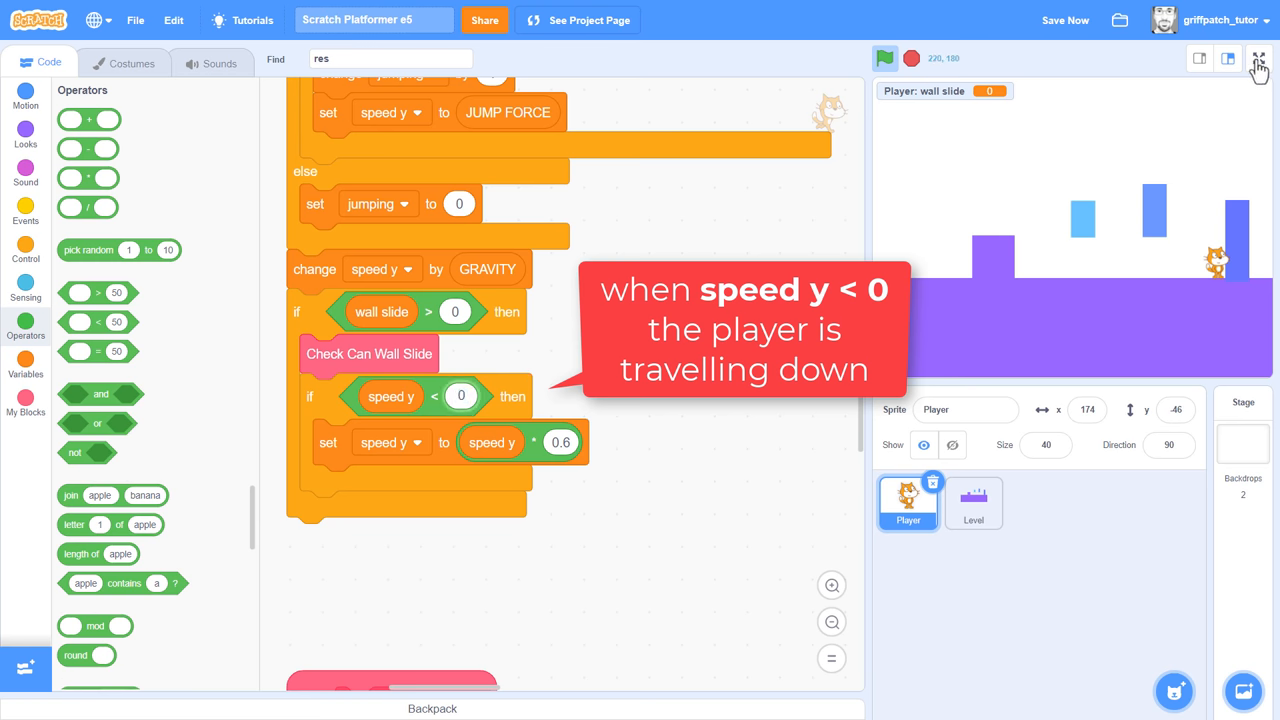
left_click(1259, 58)
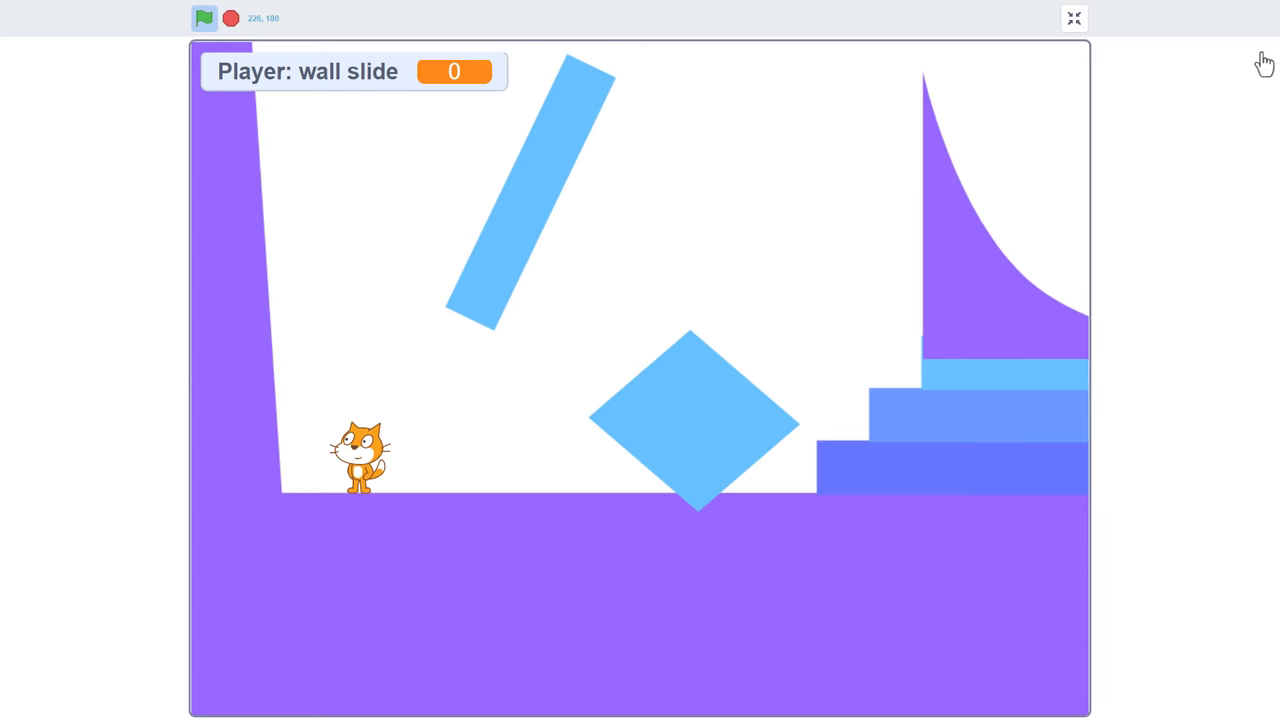
- Leave the full-screen game view to return to the Scratch editor
left_click(1074, 18)
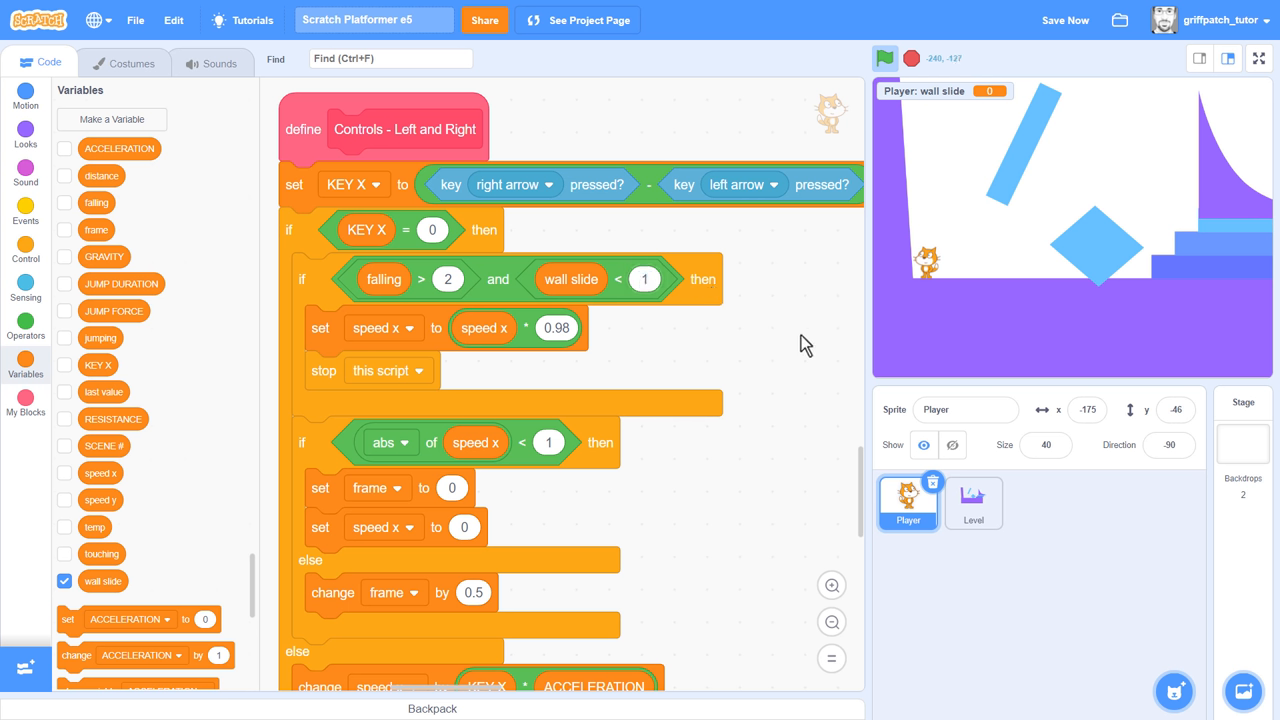
mouse_move(1230, 57)
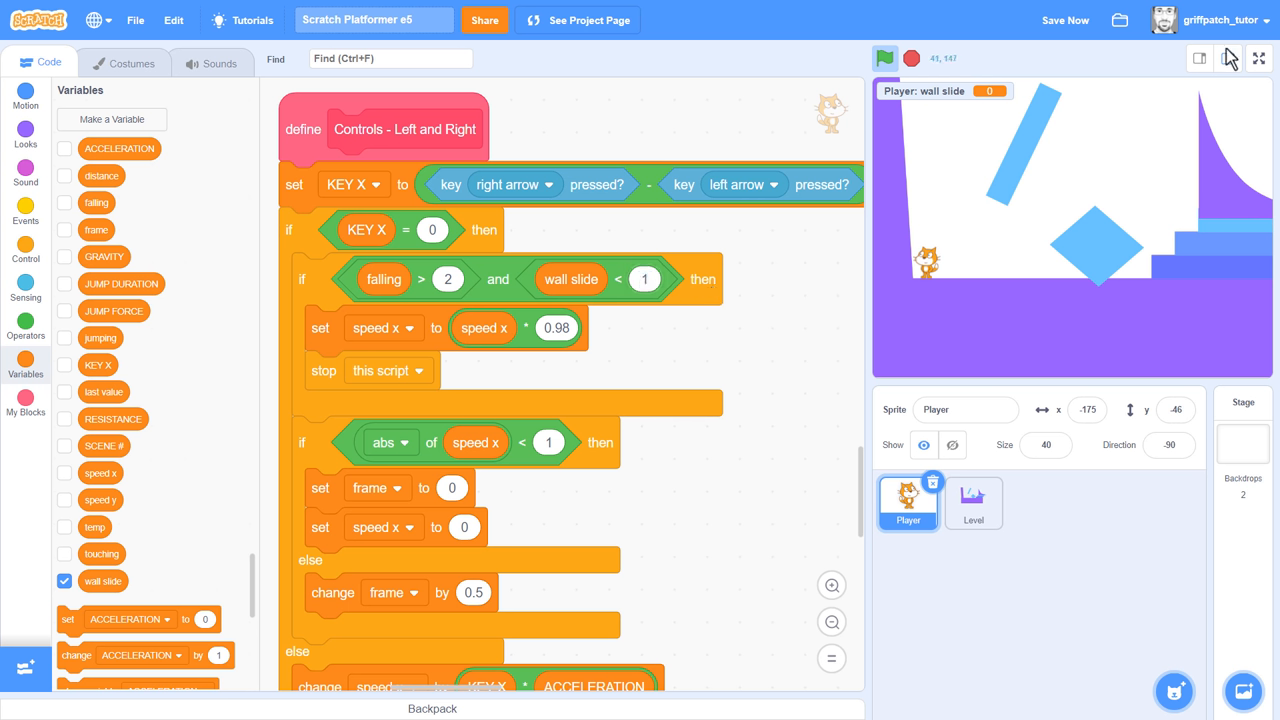
left_click(1259, 57)
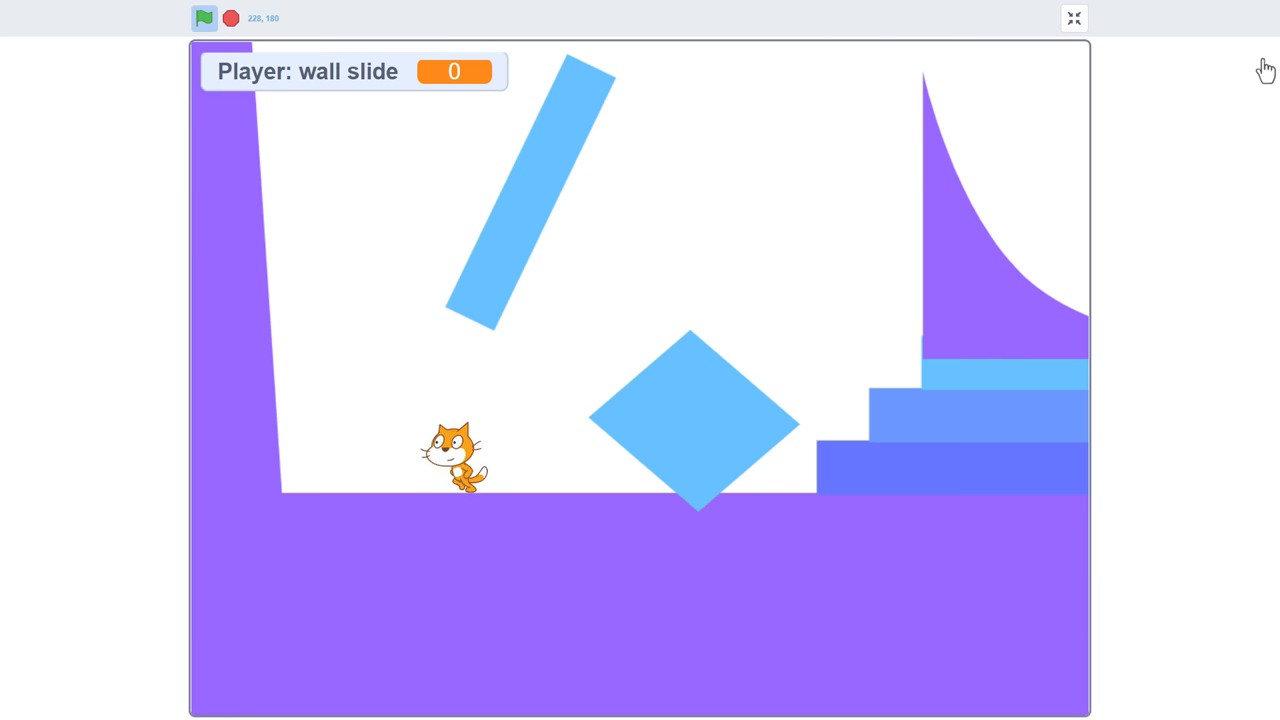
left_click(1073, 18)
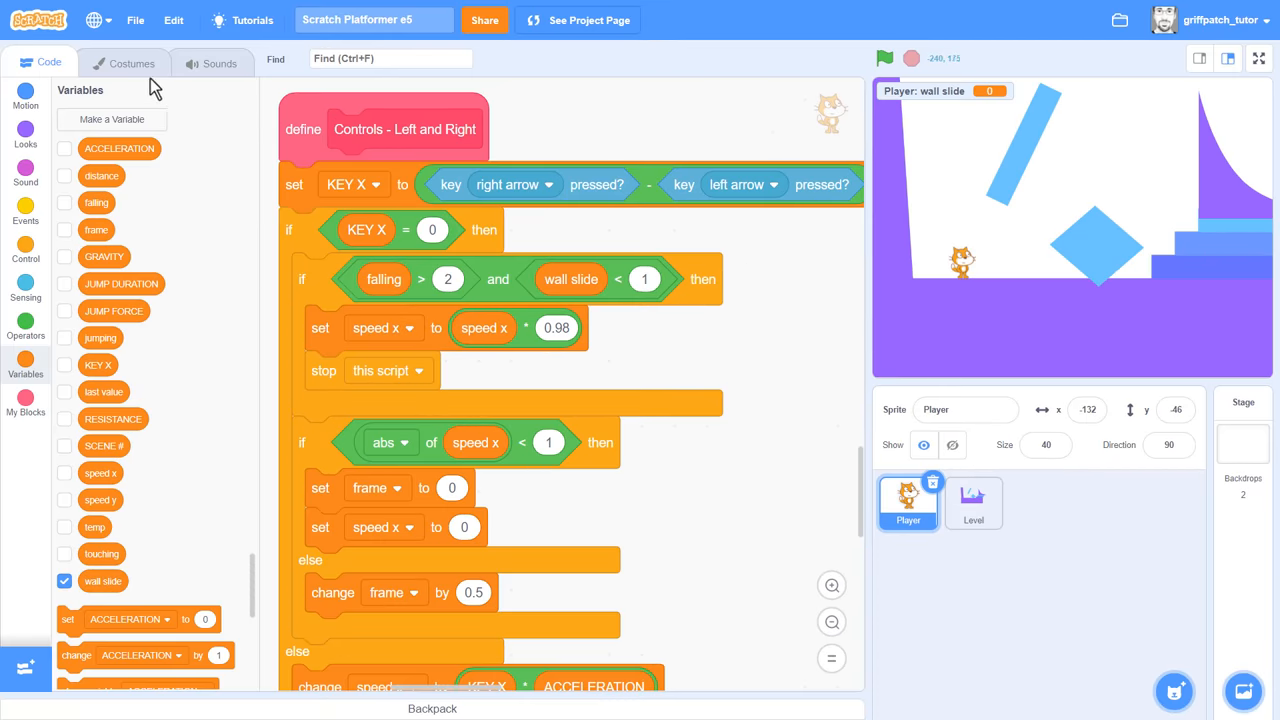
left_click(131, 62)
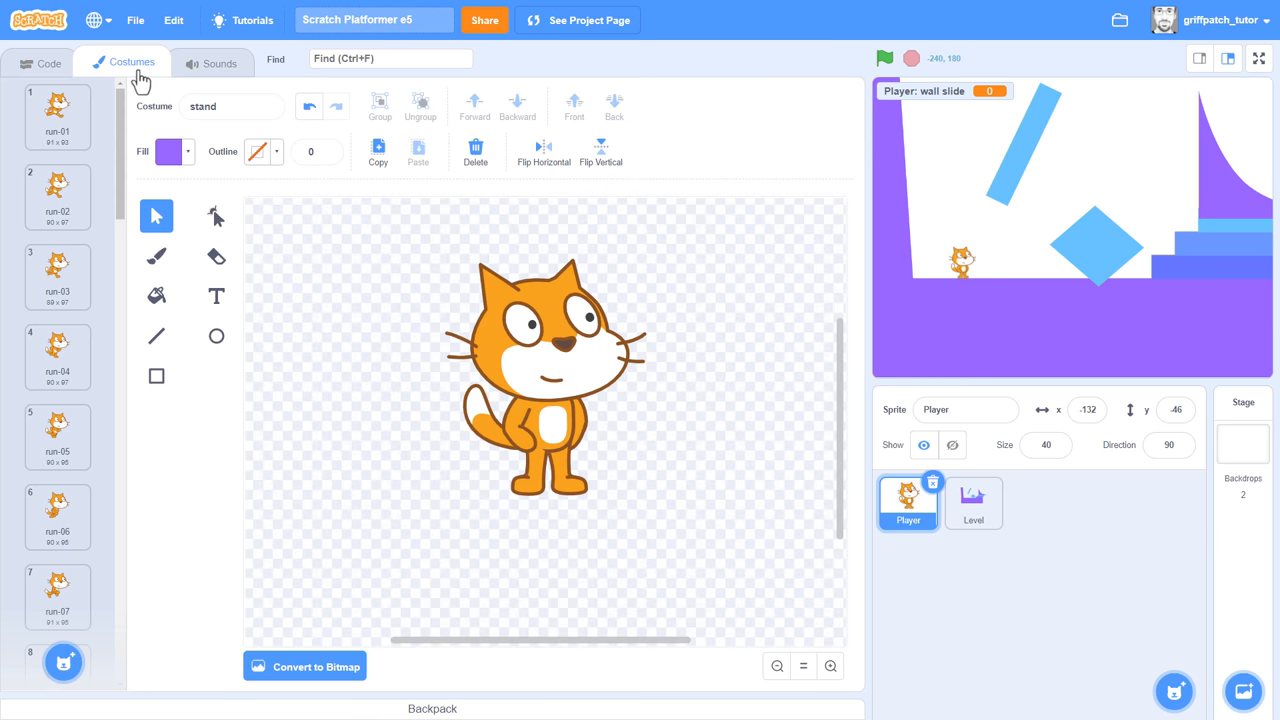
scroll("down", 3)
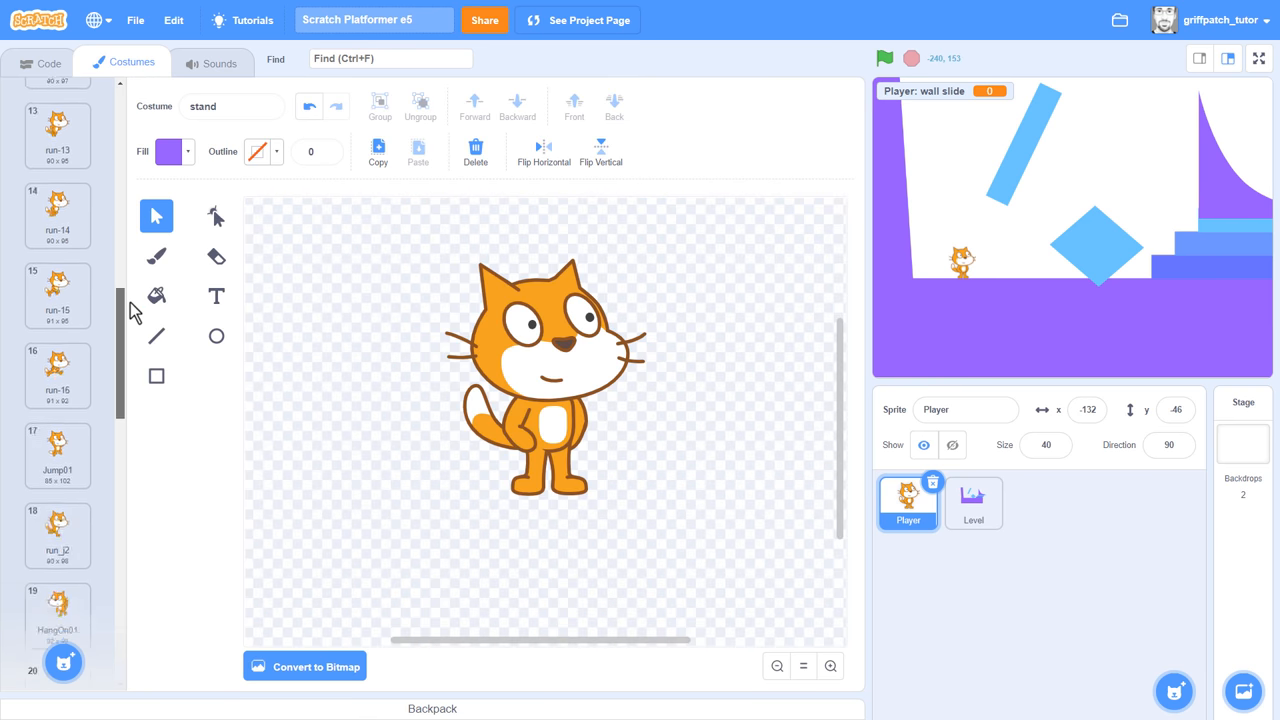
scroll("down", 3)
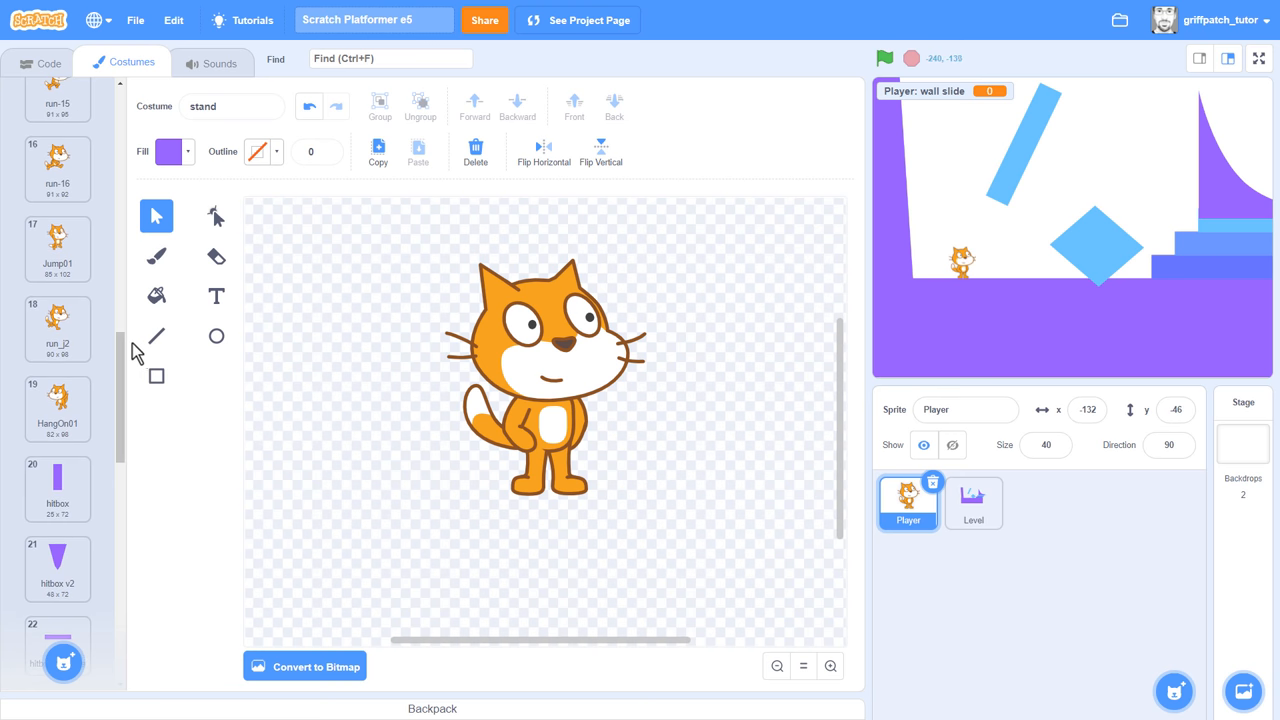
left_click(57, 408)
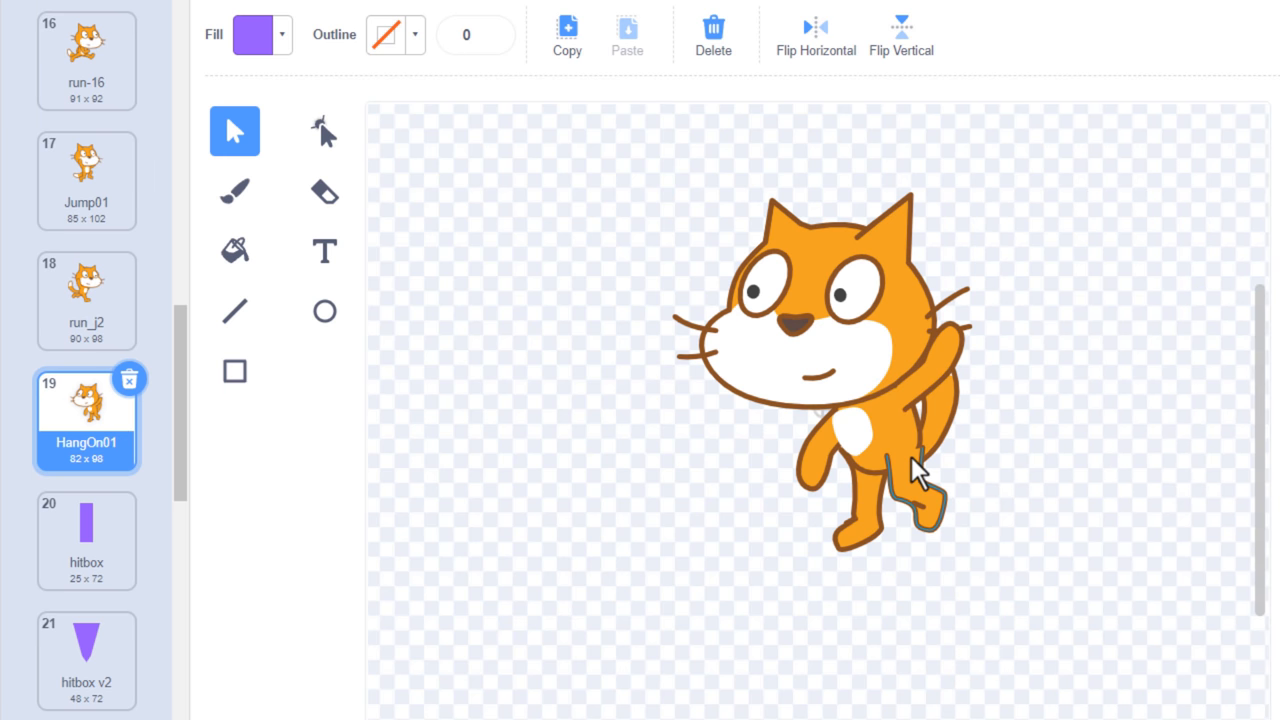
left_click(86, 300)
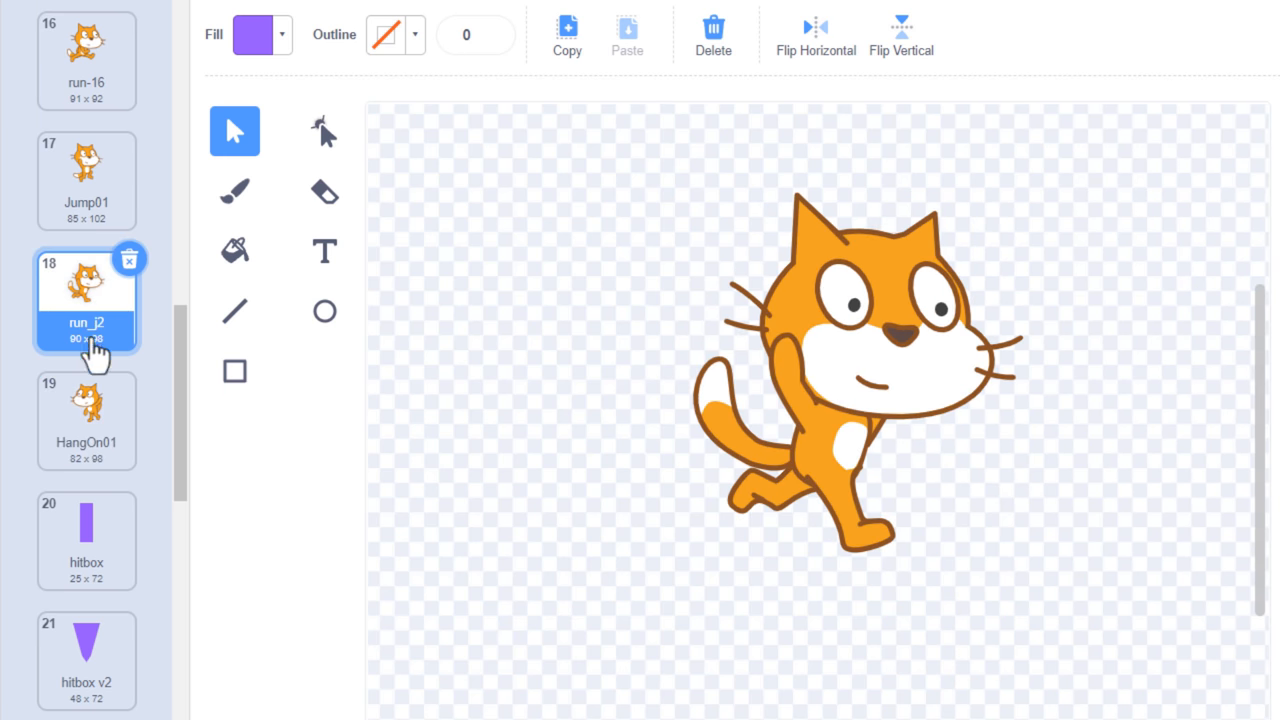
left_click(86, 420)
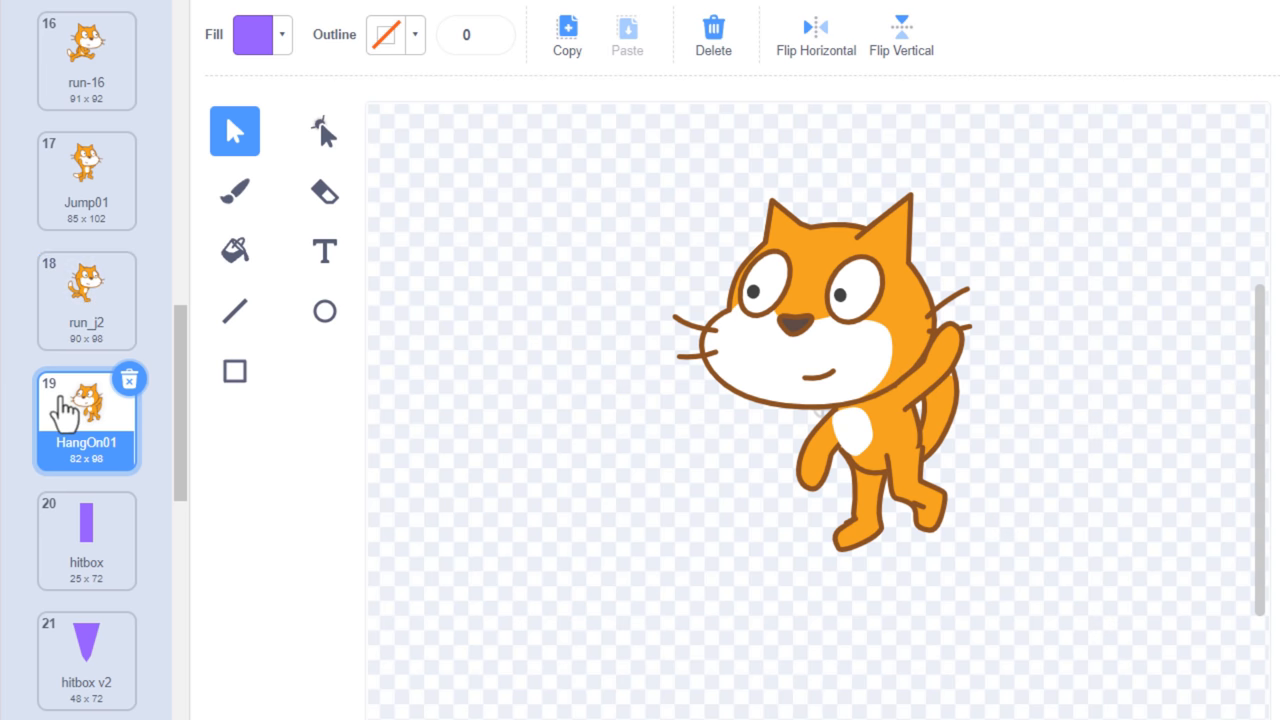
mouse_move(450, 492)
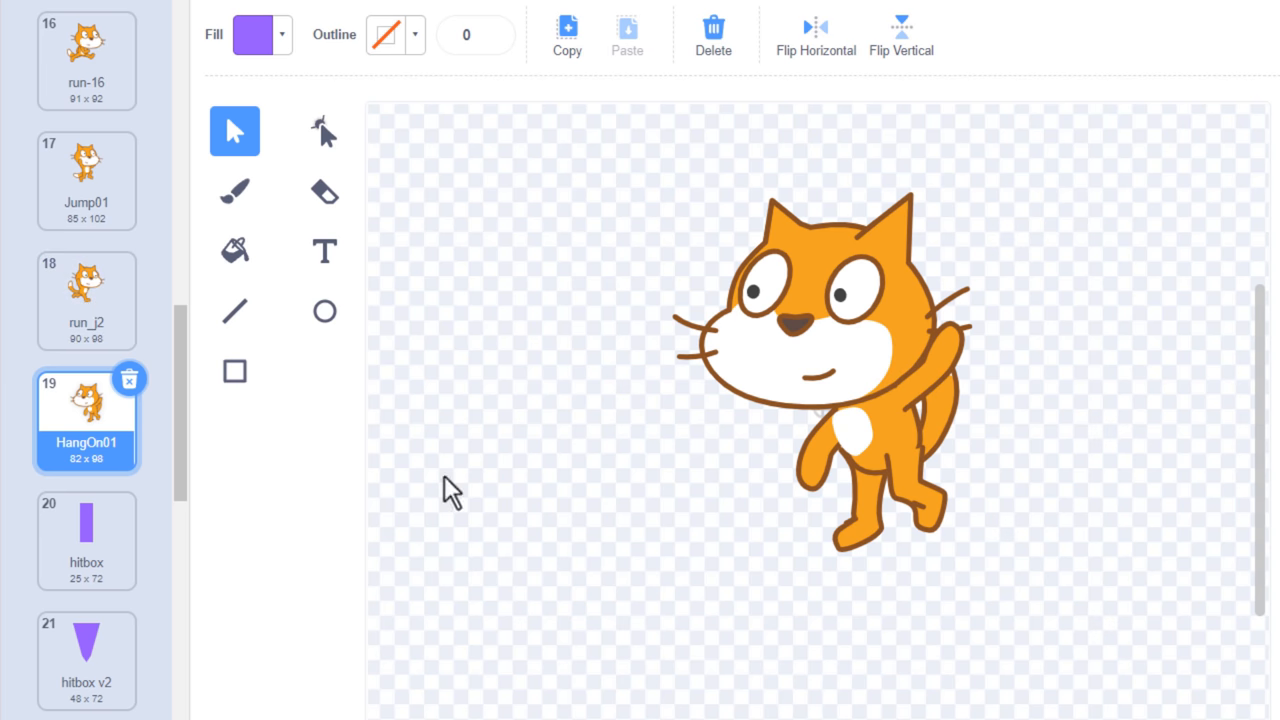
left_click(86, 300)
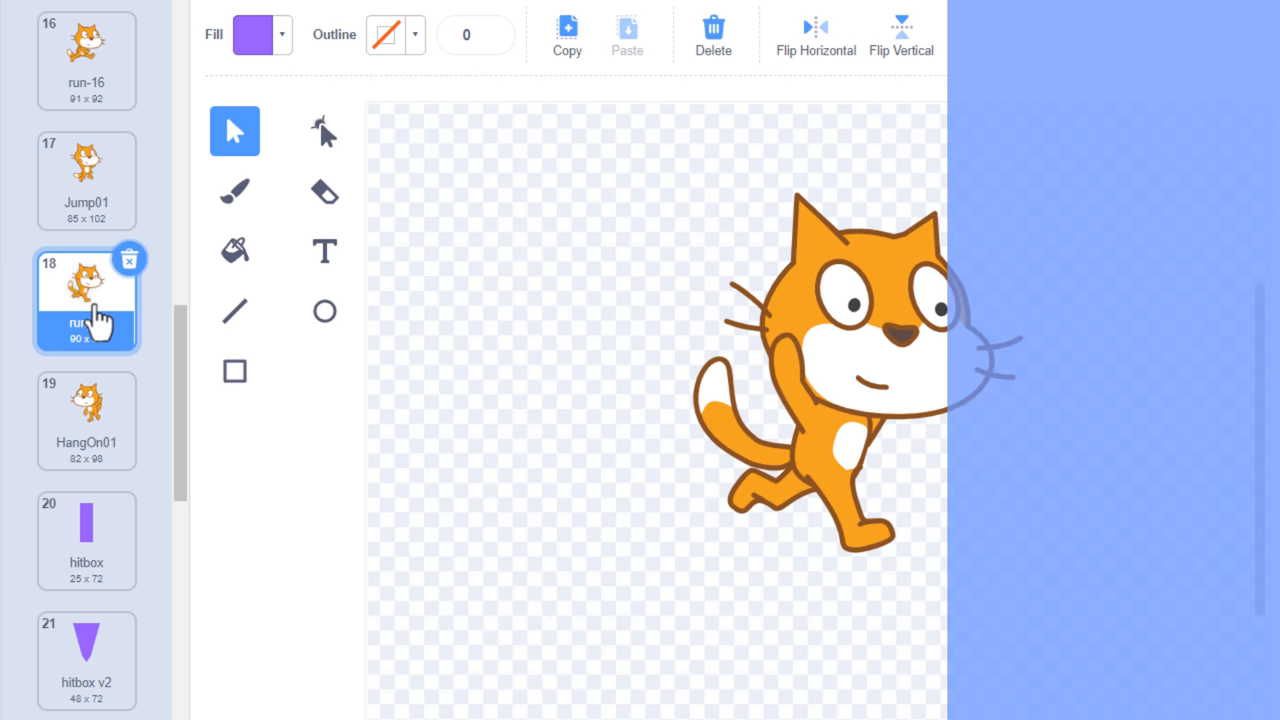
left_click(86, 420)
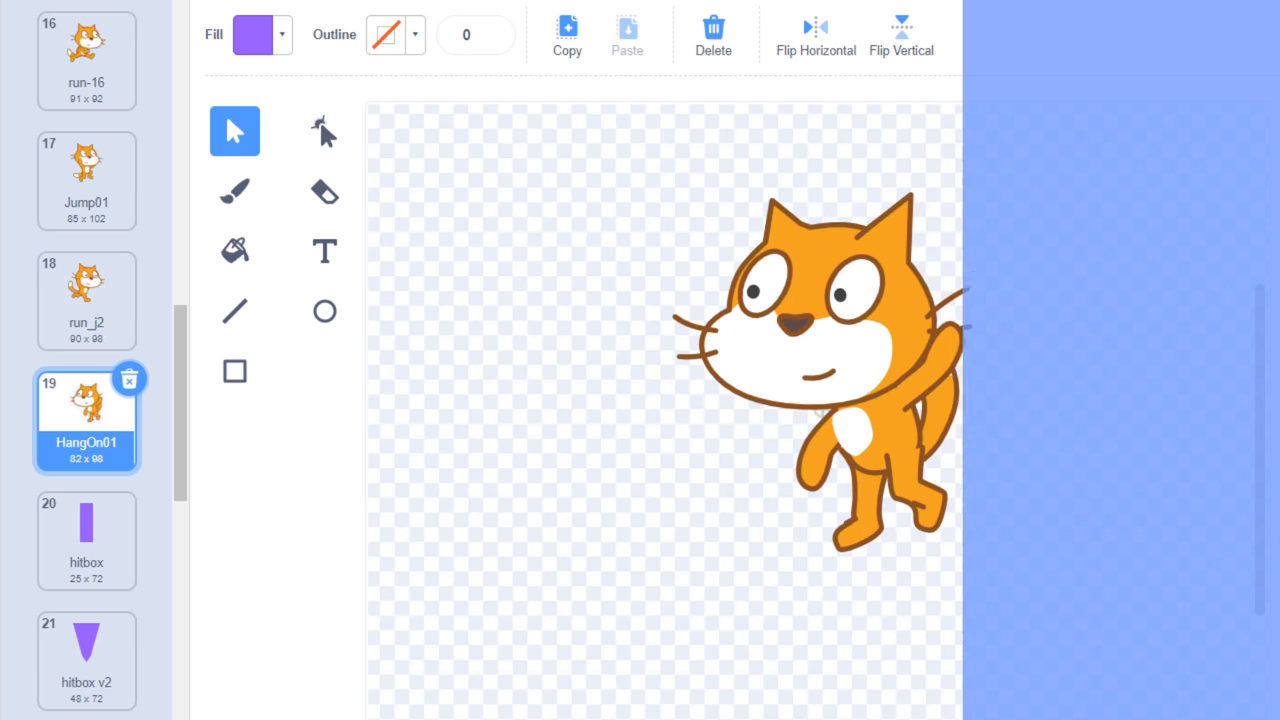
left_click(41, 61)
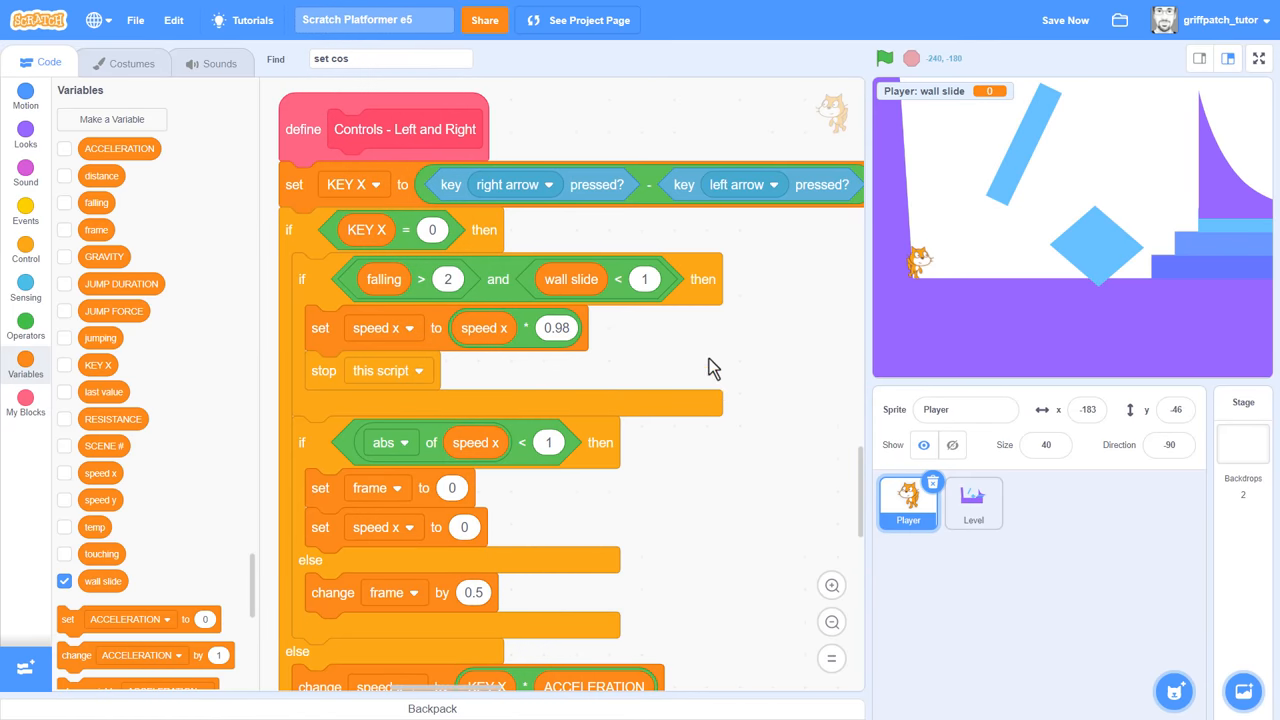
- Set the wall slide branch of Set Costume to HangOn01 and stop the script there
scroll("down", 3)
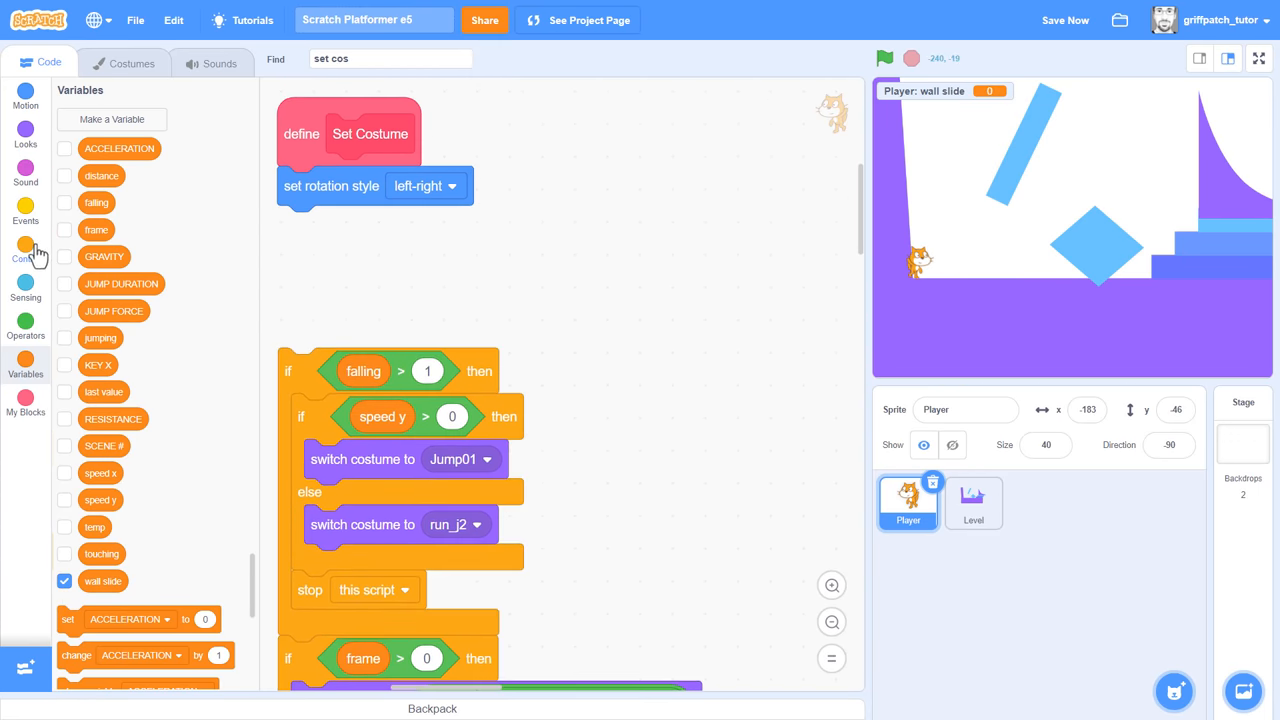
left_click(25, 250)
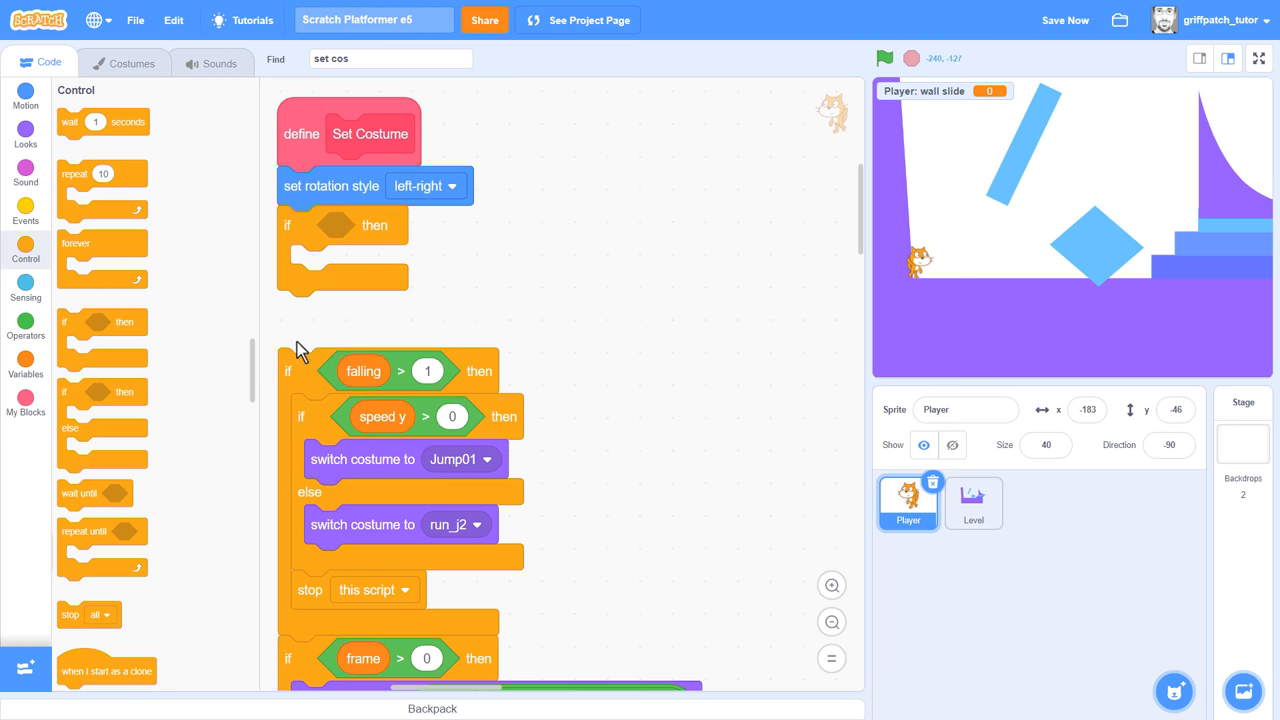
left_click(25, 328)
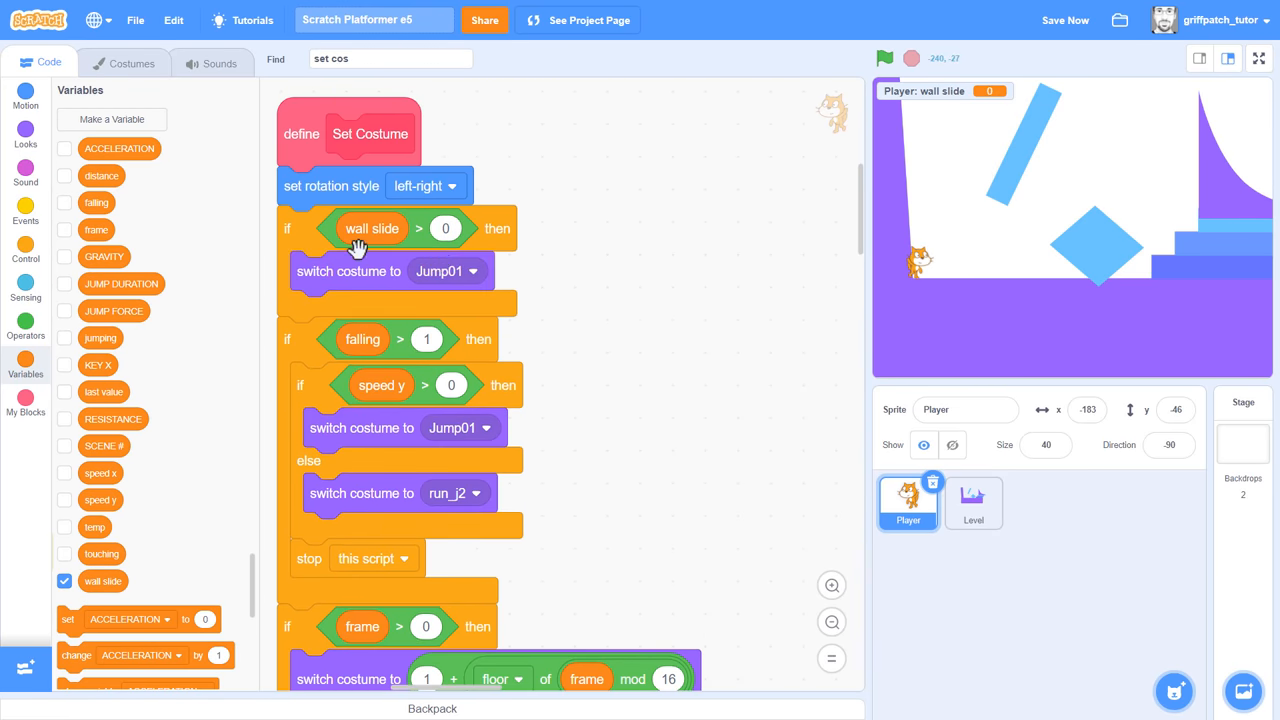
left_click(447, 271)
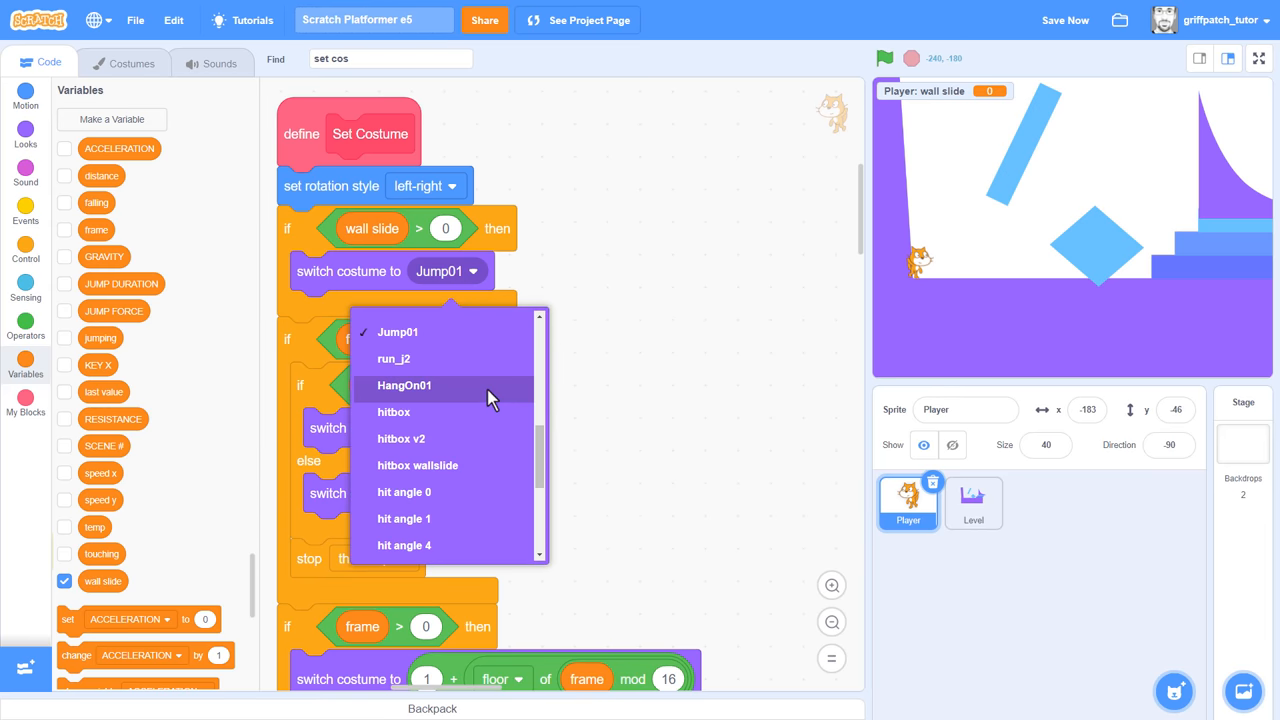
left_click(404, 385)
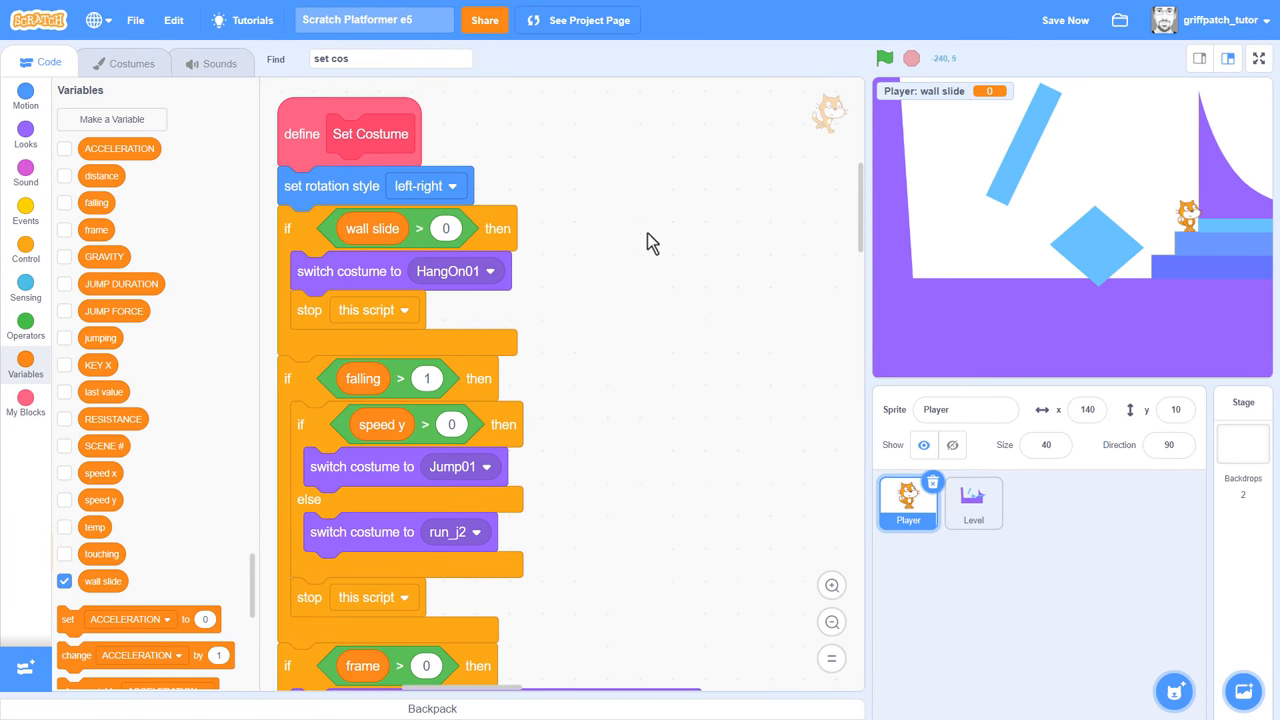
- Build the wall-jump branch on wall slide > 0: set wall slide 0, turn 180, start speed x from direction / 90
scroll("down", 3)
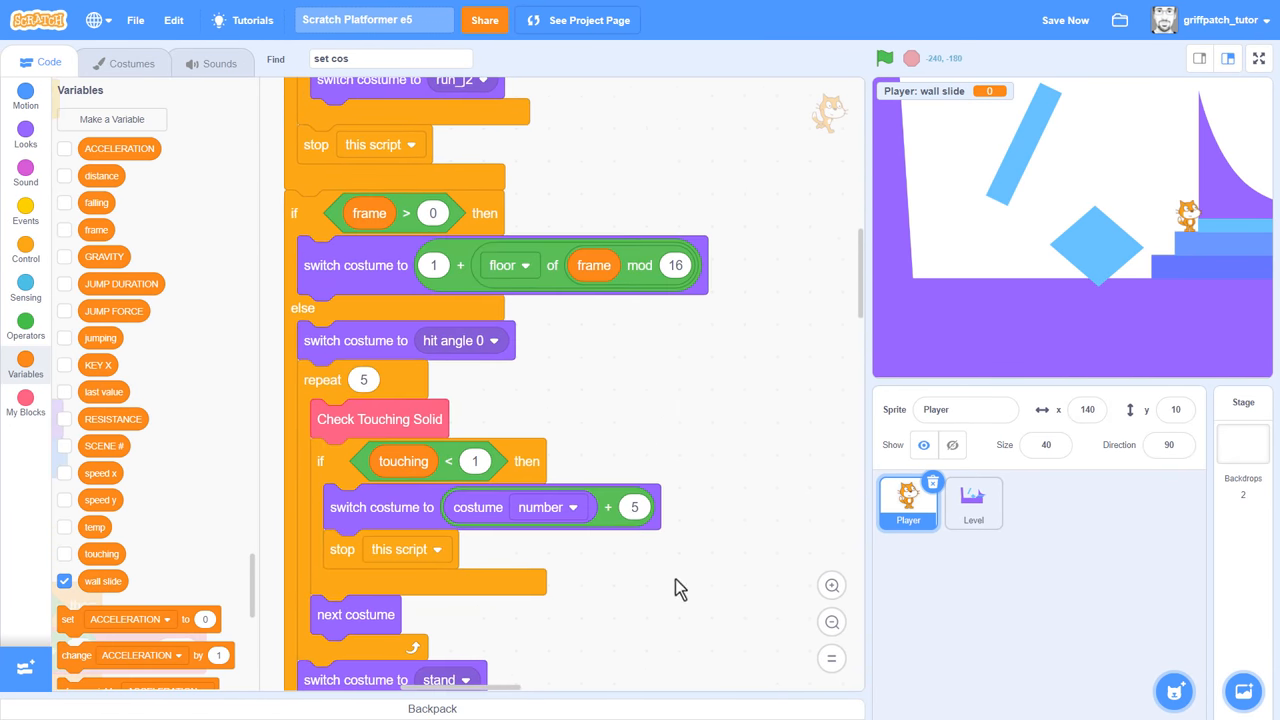
scroll("down", 3)
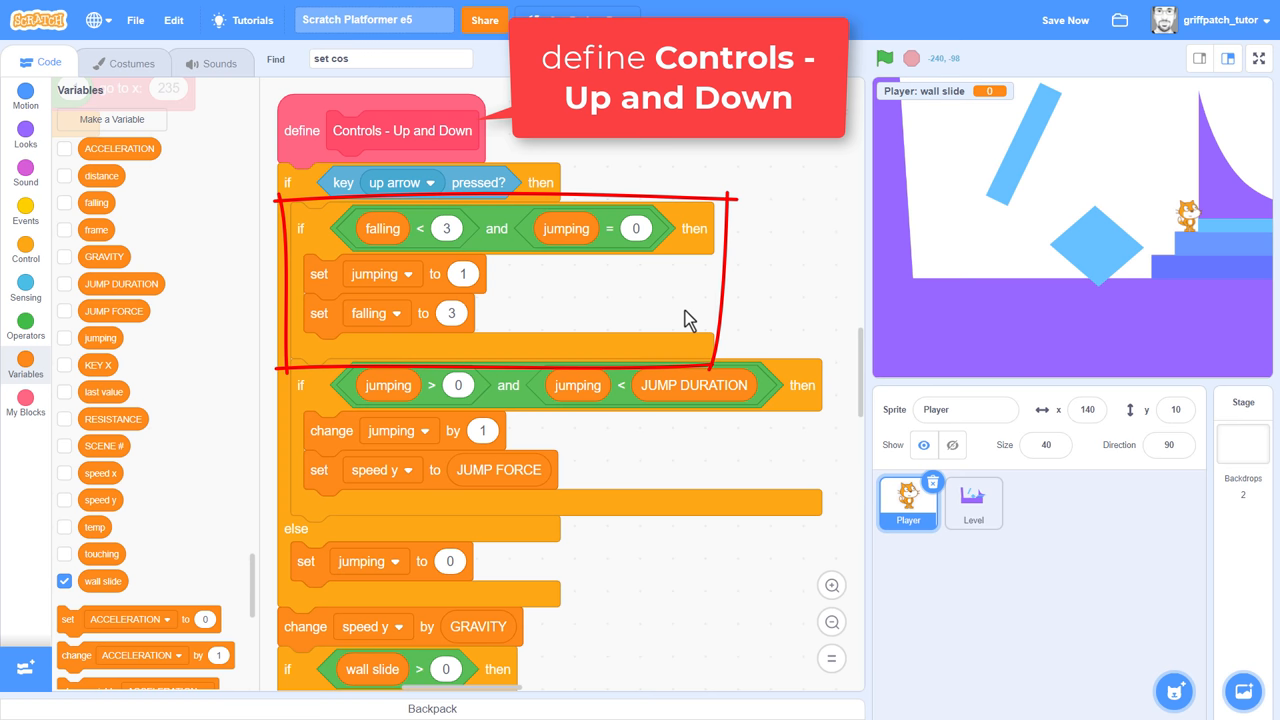
mouse_move(678, 315)
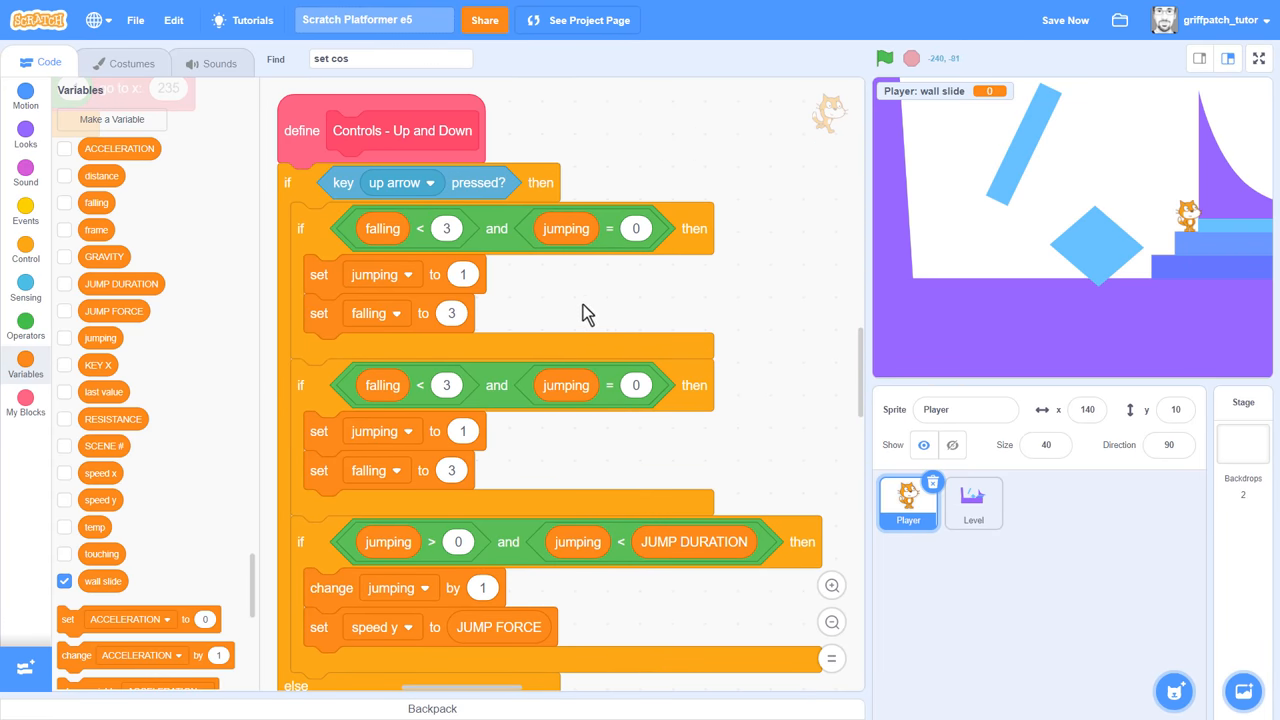
mouse_move(414, 225)
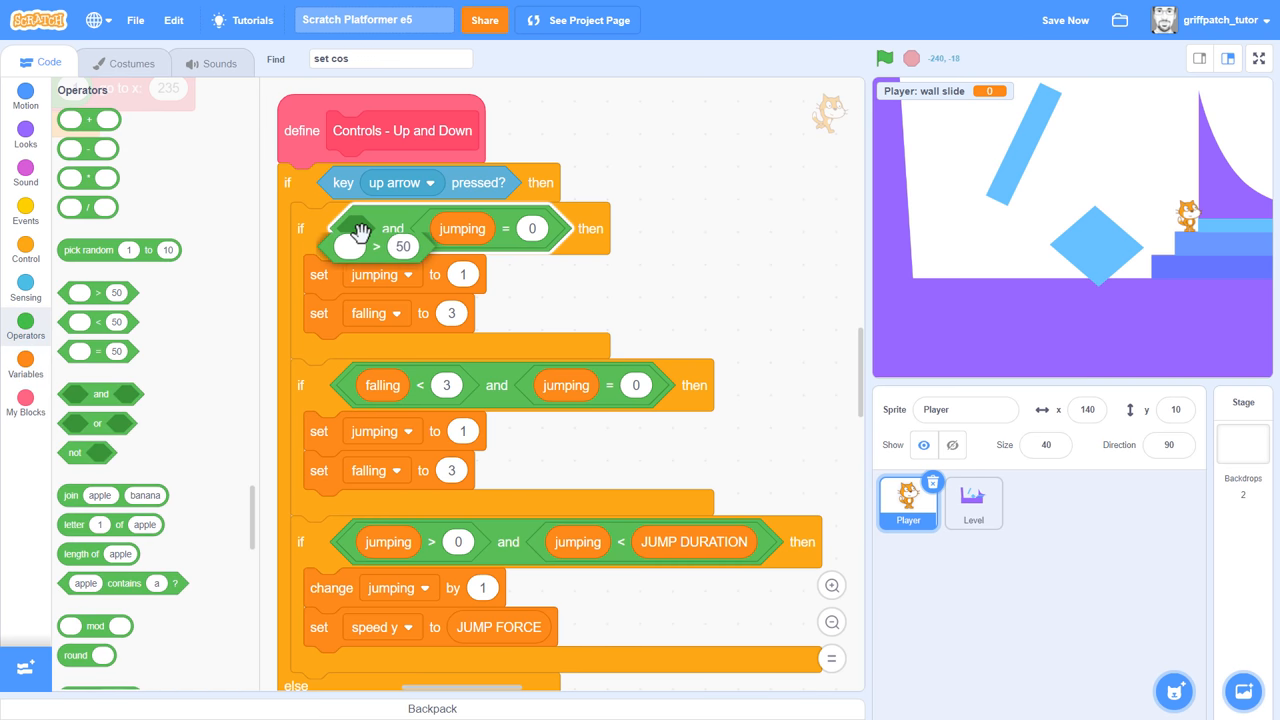
left_click(25, 363)
type("0")
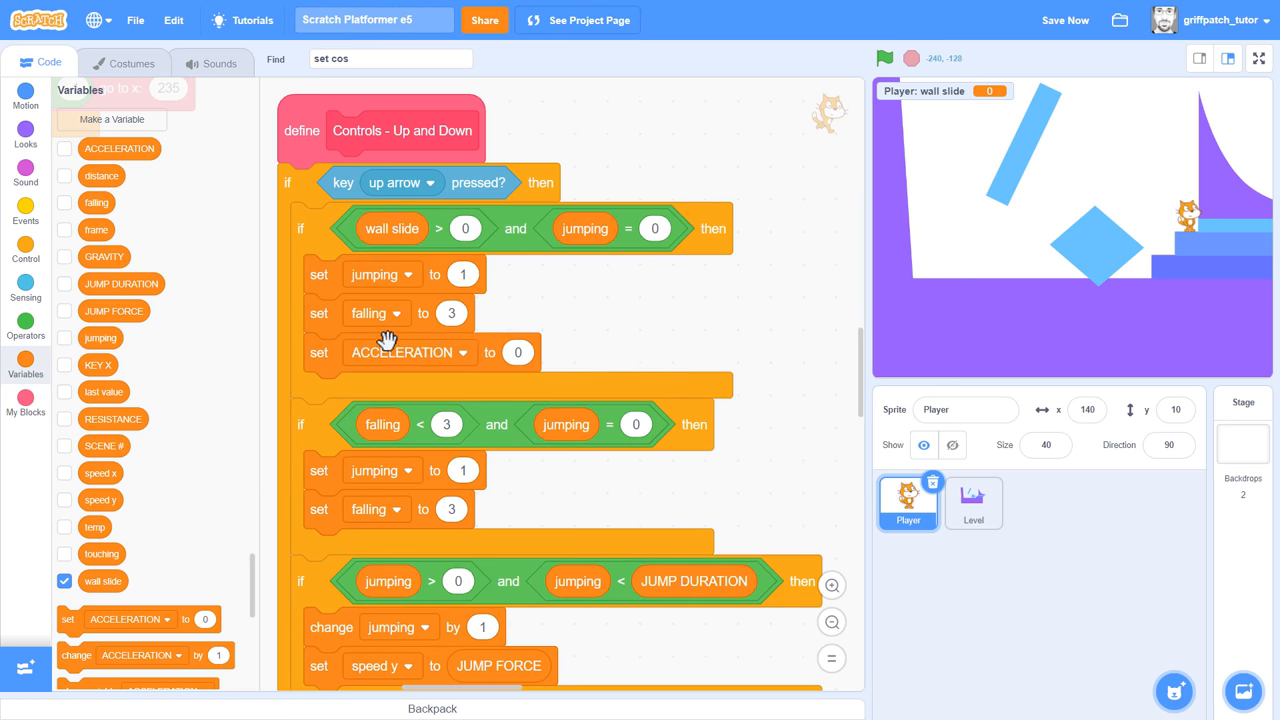
left_click(461, 352)
type("90")
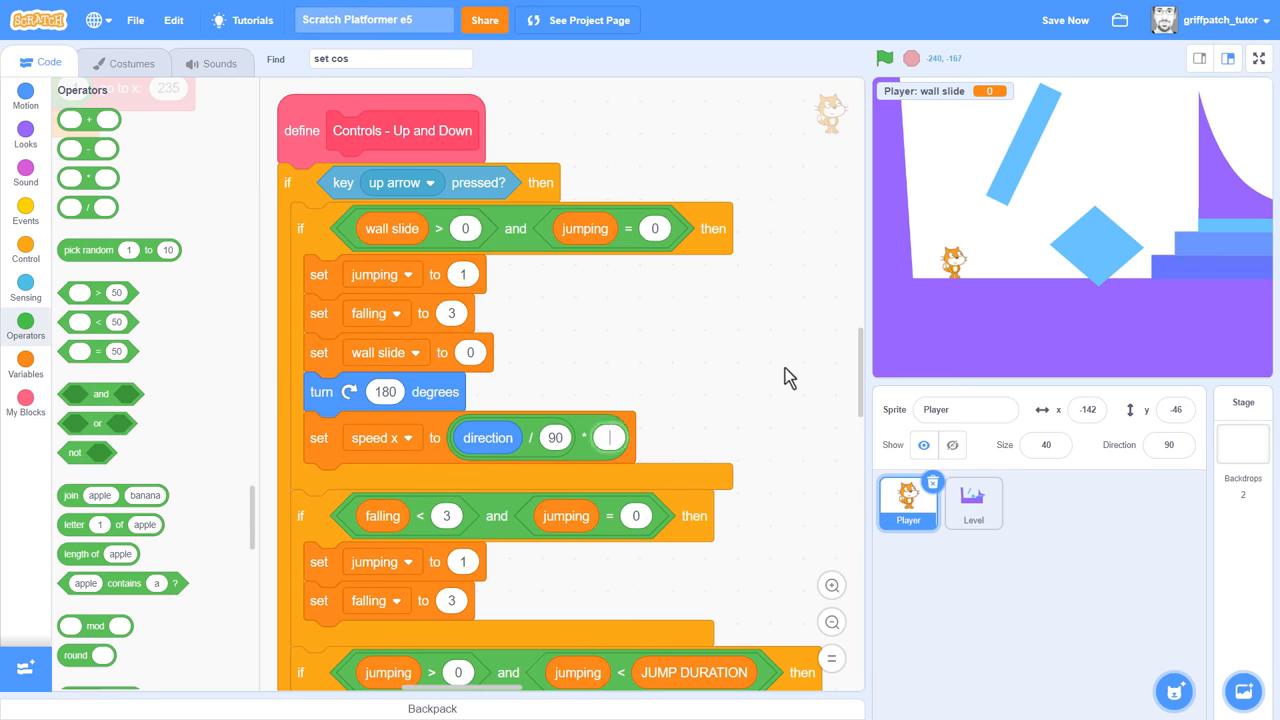
- Set wall-jump speed x to direction / 90 * 7 and test-run the game full screen
type("7")
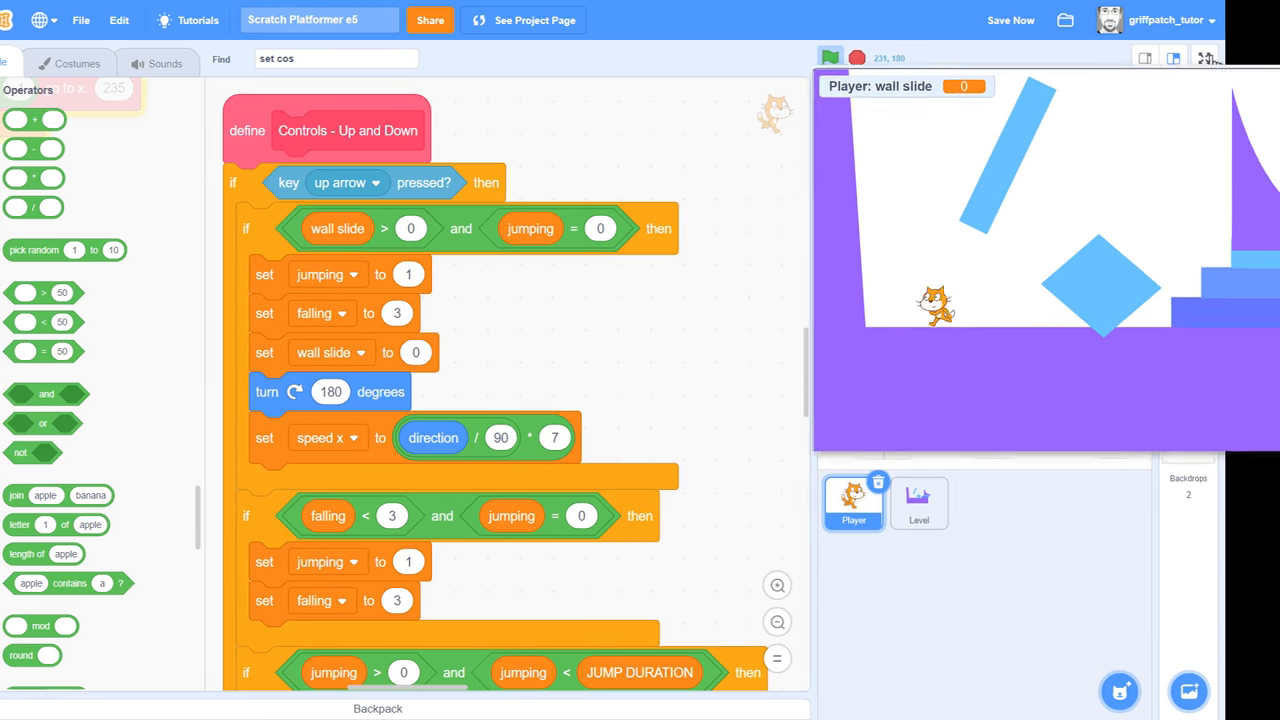
left_click(1208, 57)
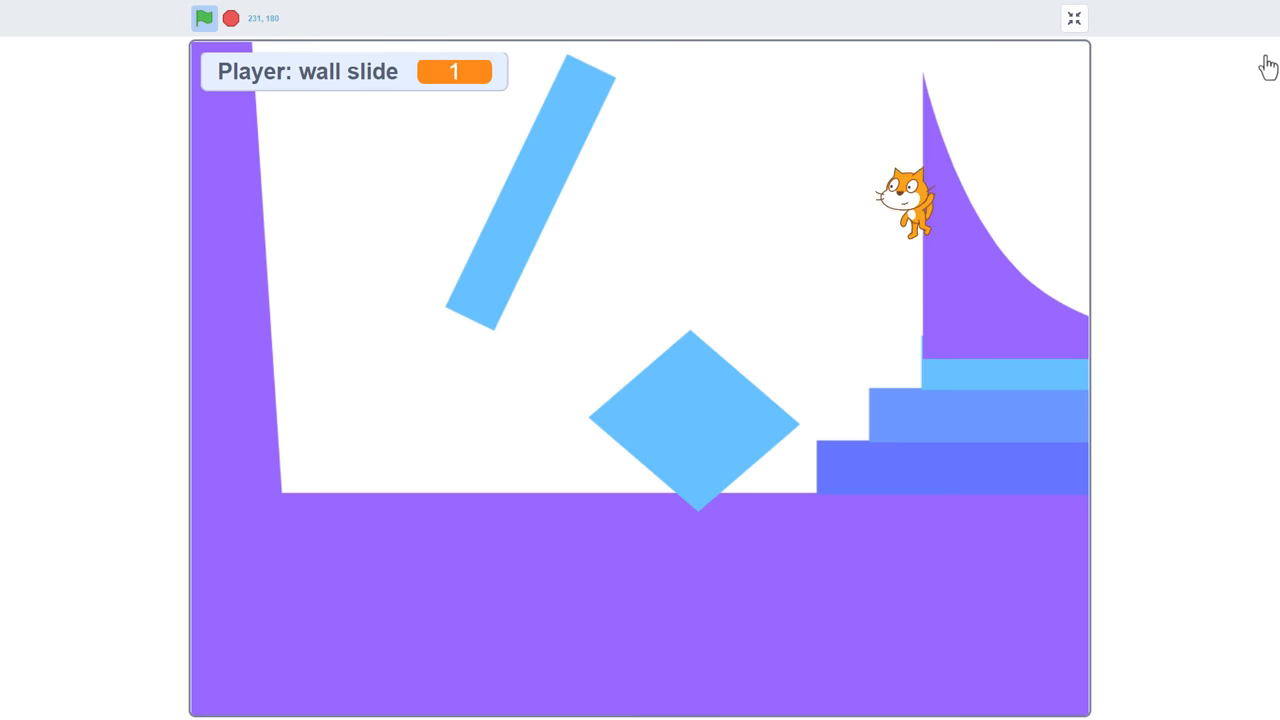
left_click(1073, 18)
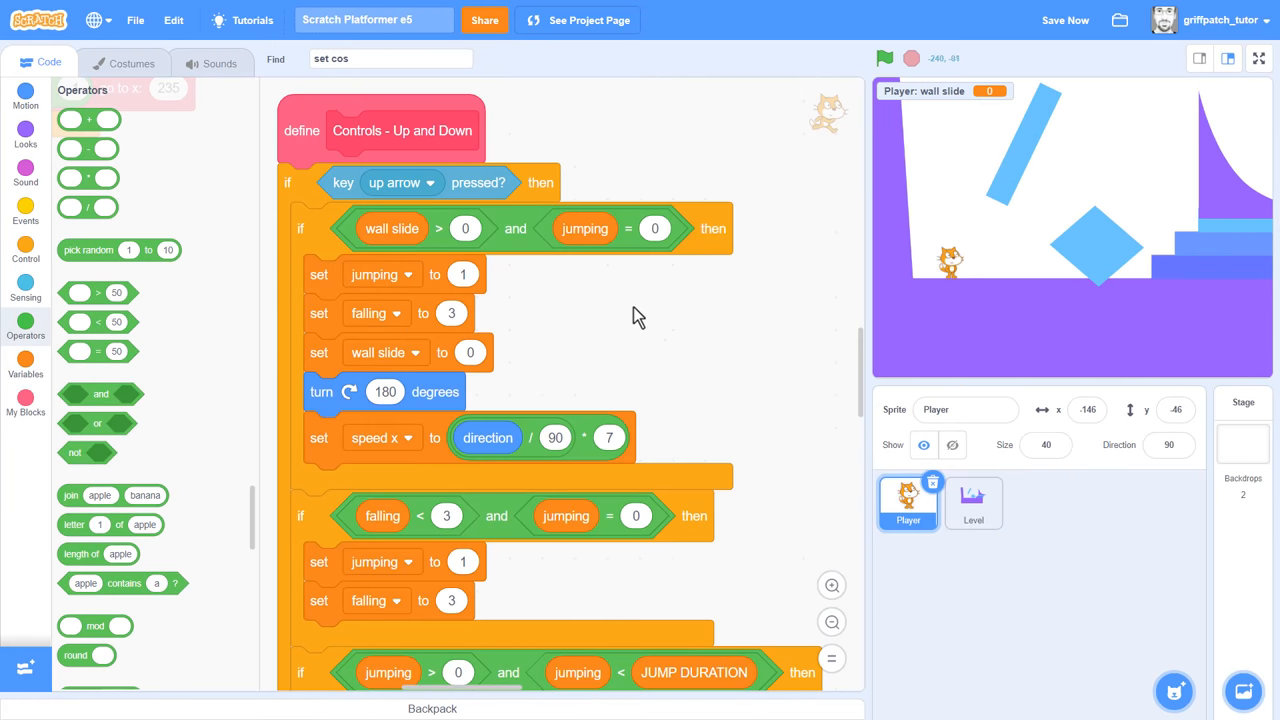
- Create a Player-only 'long jump' variable and set it to 12 in the wall-jump branch
left_click(26, 364)
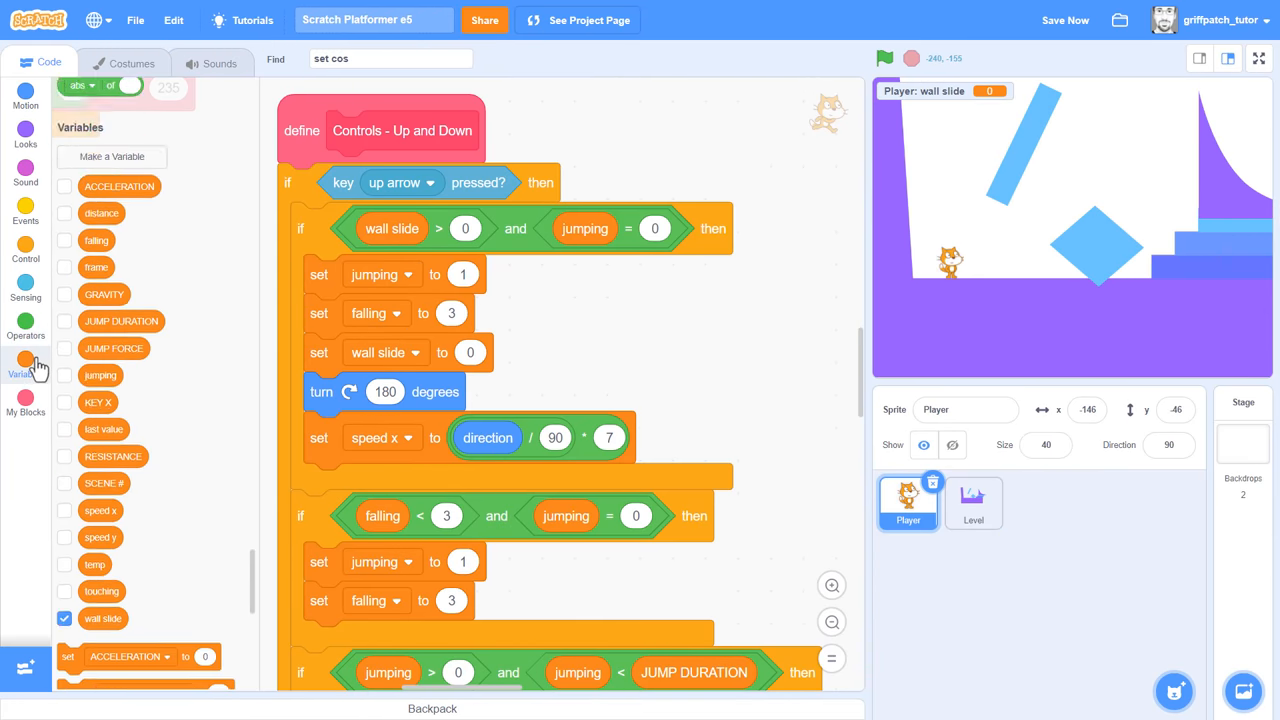
left_click(111, 157)
type("long jump")
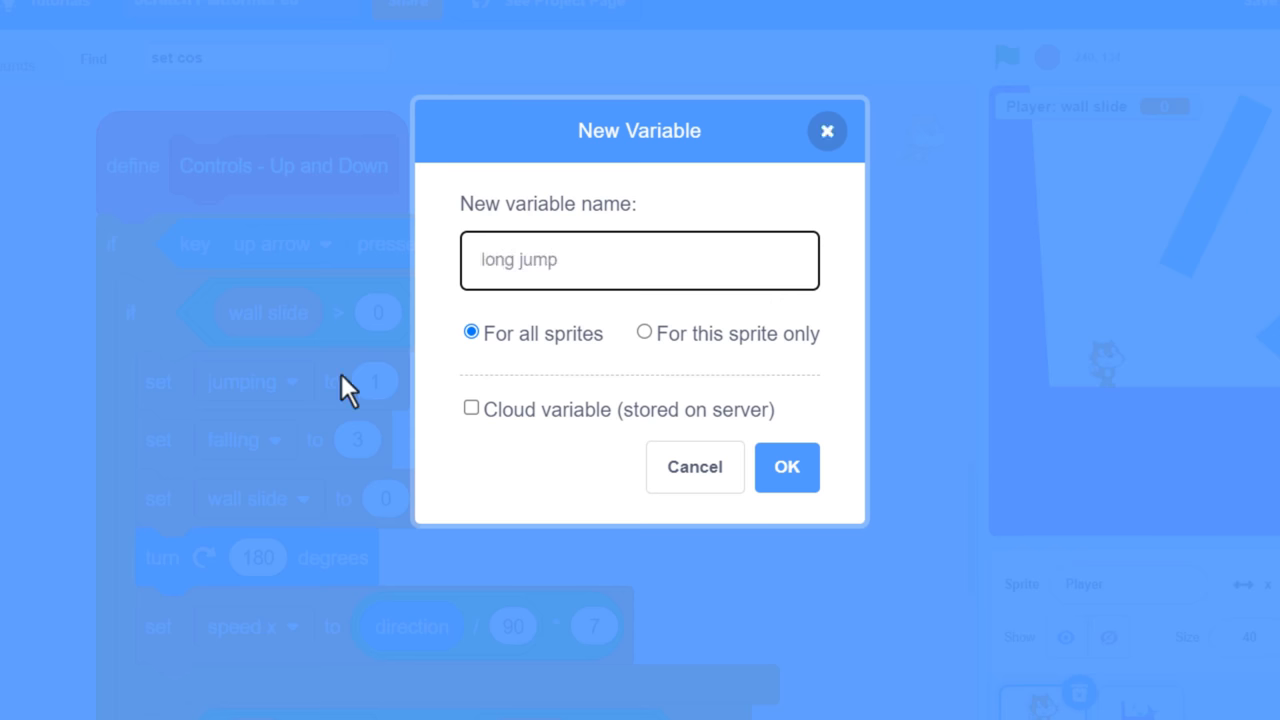
left_click(644, 332)
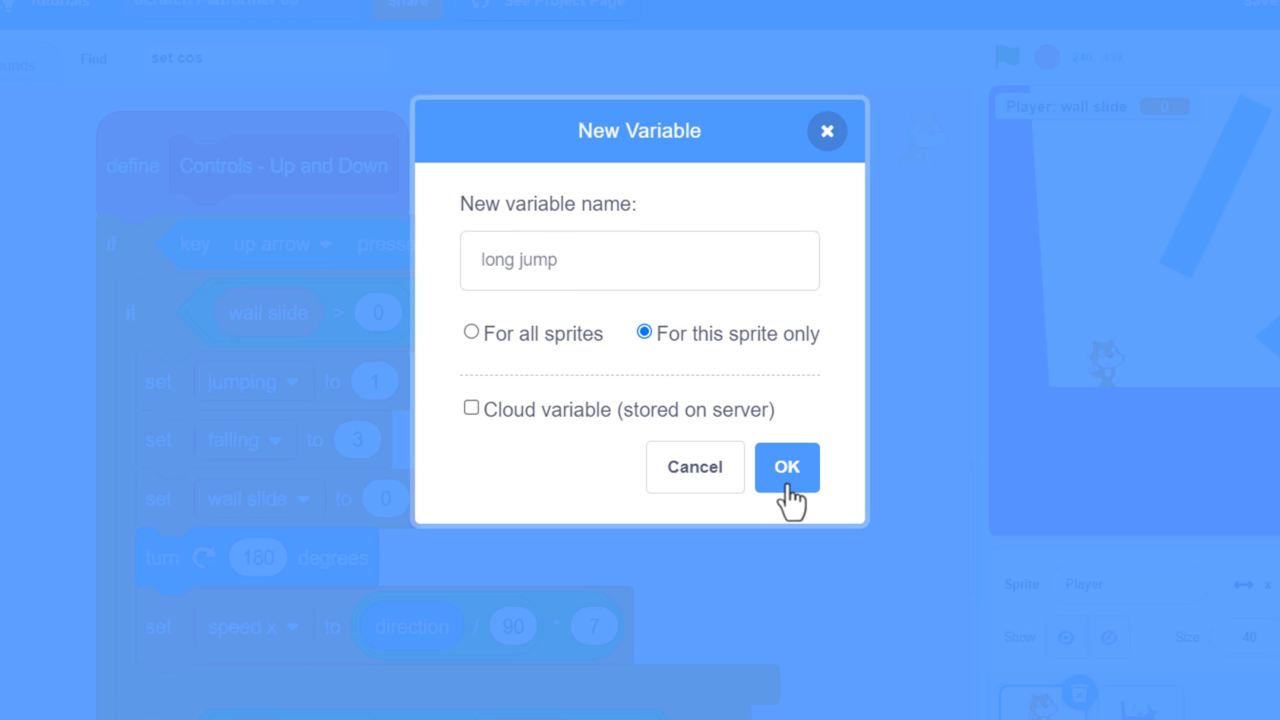
left_click(787, 467)
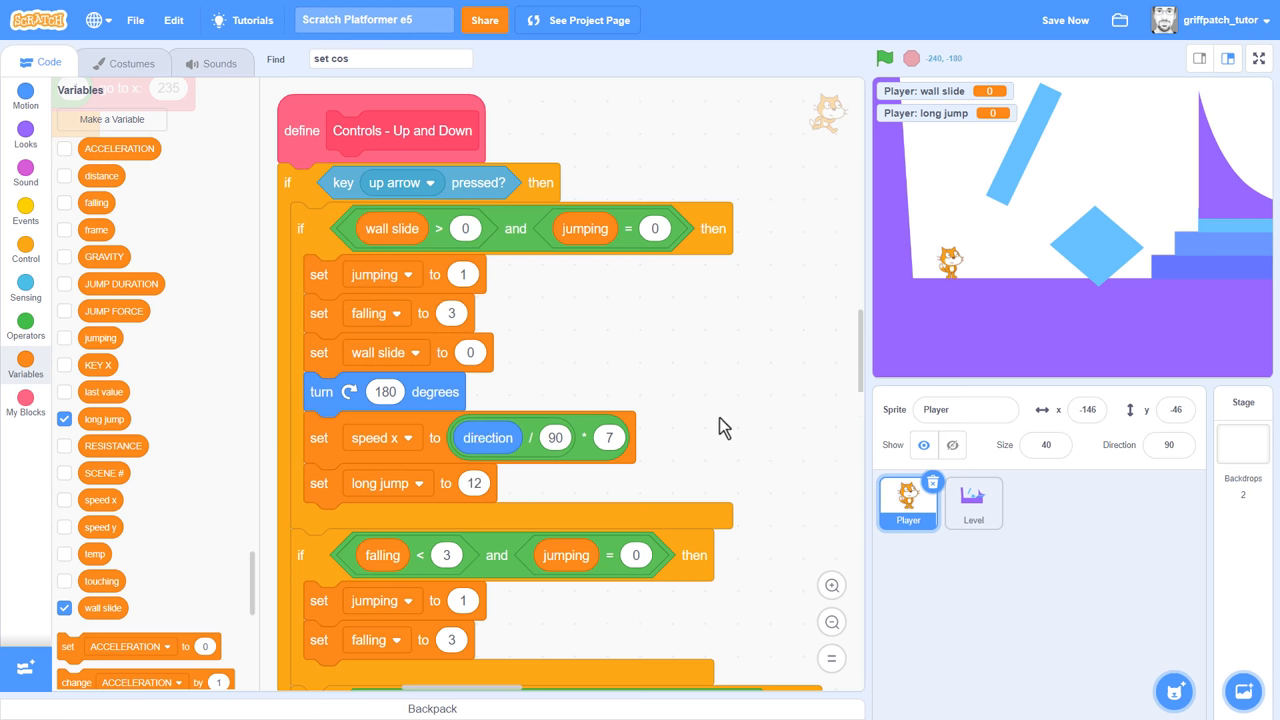
- Start Controls - Left and Right with: if long jump > 0, change long jump by -1 and stop
scroll("down", 3)
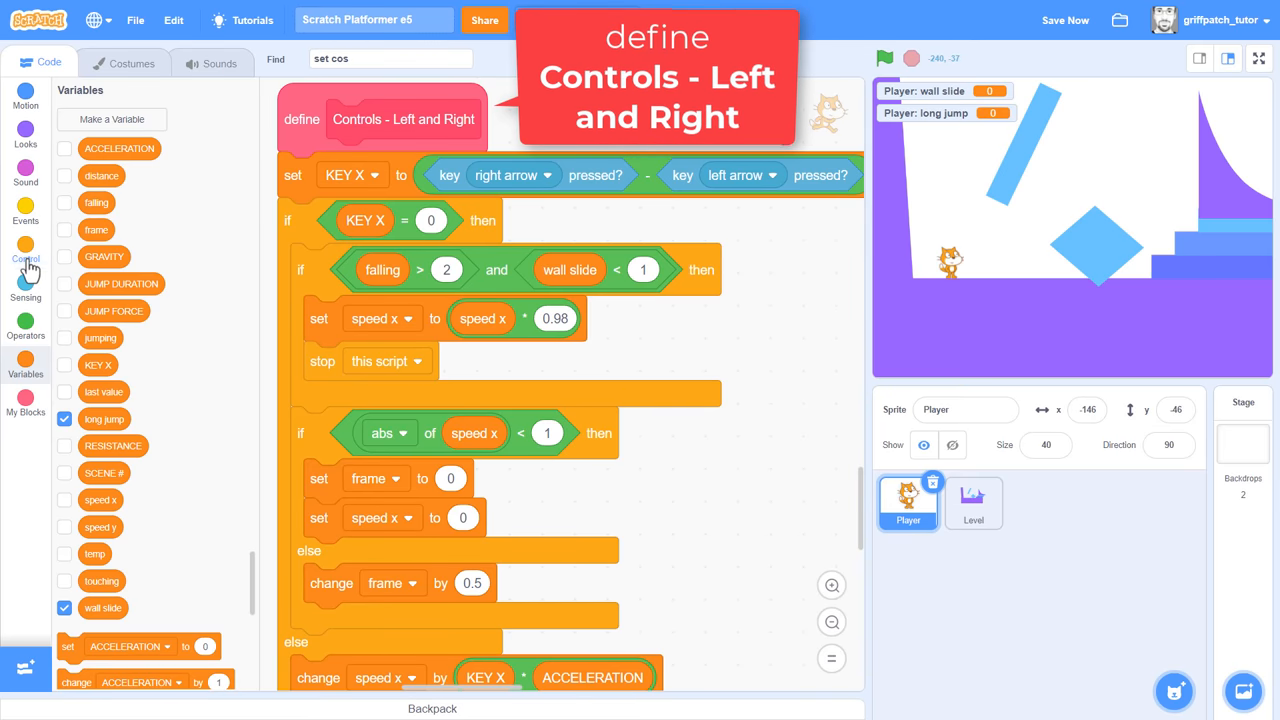
left_click(25, 250)
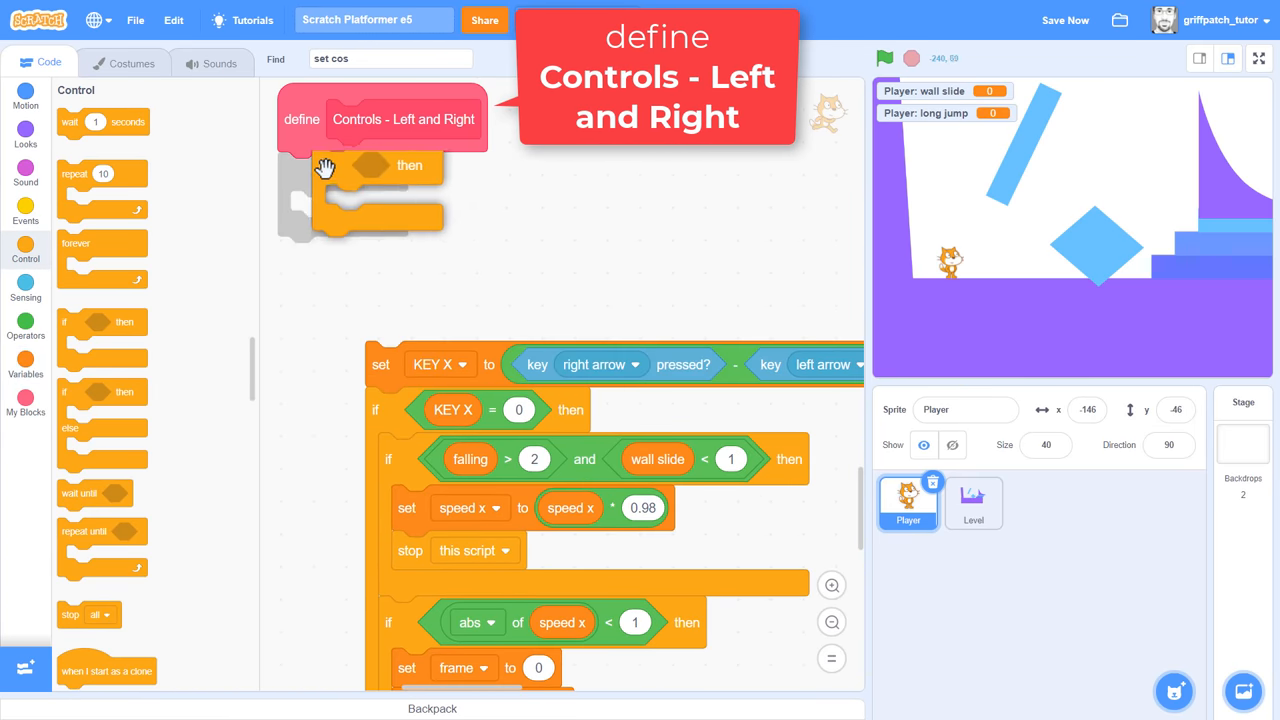
left_click(25, 325)
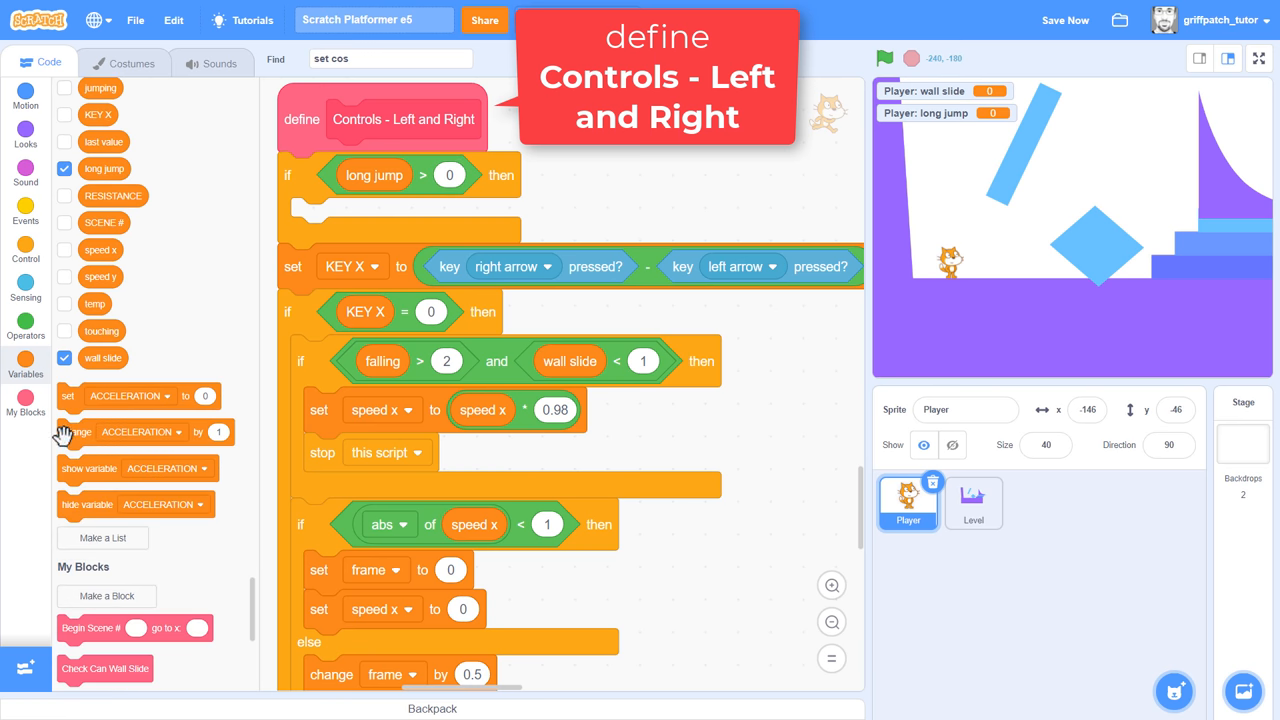
left_click(463, 217)
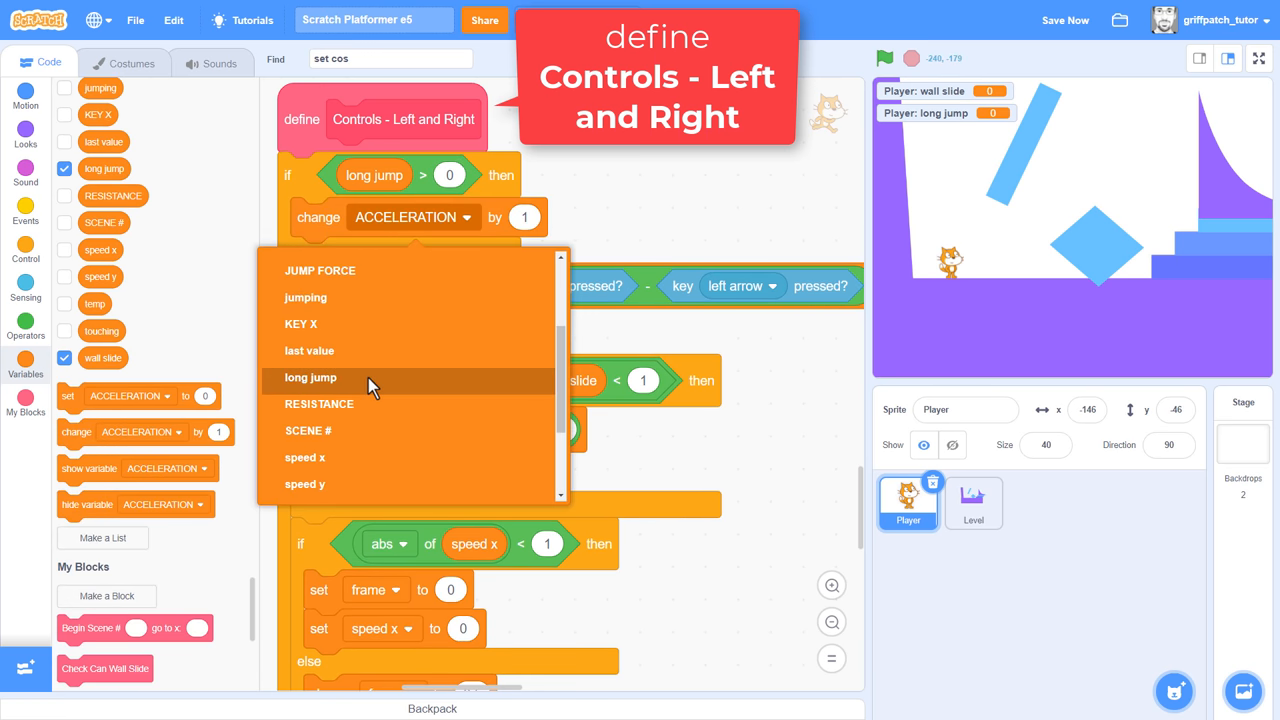
left_click(310, 377)
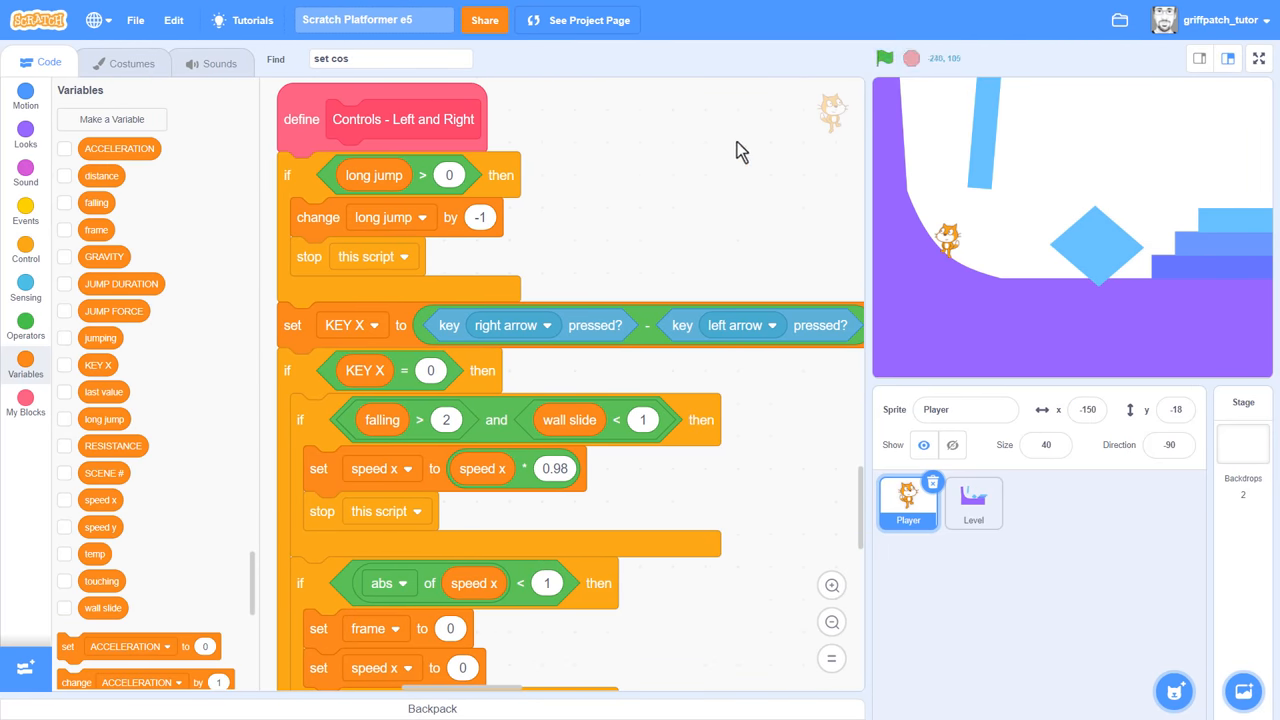
mouse_move(265, 97)
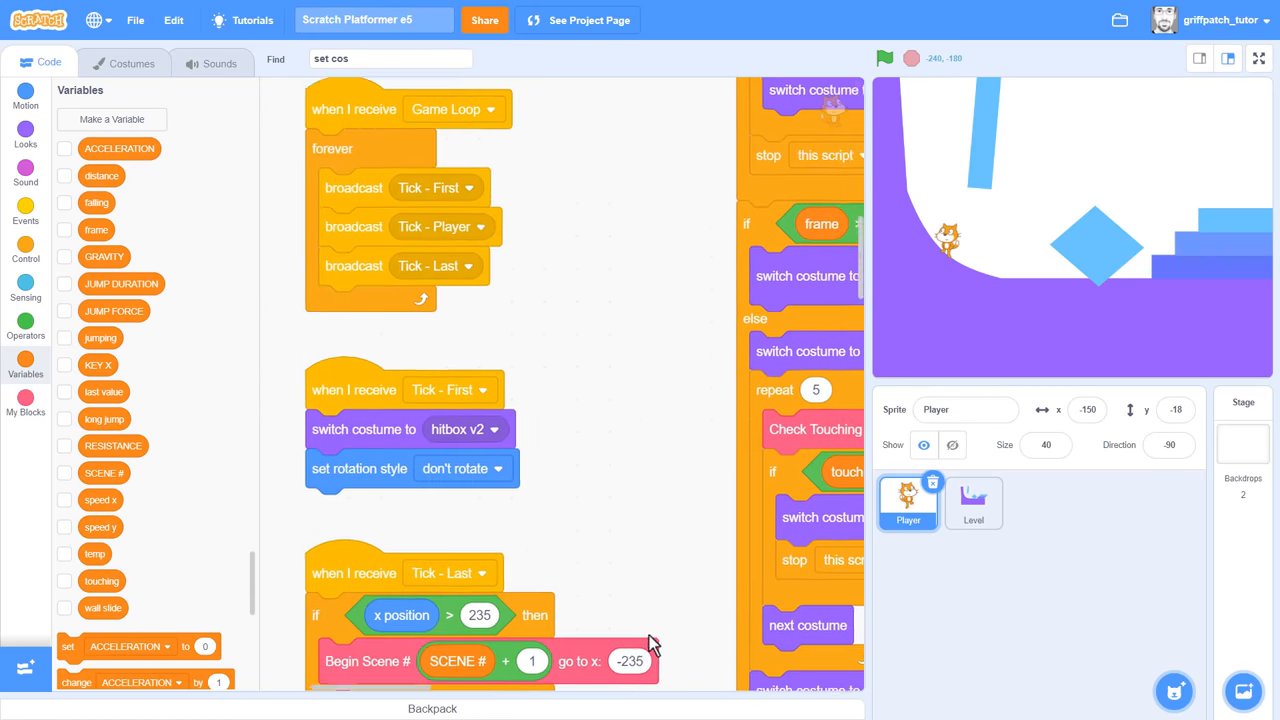
- Reset wall slide, jumping and long jump to 0 under Reset and Begin Level
scroll("down", 3)
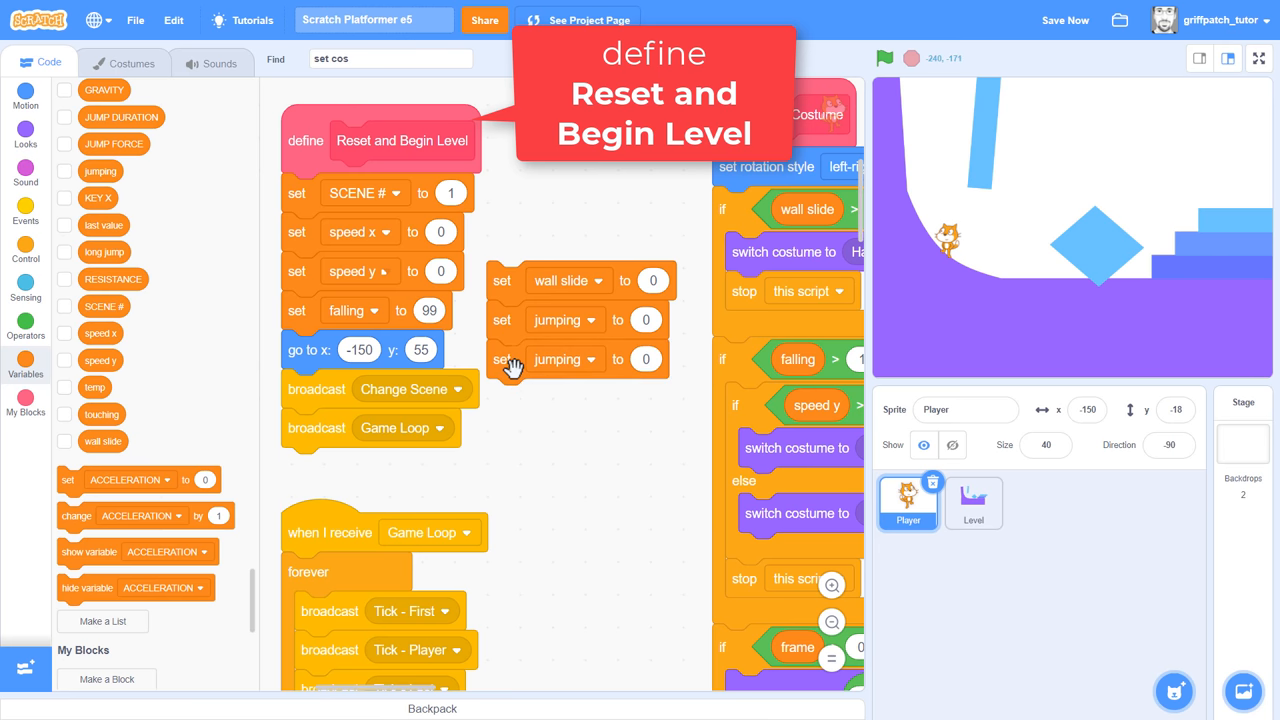
left_click(557, 359)
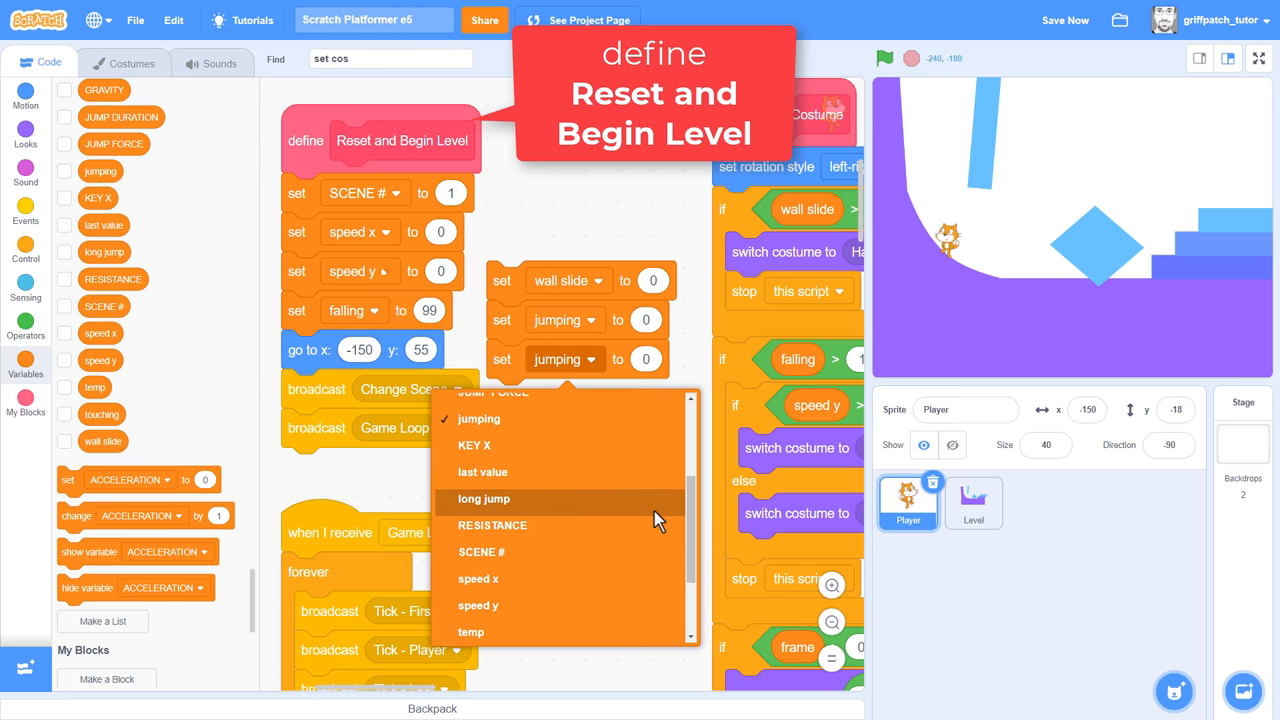
left_click(484, 499)
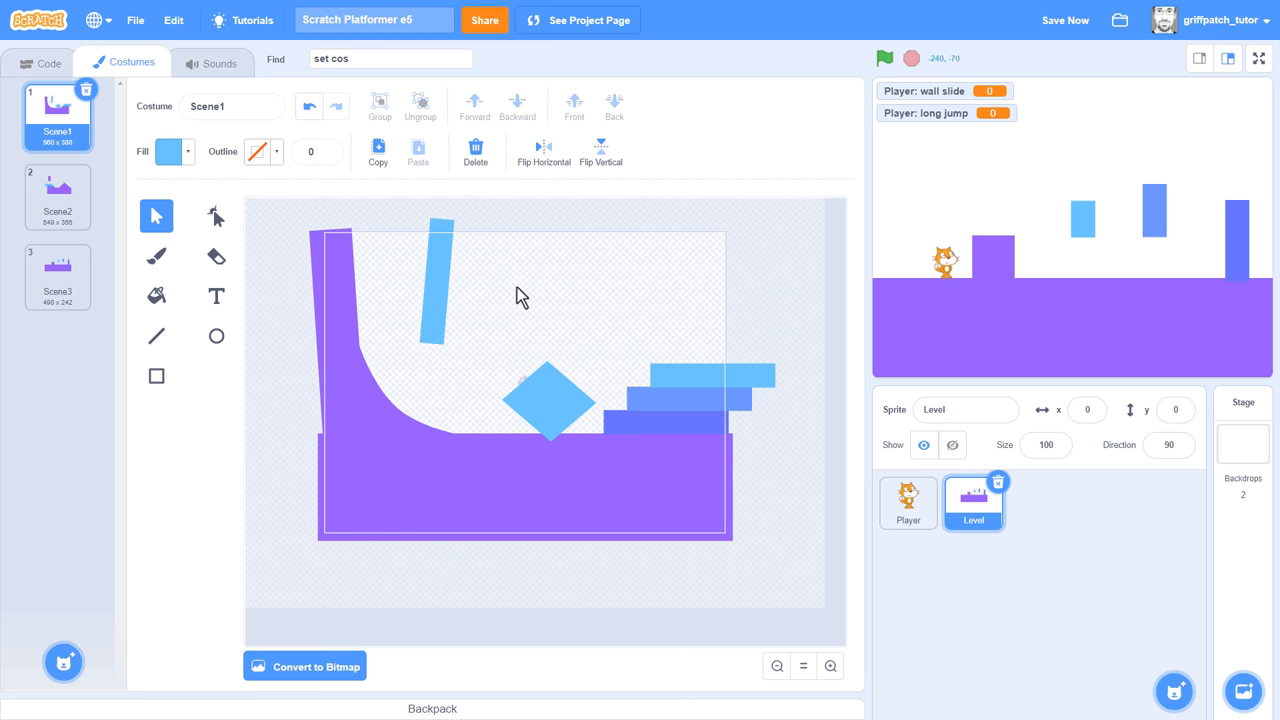
- Play through the new Scene4 and Scene5 wall-jump levels full screen
left_click(57, 277)
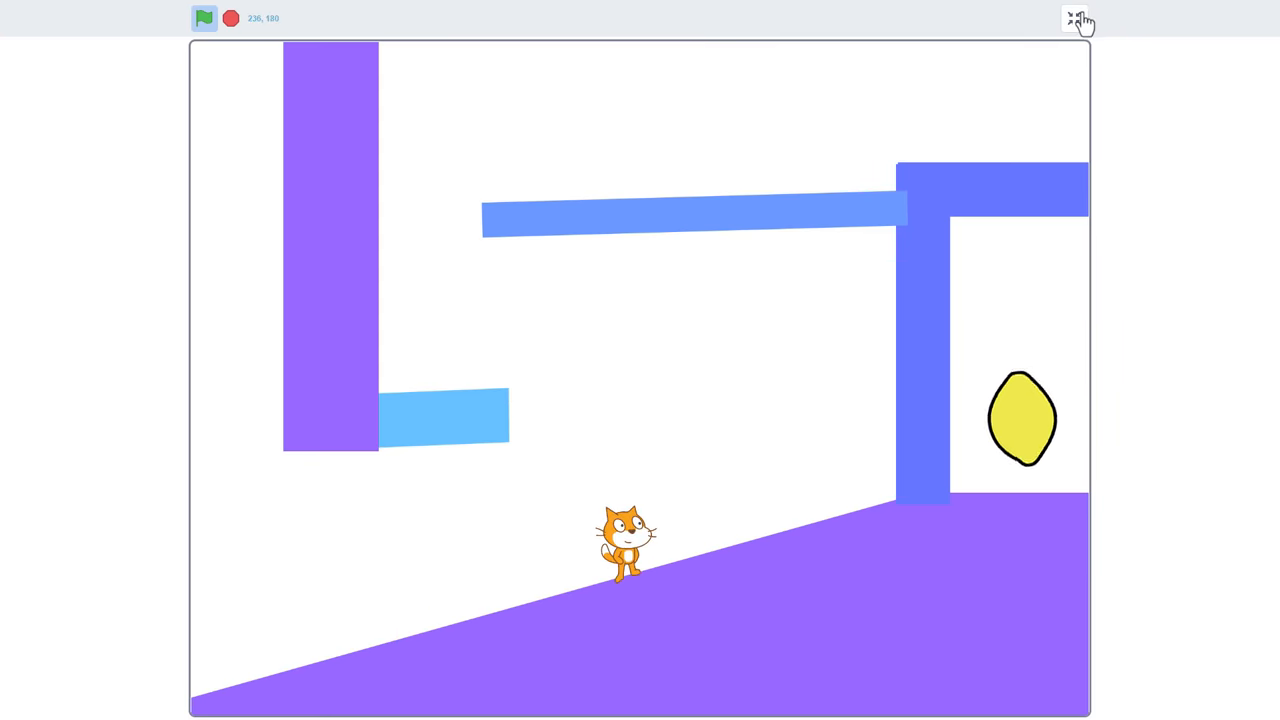
left_click(1078, 20)
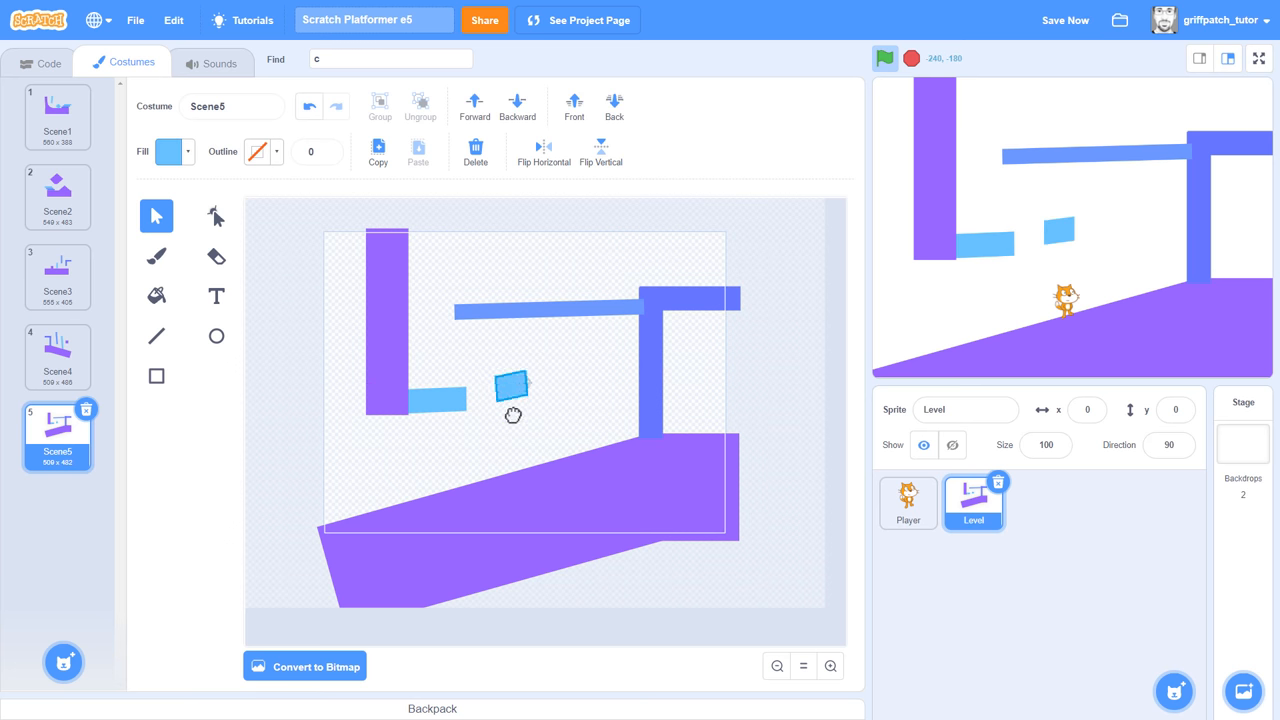